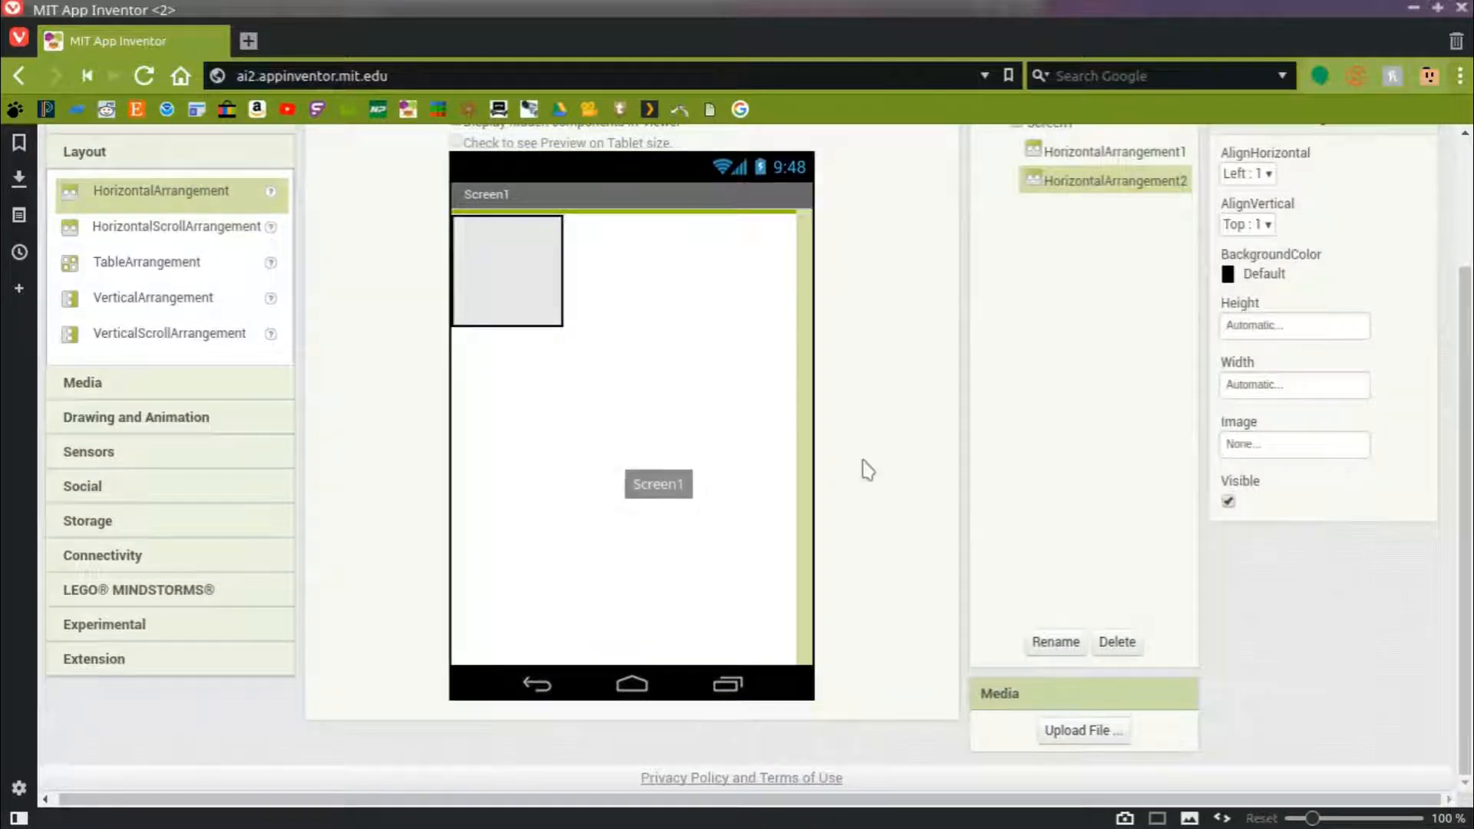
# - Place a button and a password text box side by side in HorizontalArrangement1
pyautogui.scroll(3)
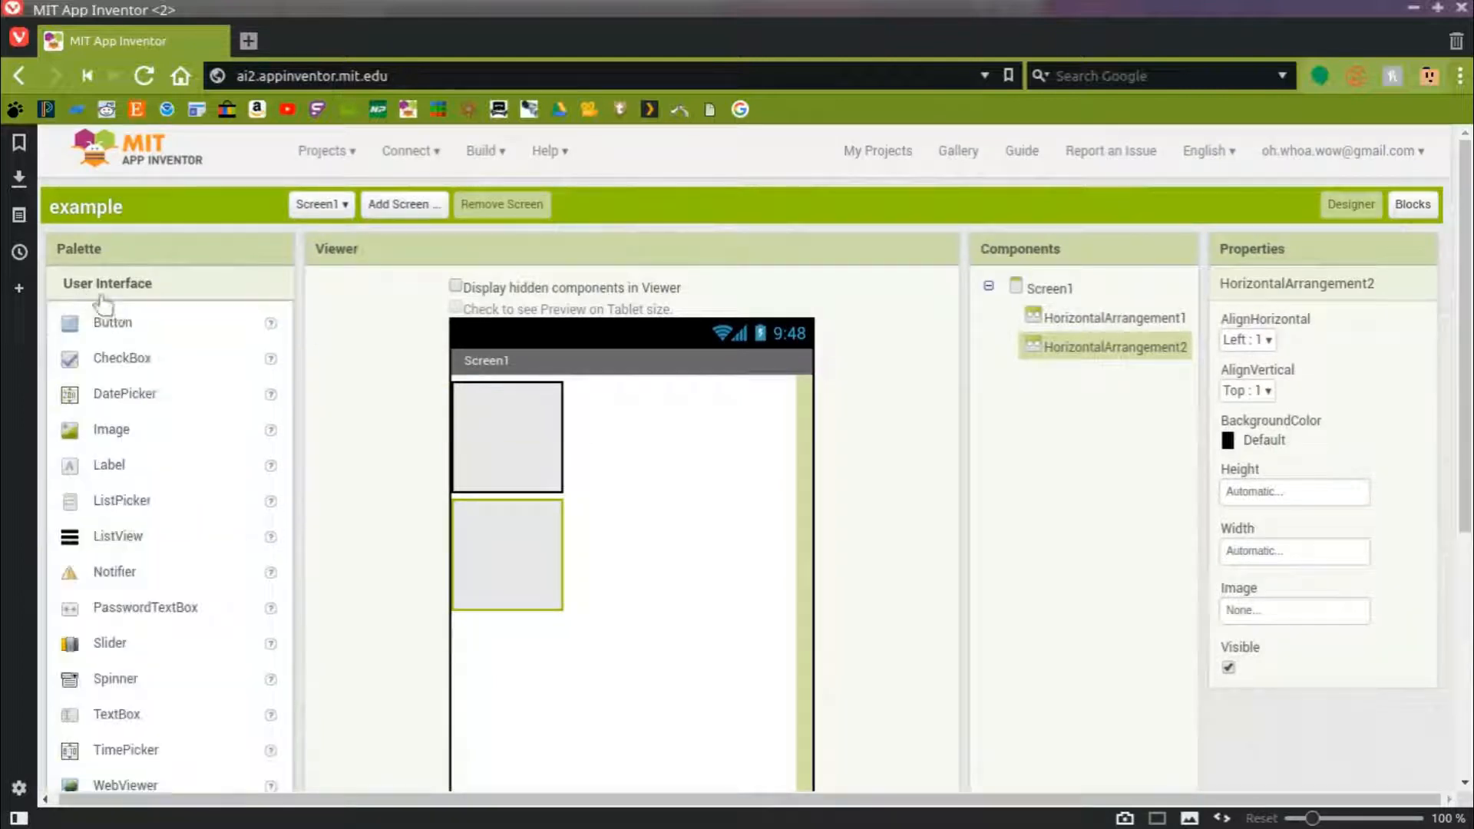
pyautogui.moveTo(112, 322); pyautogui.dragTo(510, 399)
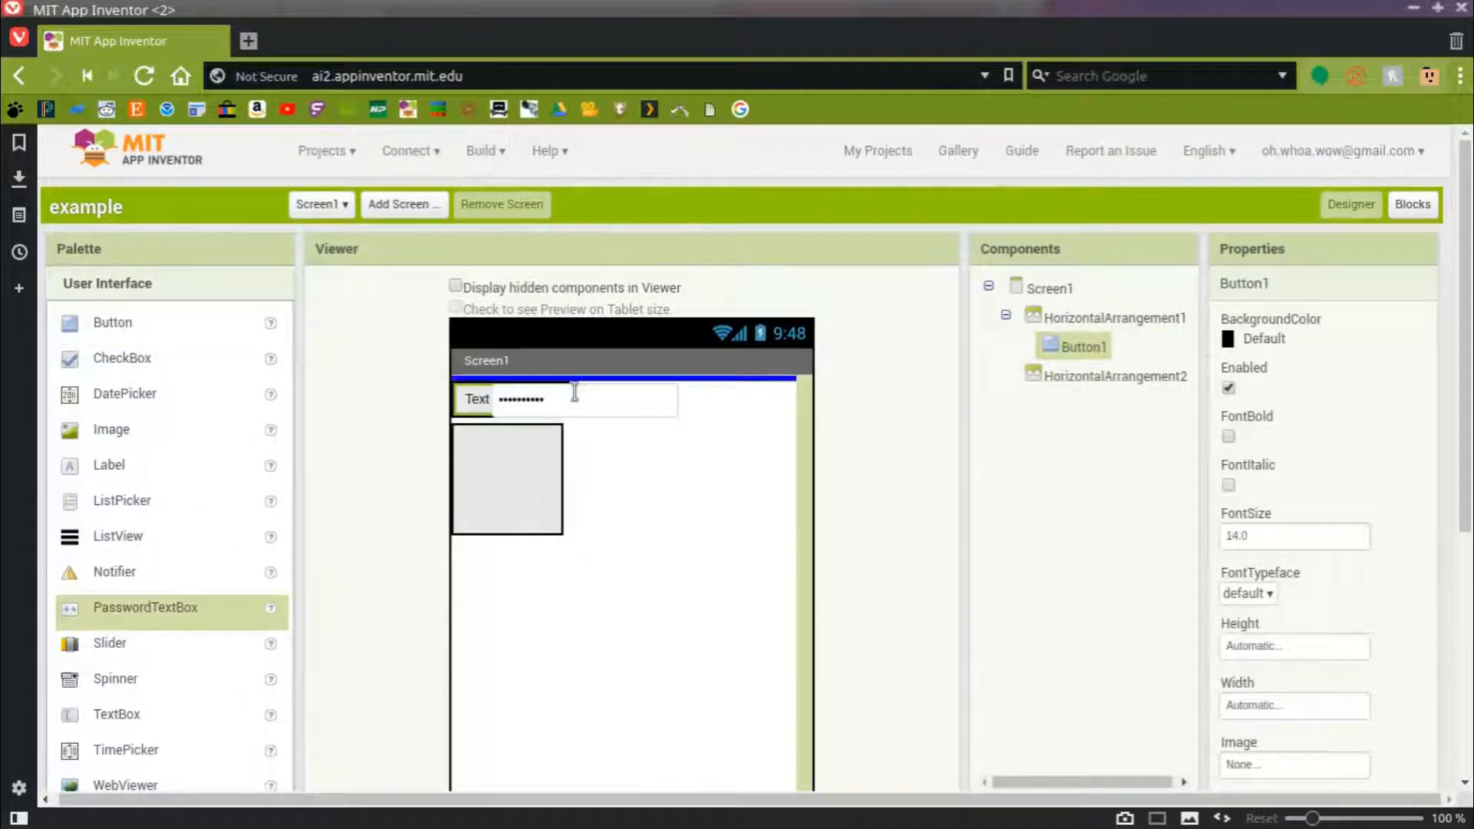
pyautogui.click(1116, 375)
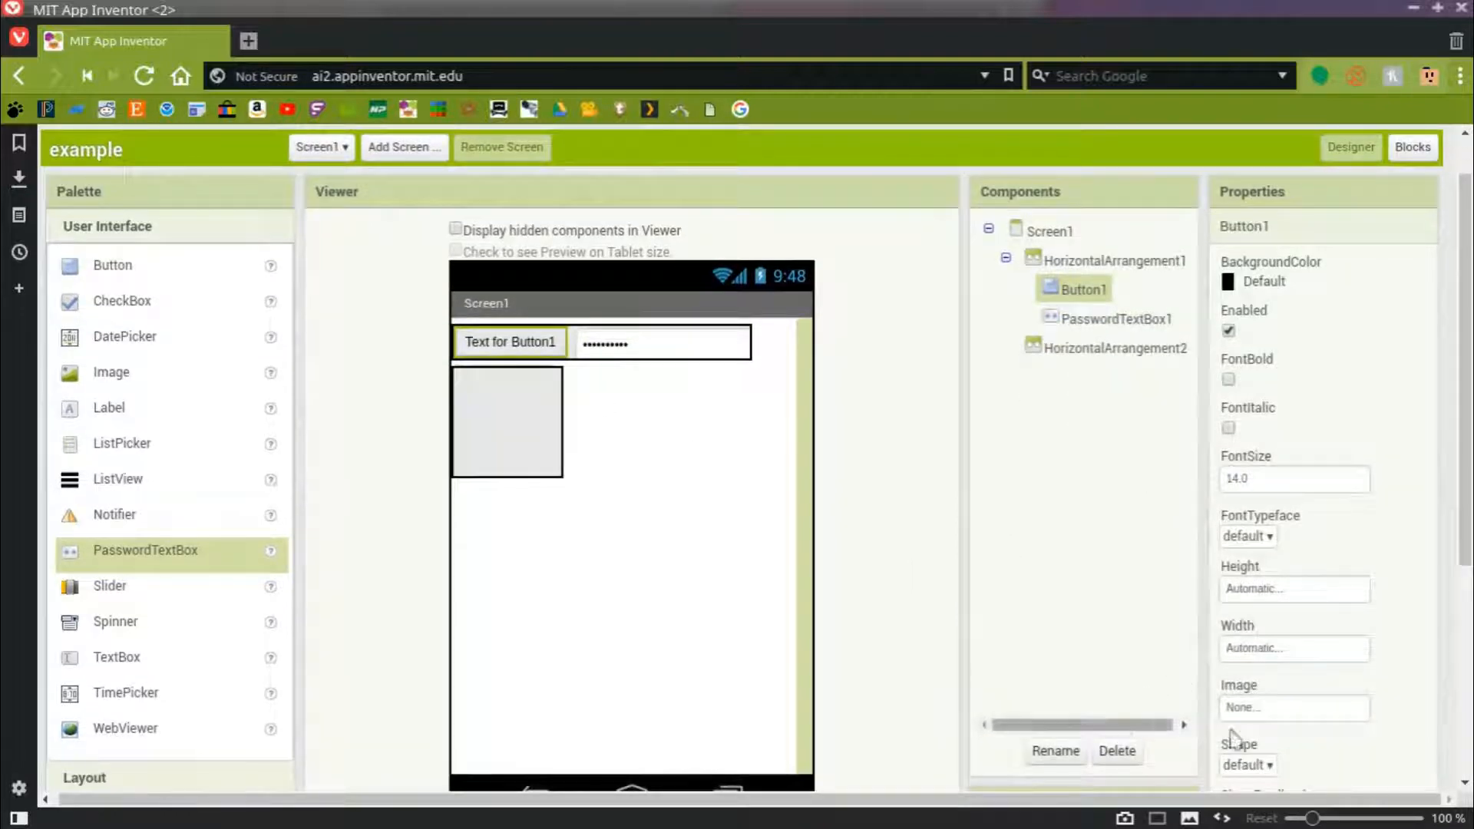
# - Rename the button to login and replace its default Text with a Log label
pyautogui.click(1055, 751)
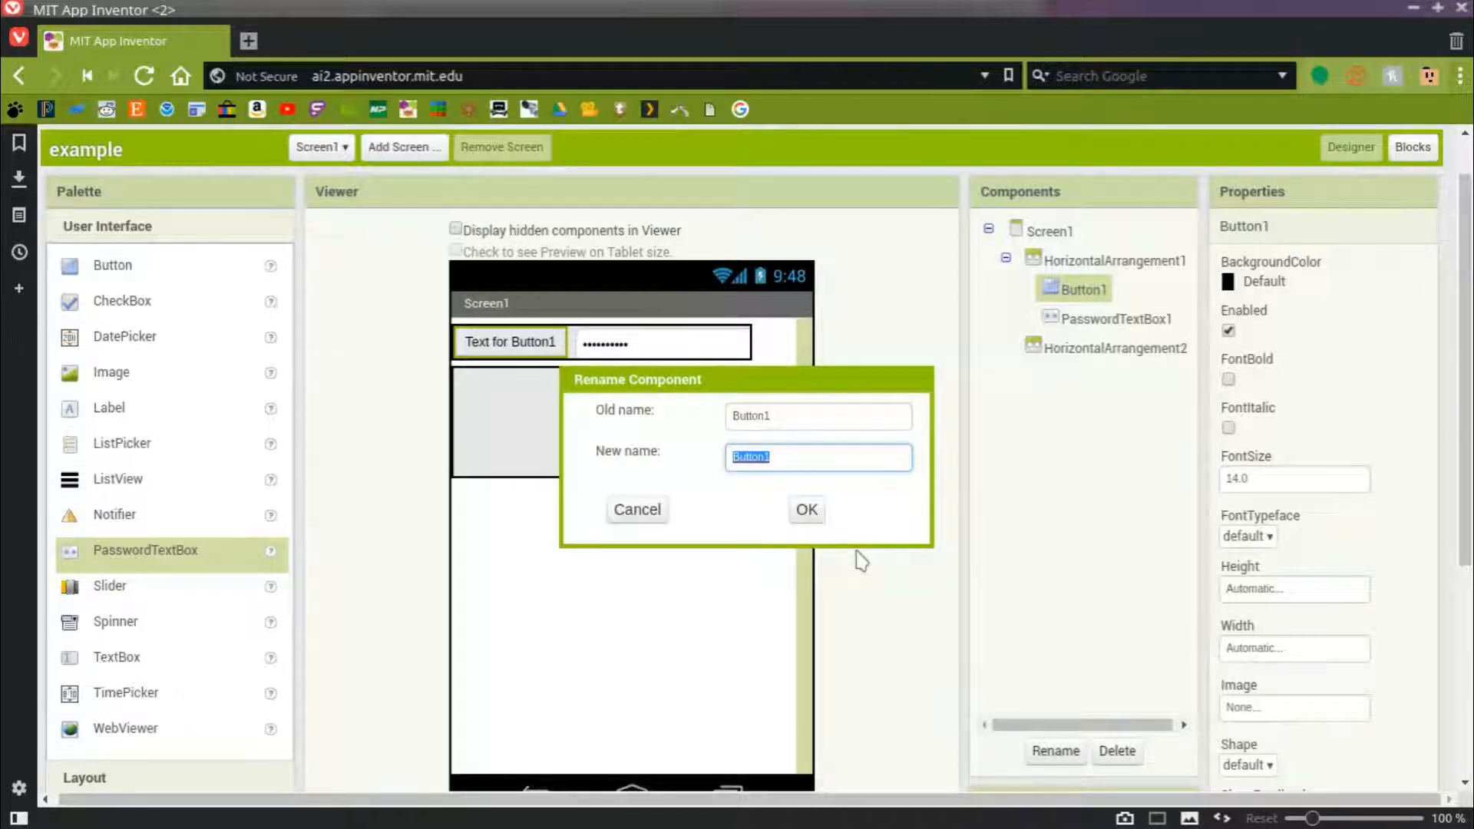
pyautogui.write('log')
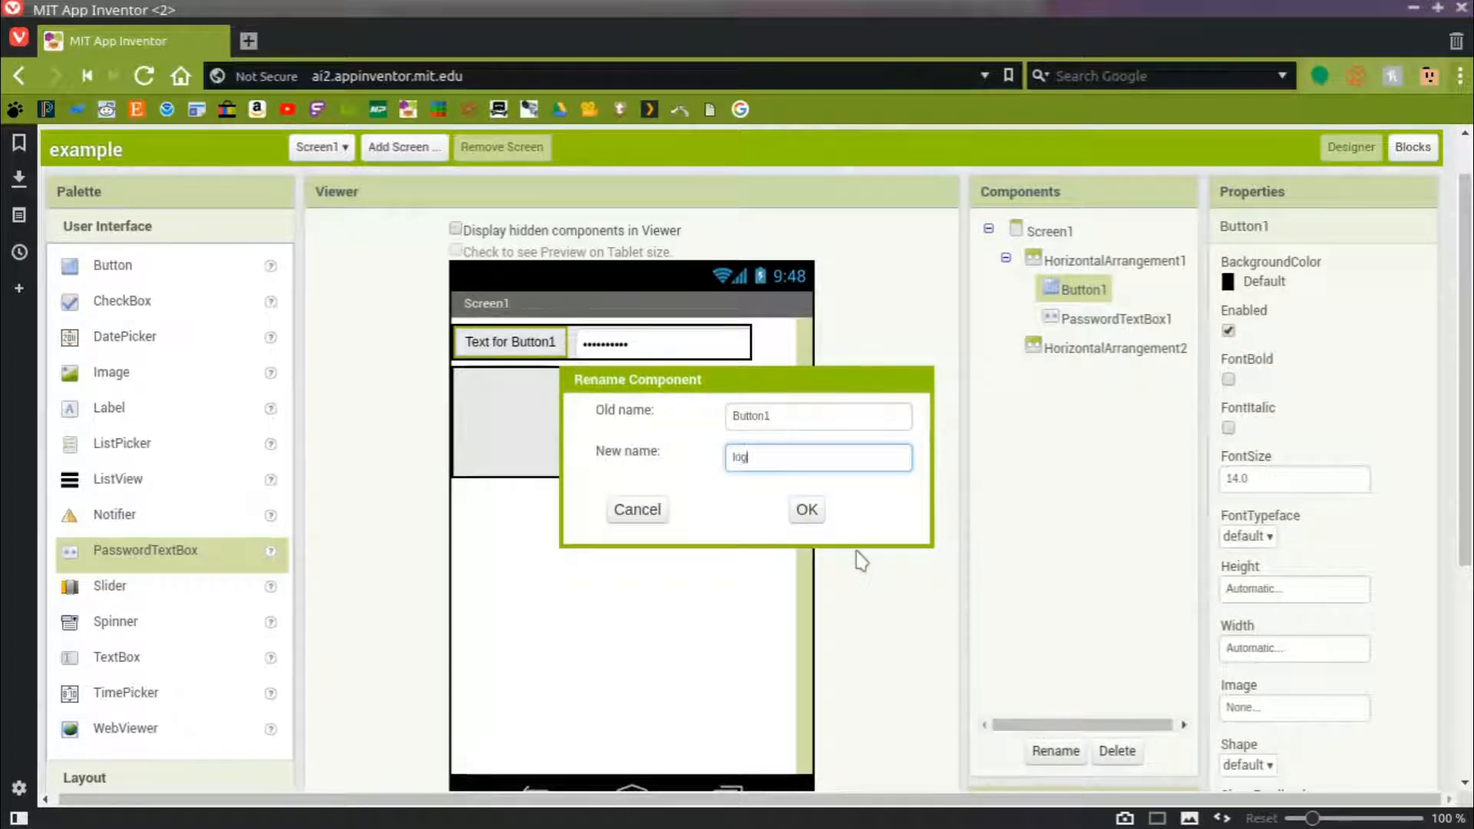
pyautogui.click(806, 509)
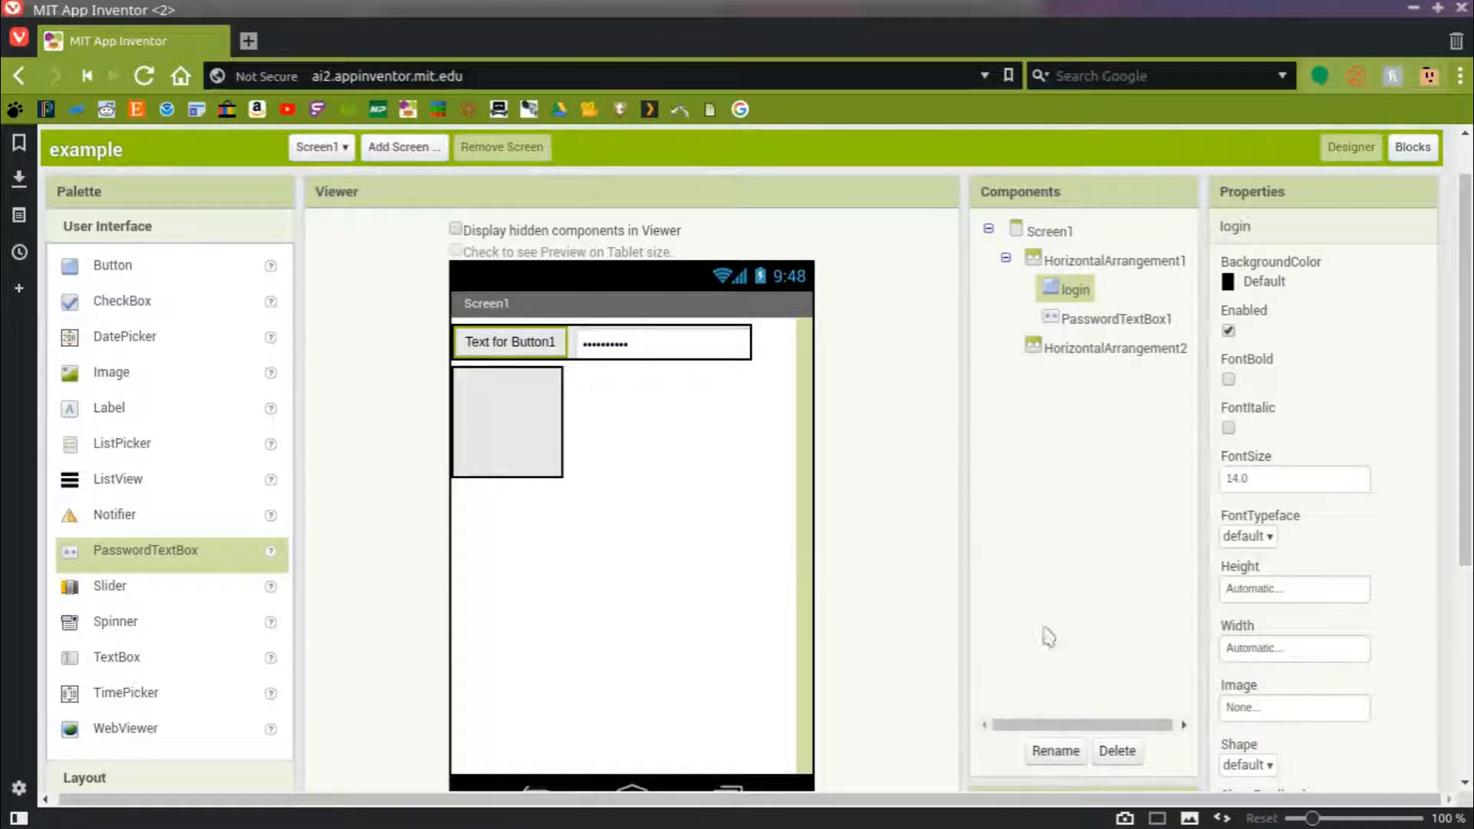
pyautogui.scroll(-3)
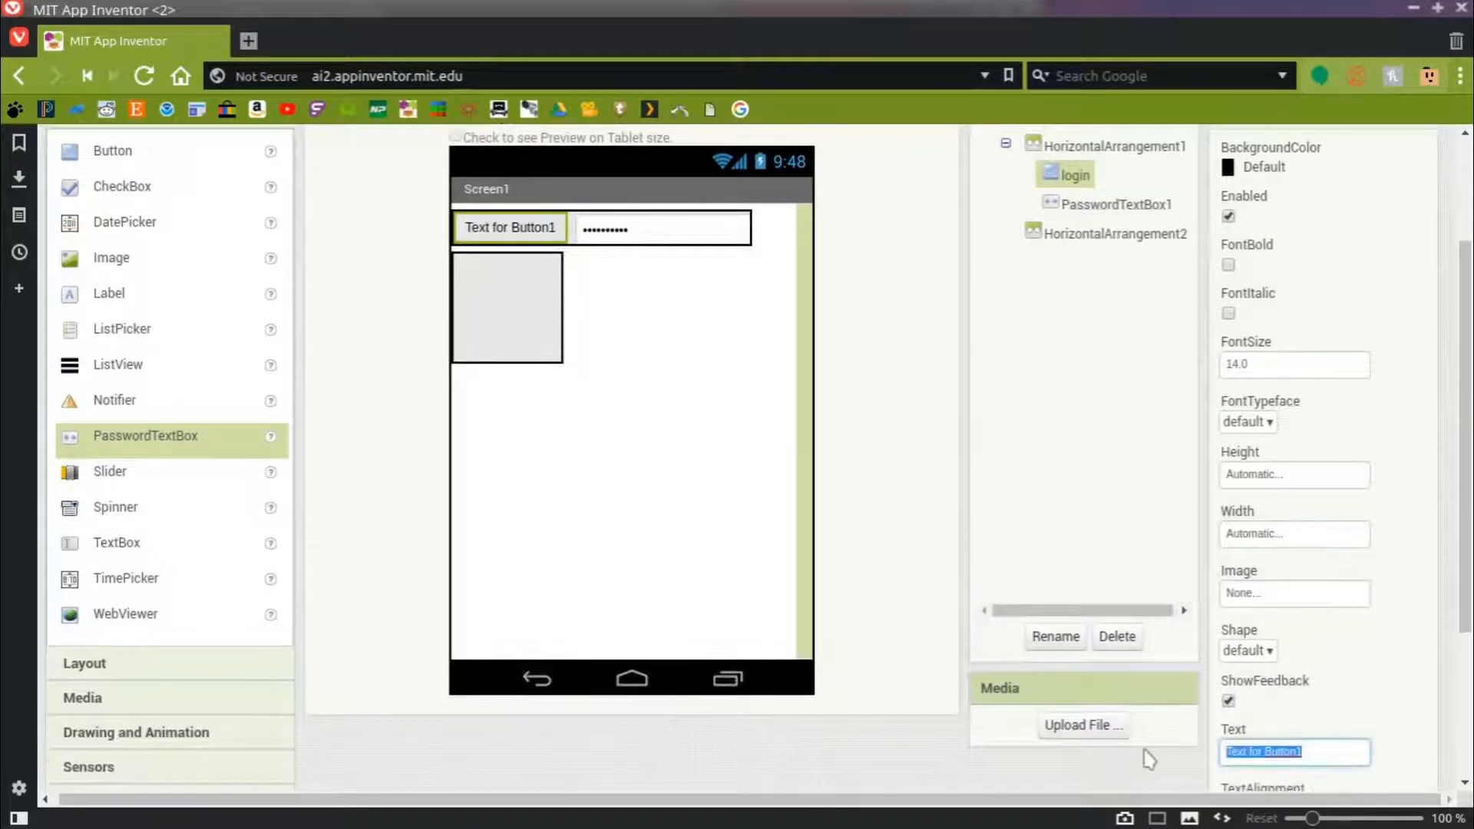
pyautogui.write('Log')
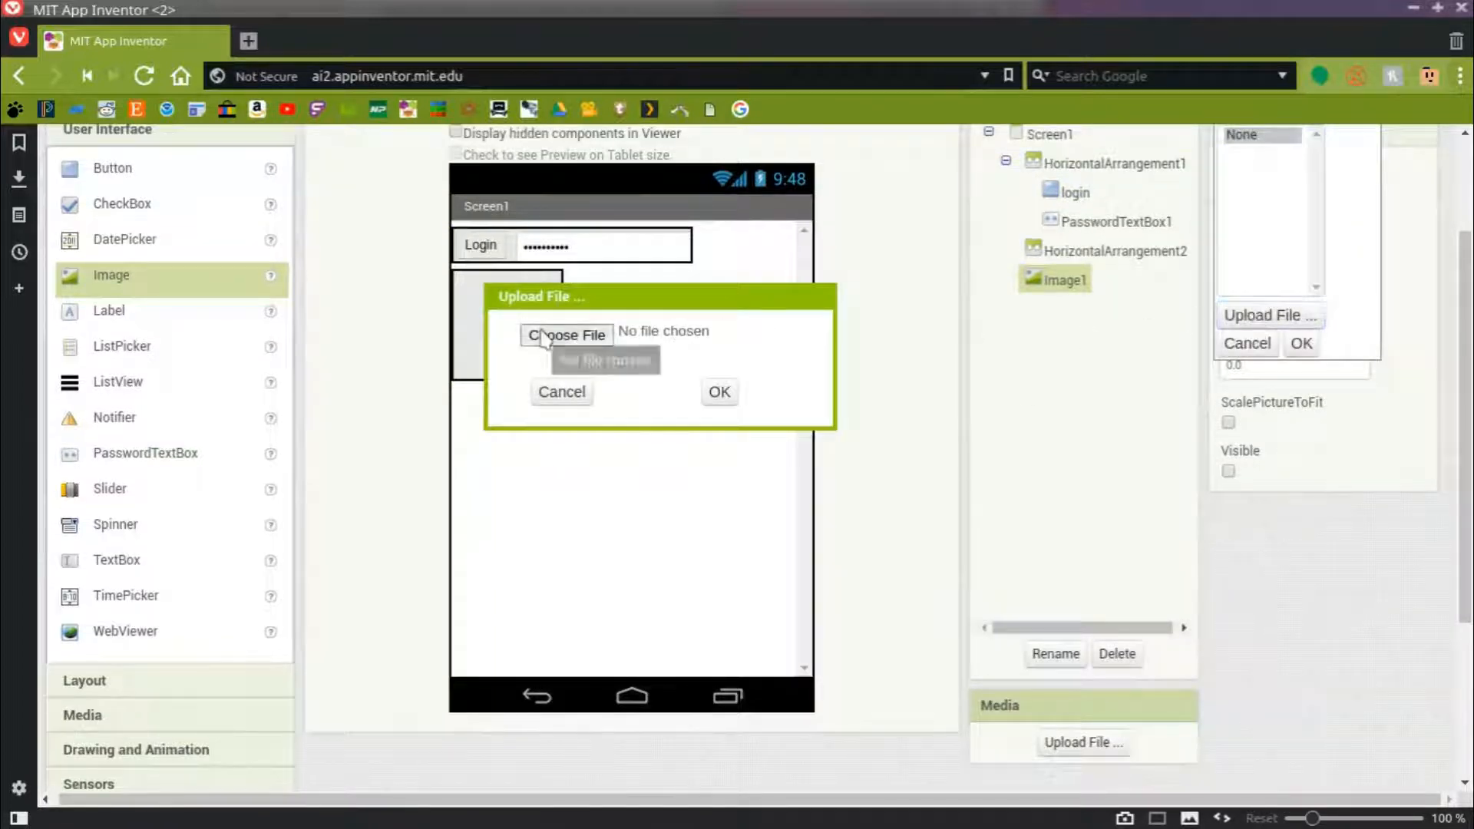
# - Choose tilly1.JPG as the picture file to upload for the hidden Image1
pyautogui.click(565, 334)
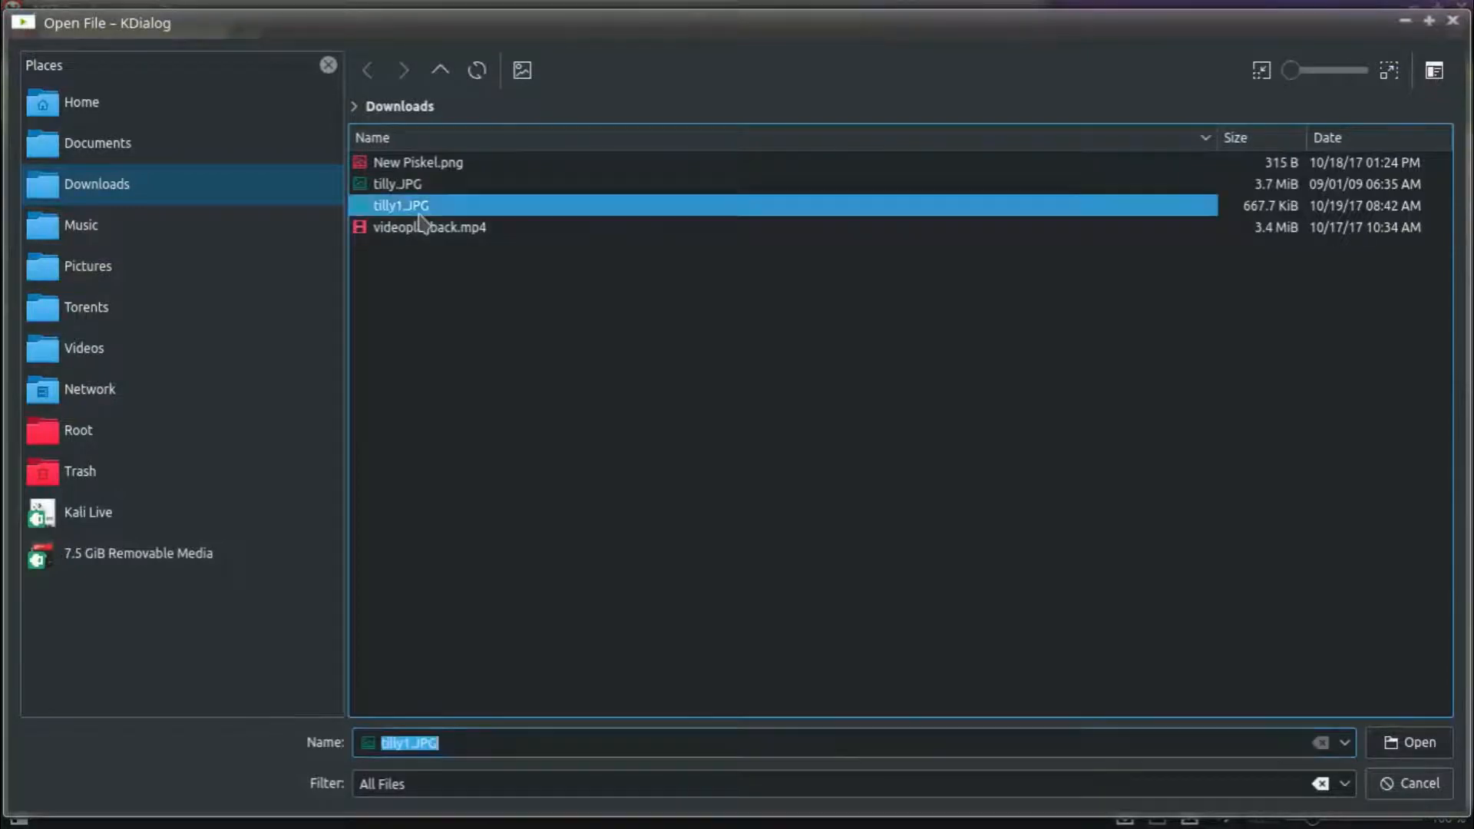
pyautogui.click(1408, 742)
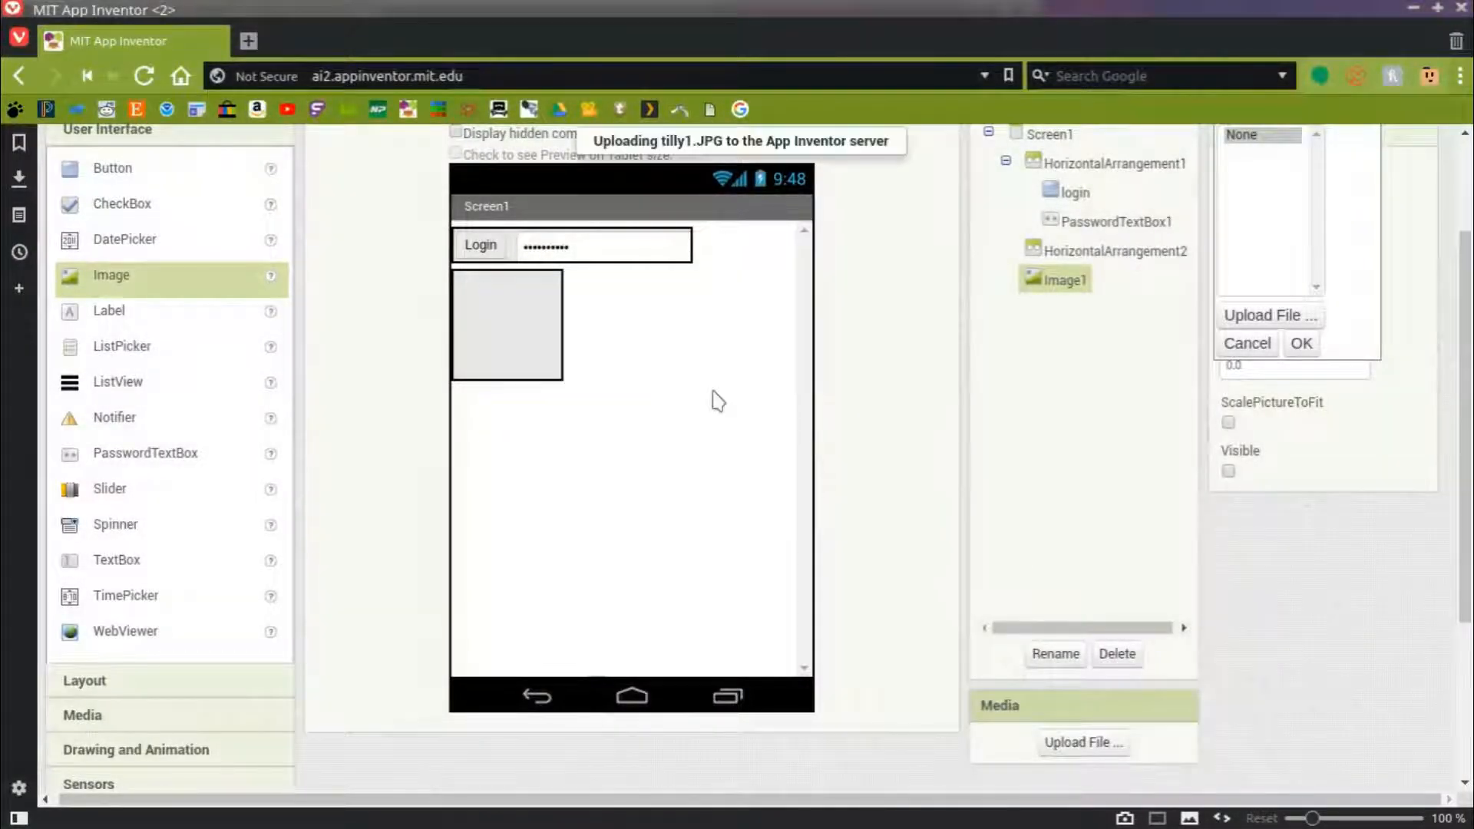
# - Apply the uploaded photo as Image1's picture and move to the Blocks editor
pyautogui.click(1301, 342)
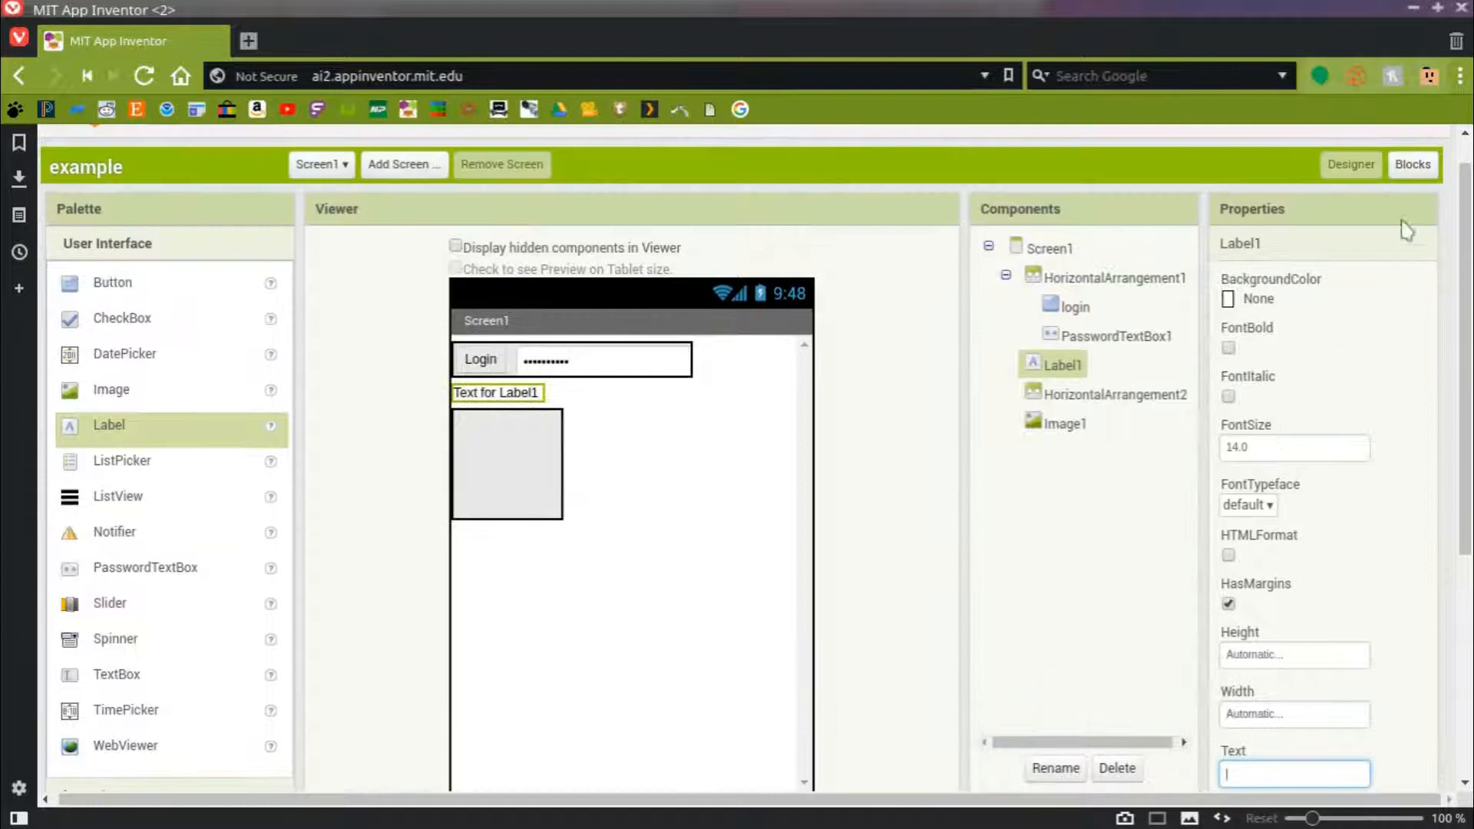
pyautogui.click(1411, 164)
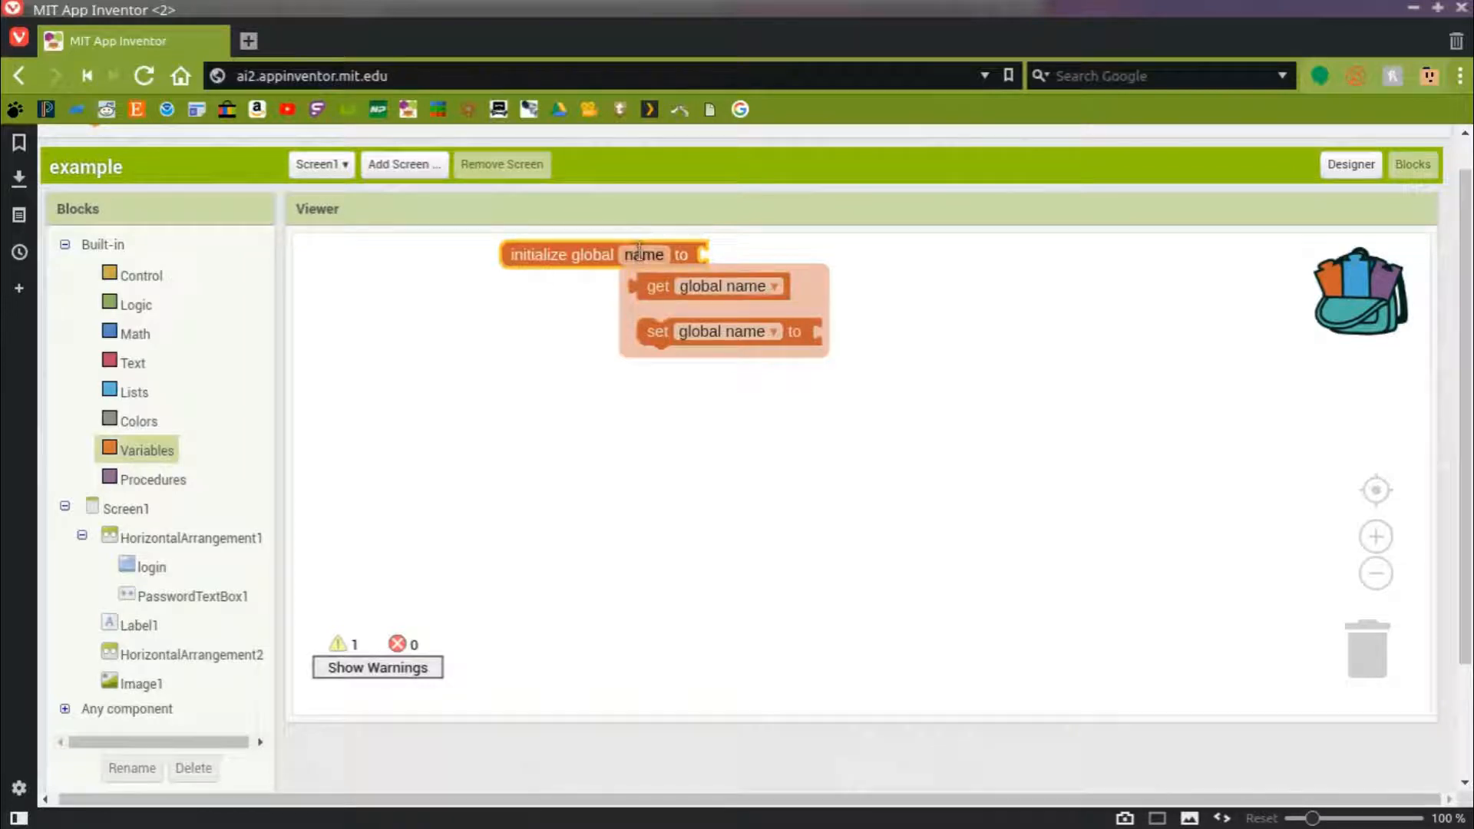
# - Define a global variable password initialized to the text 1234
pyautogui.write('password')
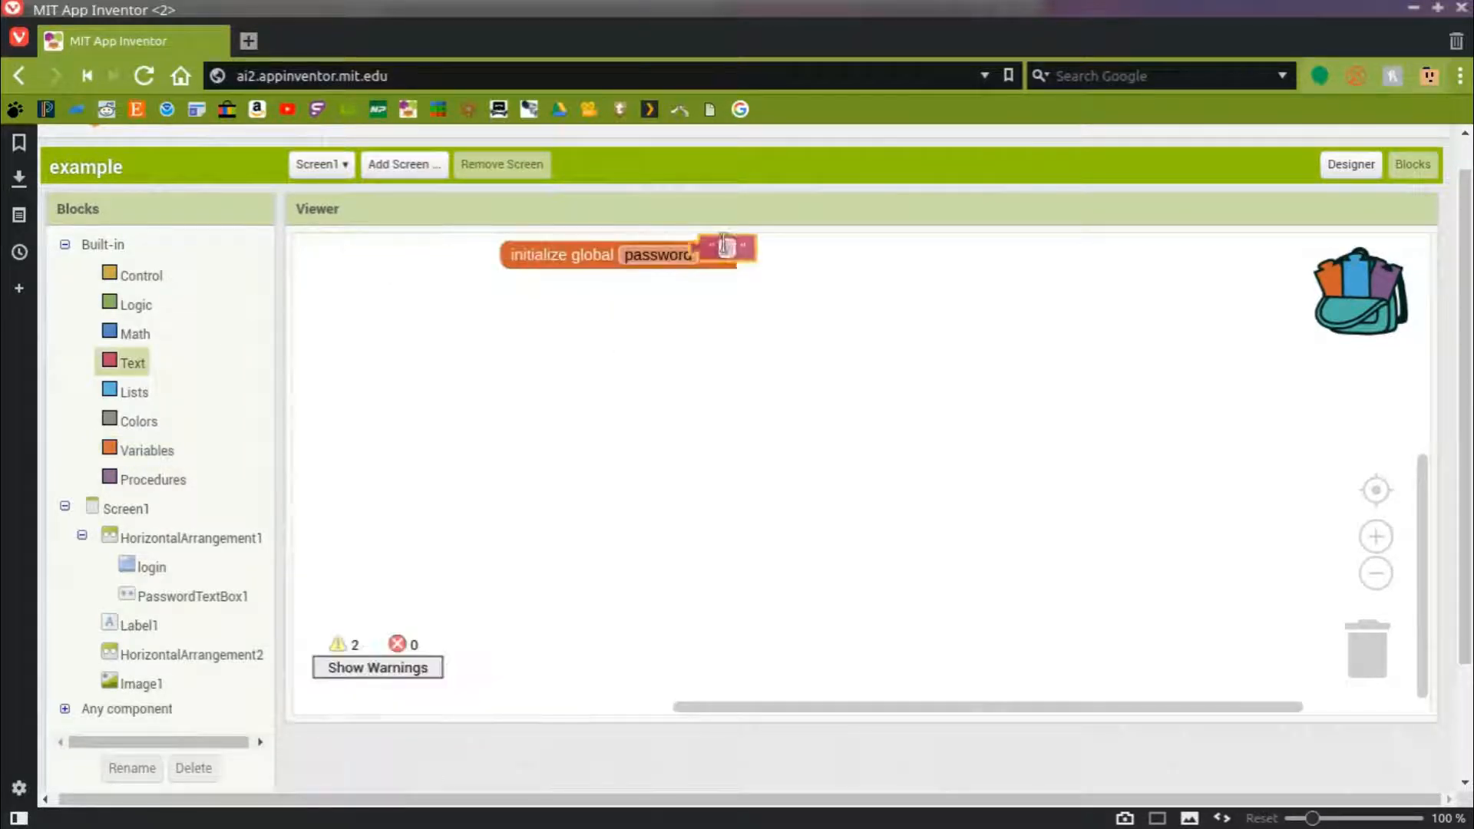
pyautogui.moveTo(723, 245); pyautogui.dragTo(752, 254)
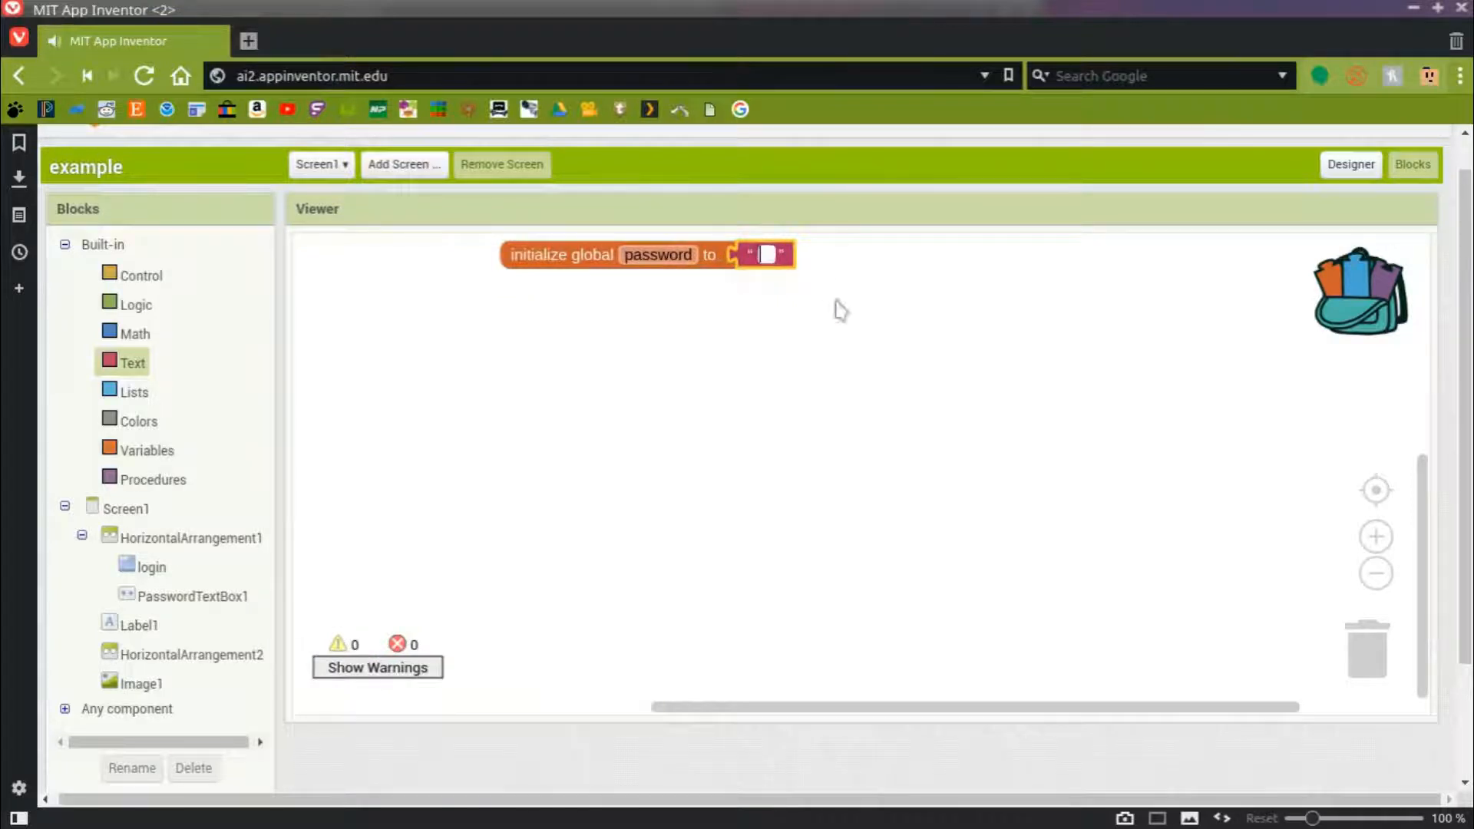
pyautogui.write('1234')
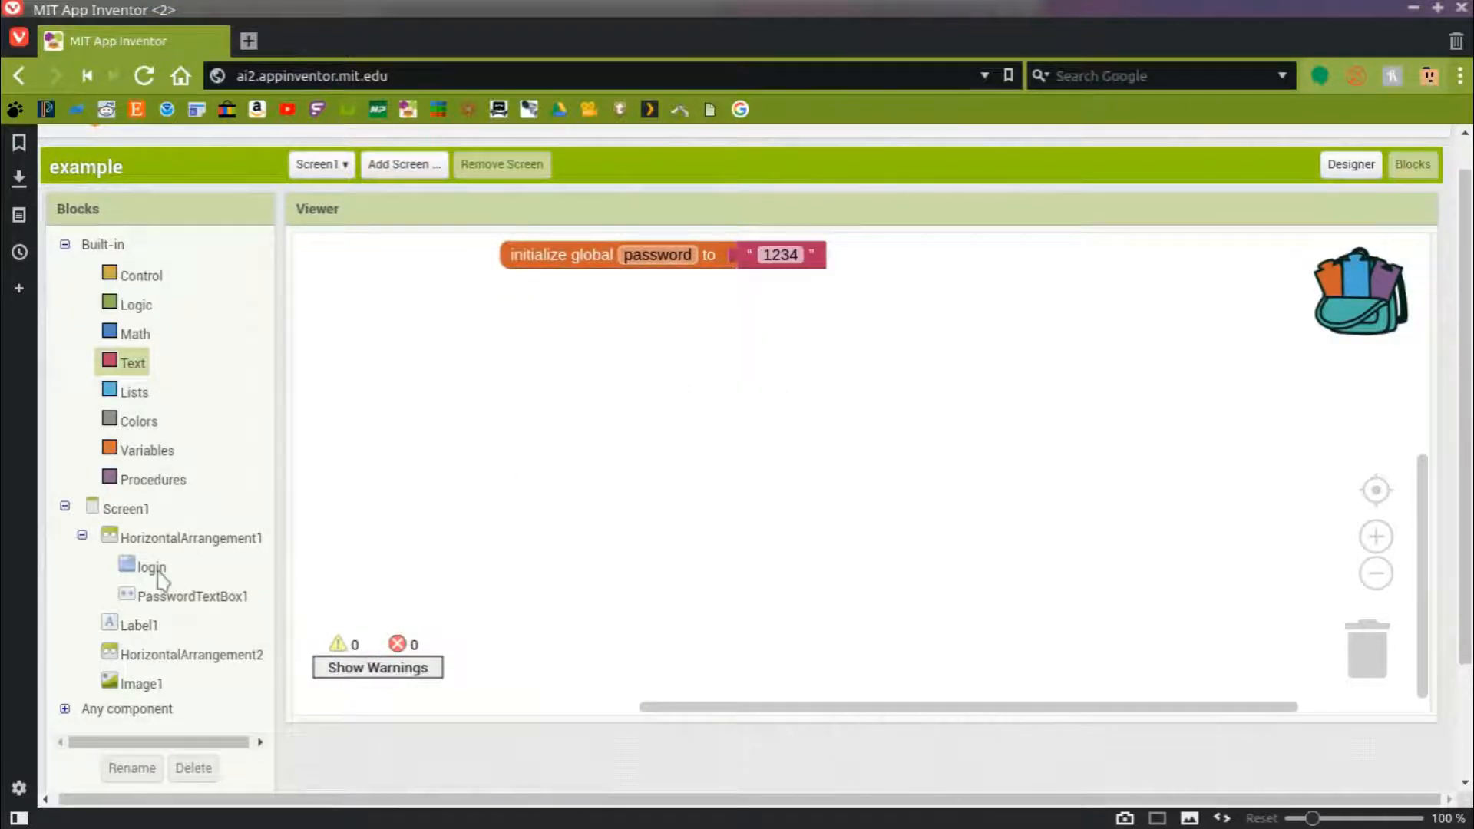
# - In when login.Click, add an if testing PasswordTextBox1.Text equals global password
pyautogui.click(151, 566)
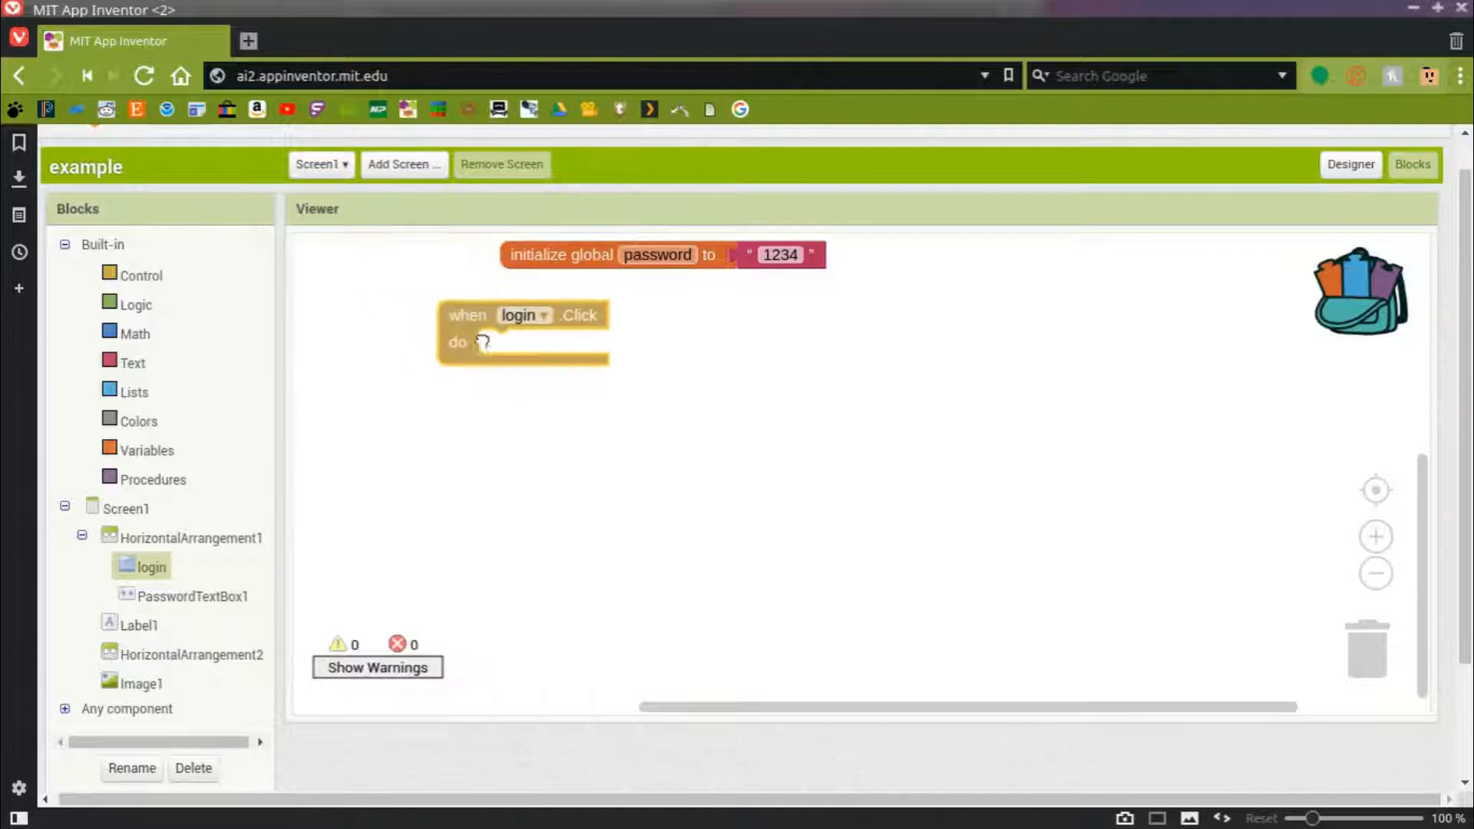
pyautogui.click(141, 275)
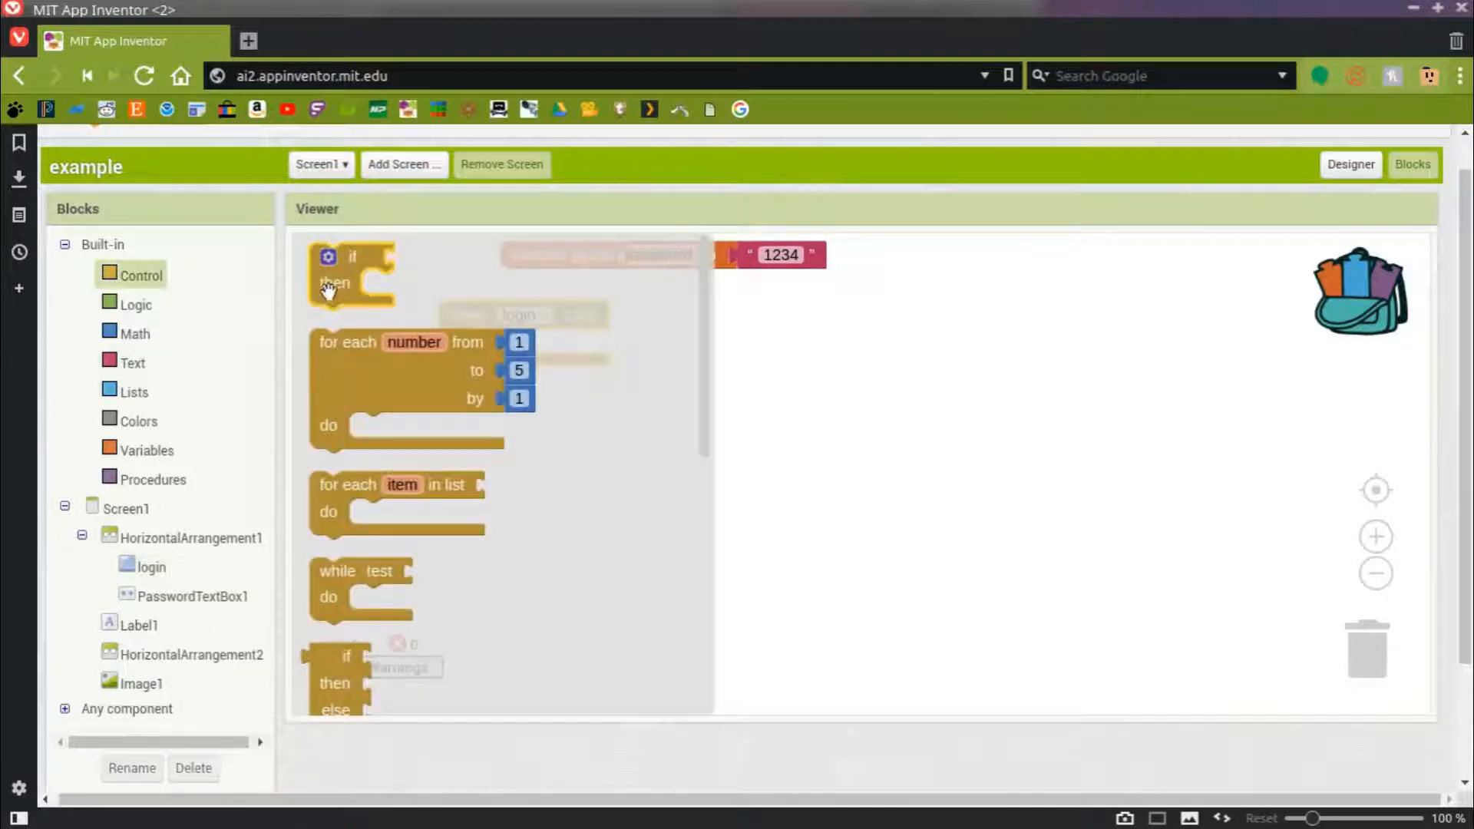
pyautogui.click(136, 304)
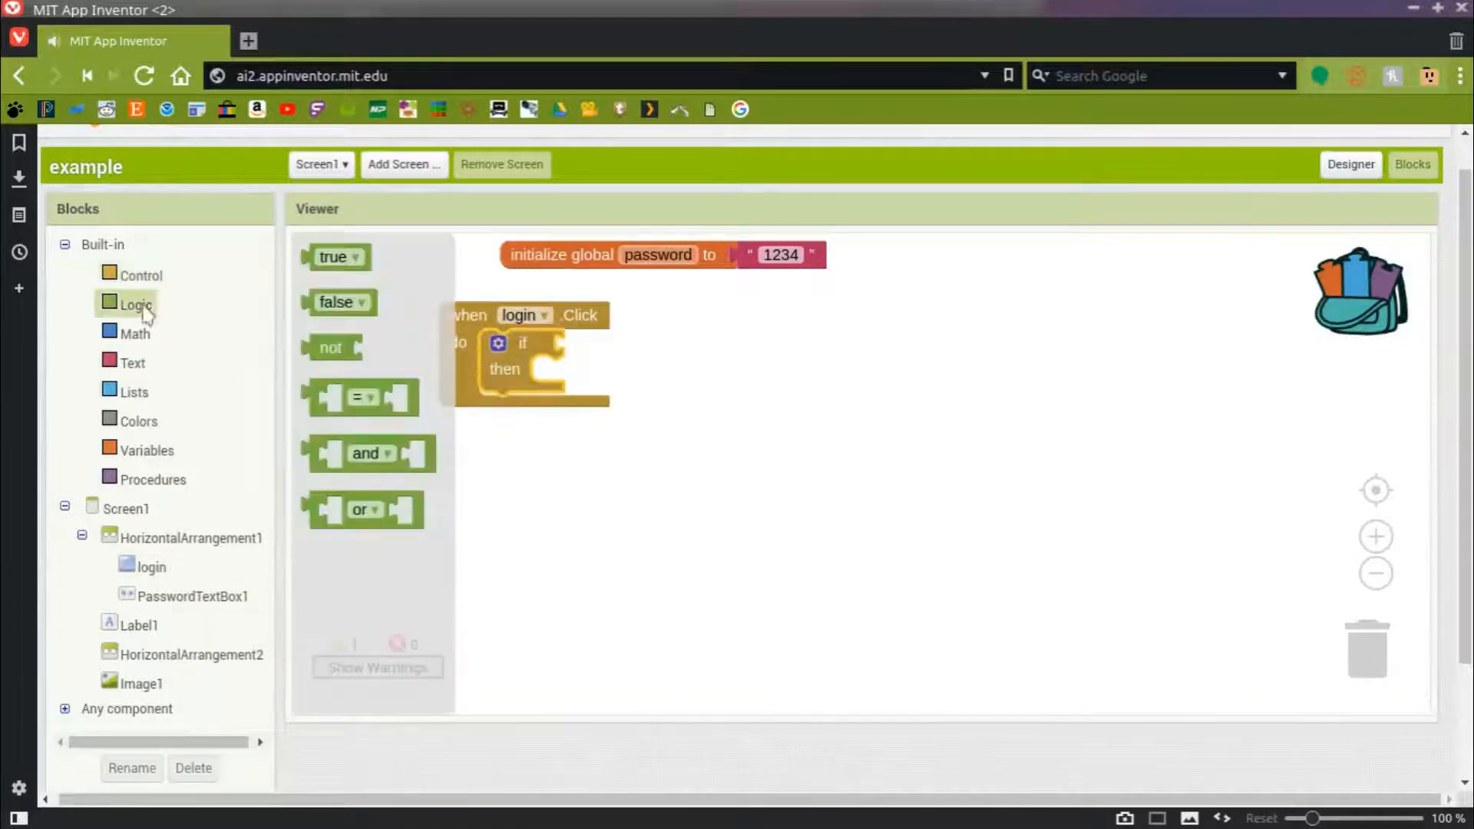
pyautogui.moveTo(362, 396); pyautogui.dragTo(616, 349)
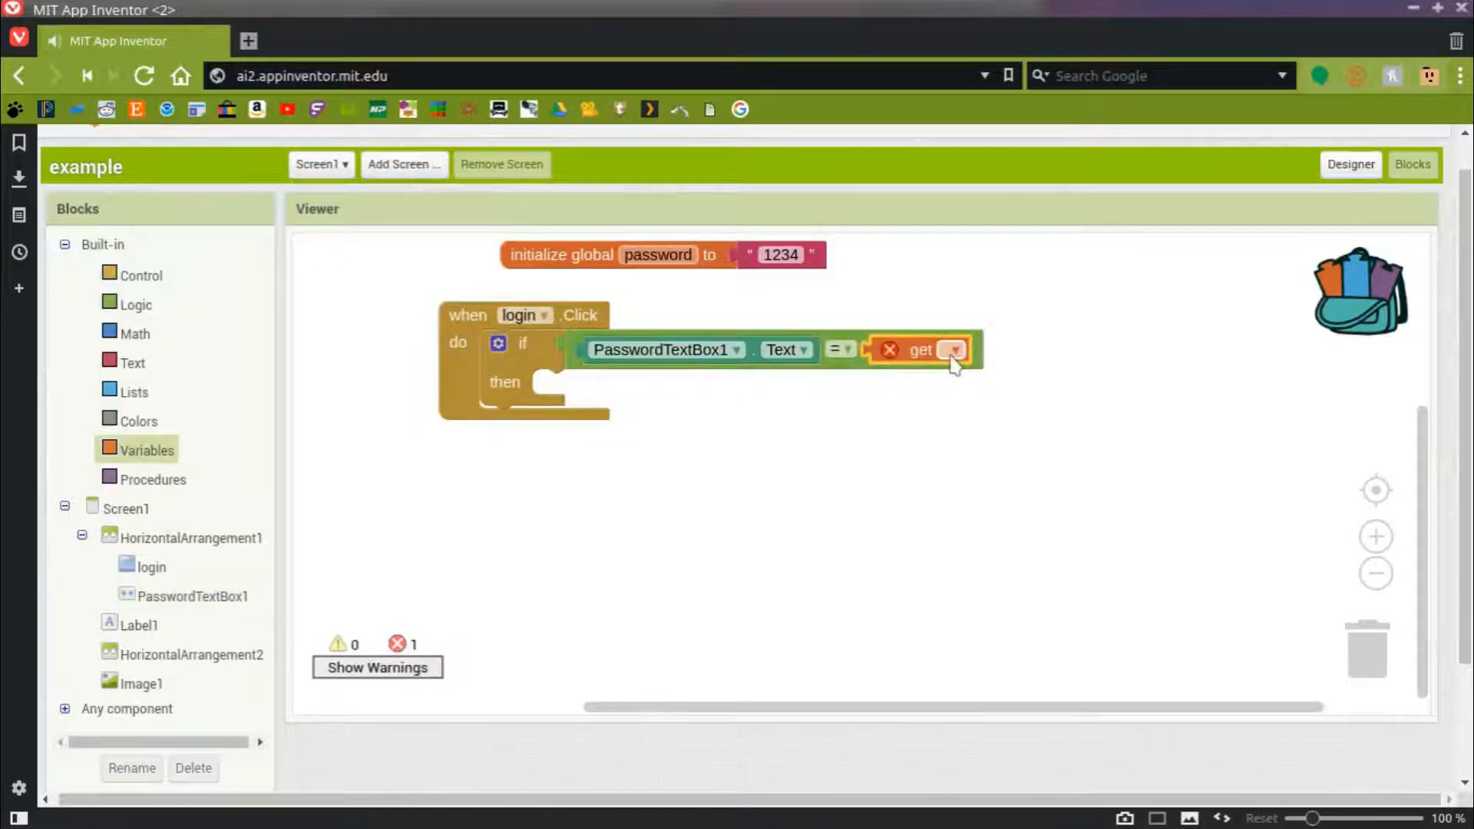
pyautogui.click(952, 350)
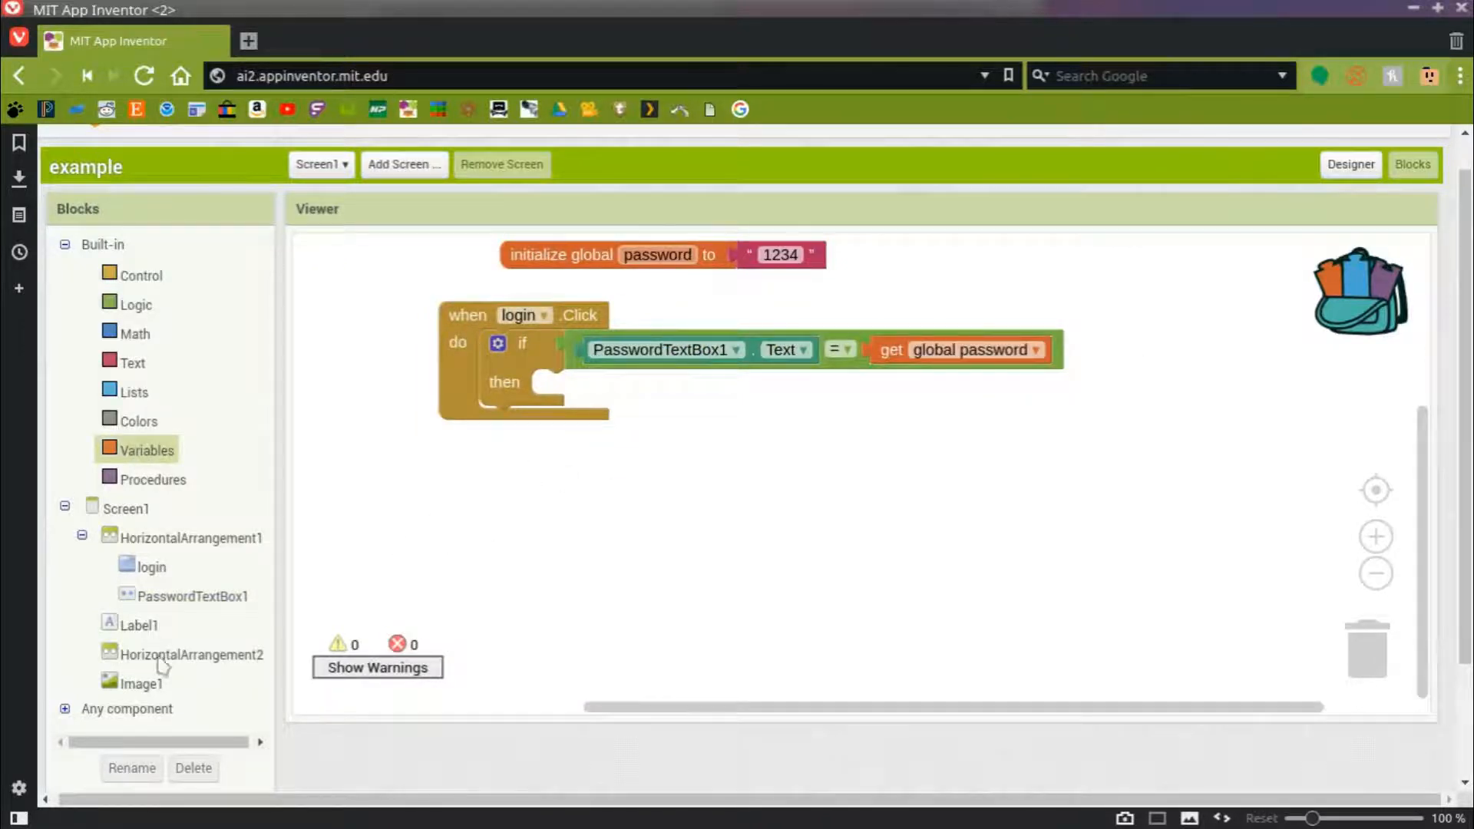
# - Inside the if, set Image1.Visible to true
pyautogui.click(143, 682)
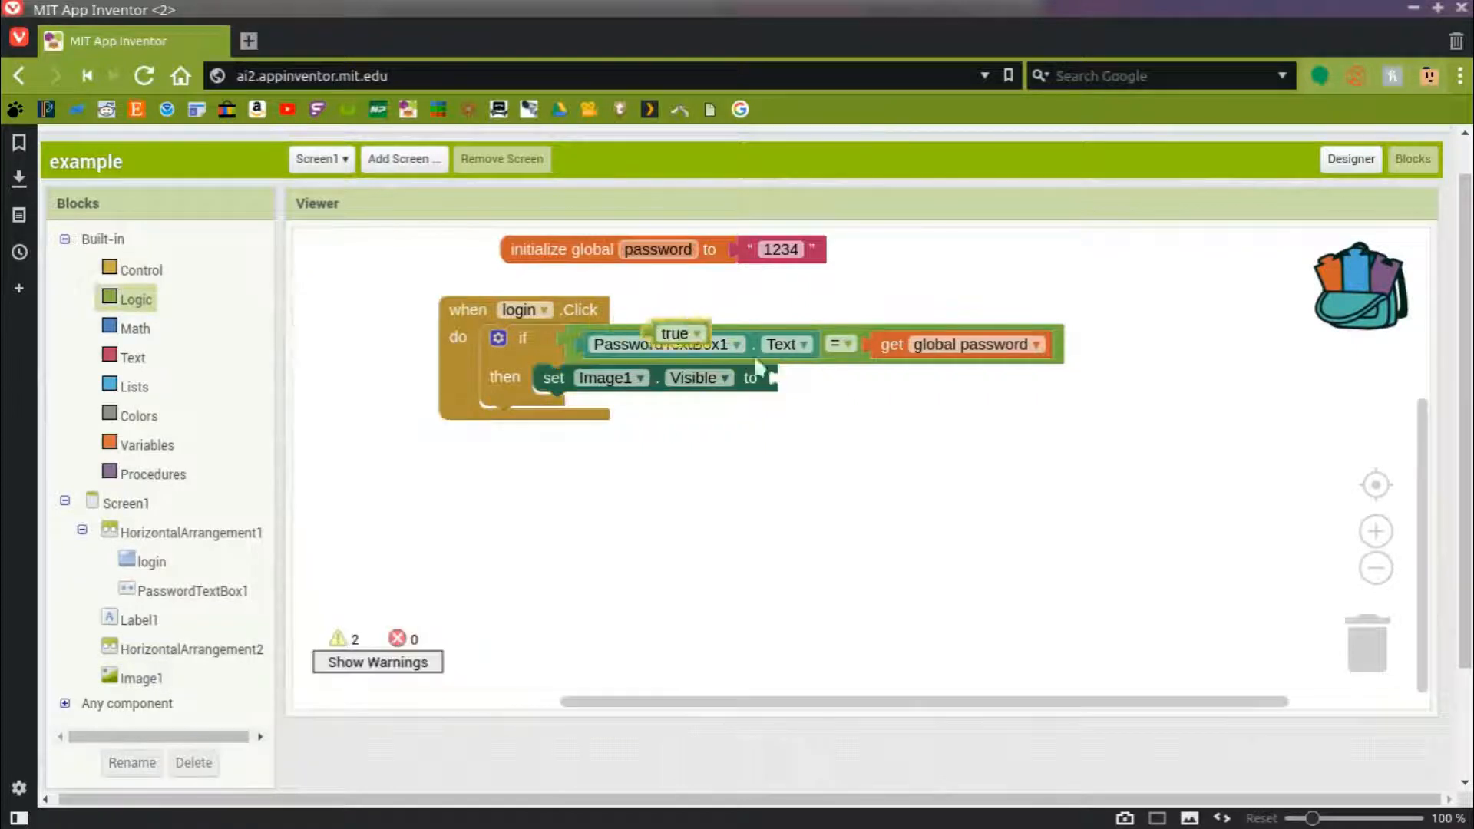
pyautogui.moveTo(674, 333); pyautogui.dragTo(801, 378)
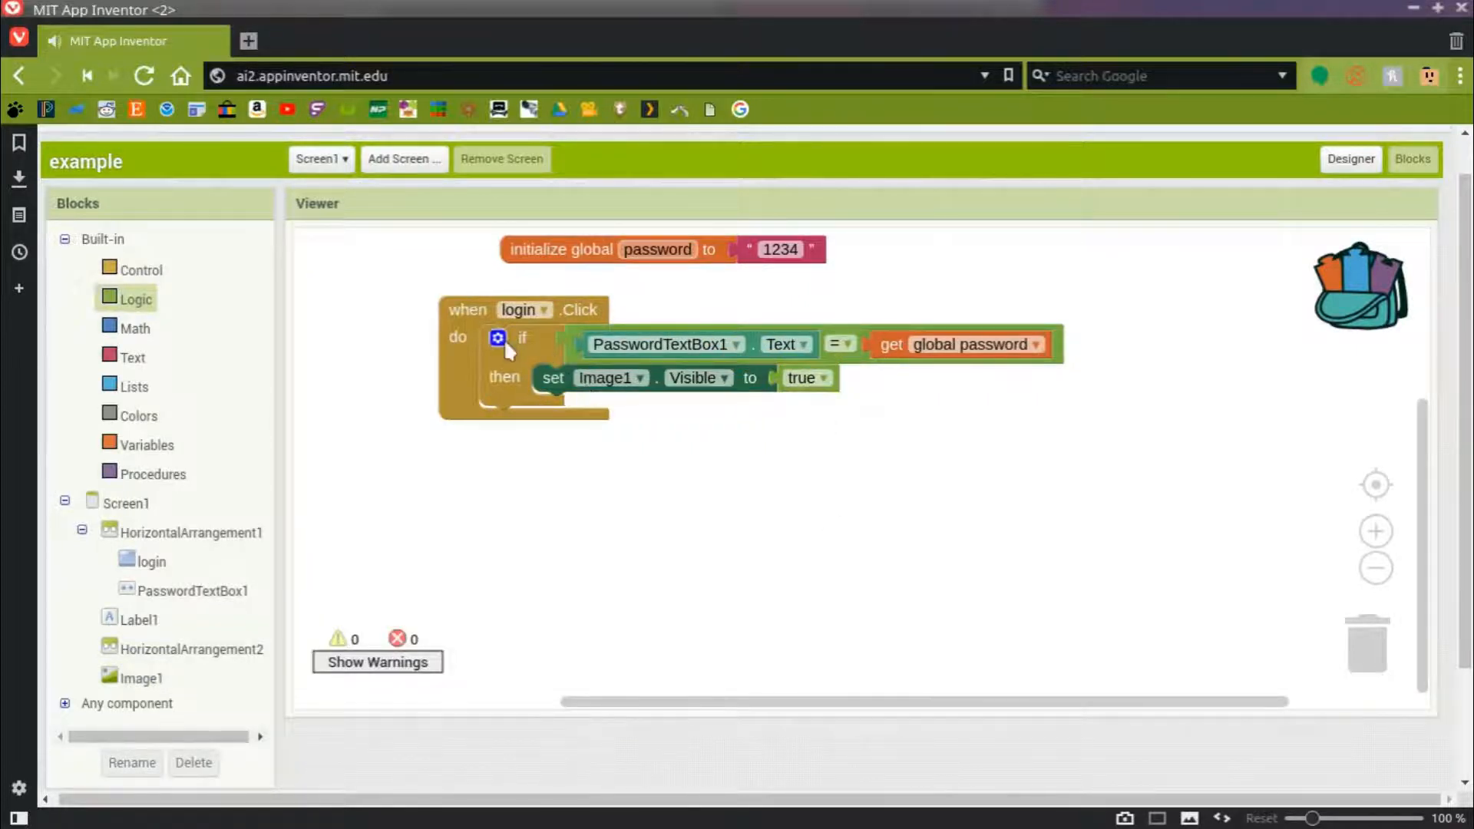
# - Add an else branch setting Label1.Text to "Incorrect passoword"
pyautogui.click(498, 338)
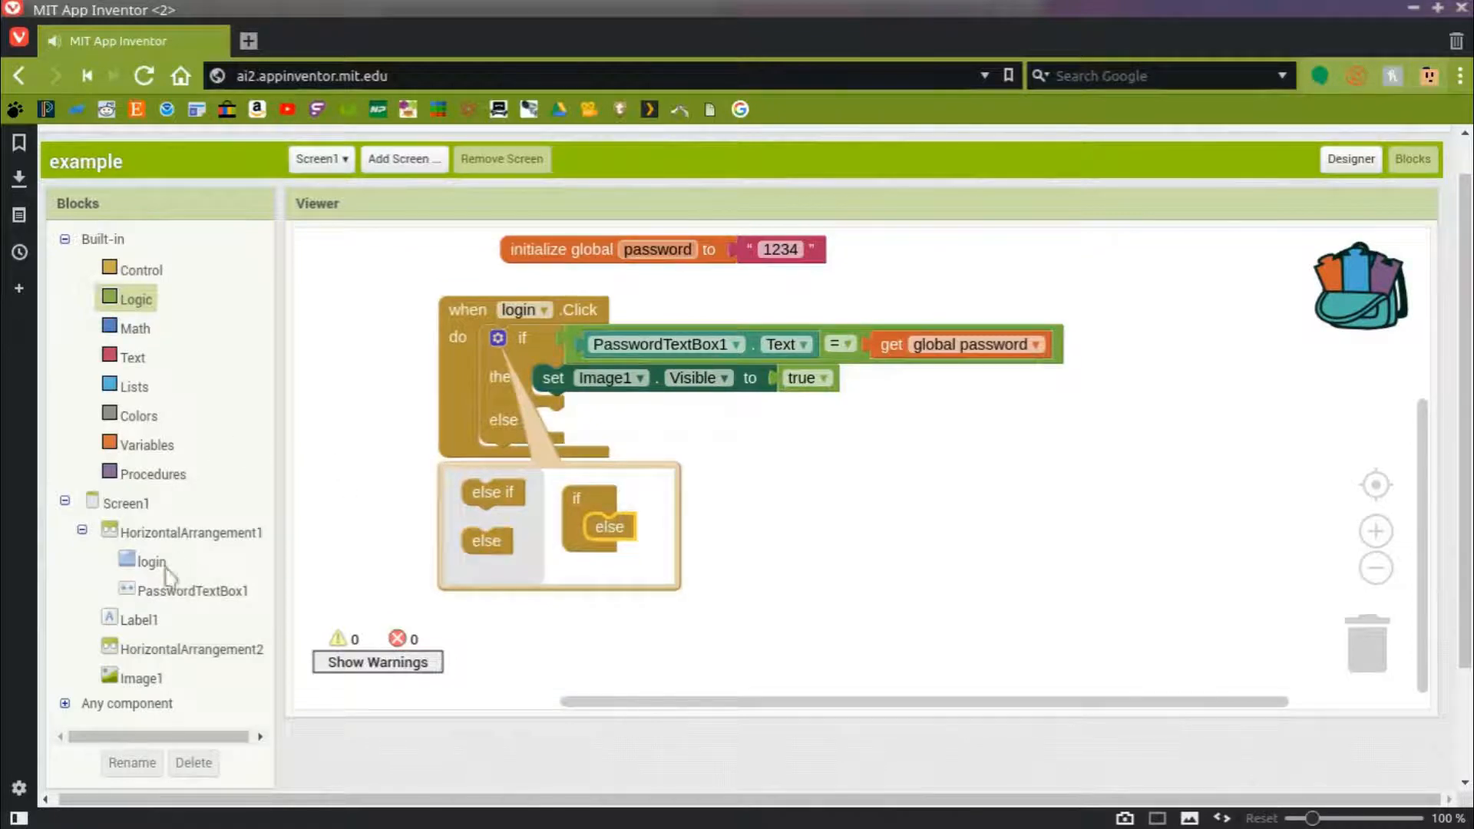
pyautogui.click(141, 619)
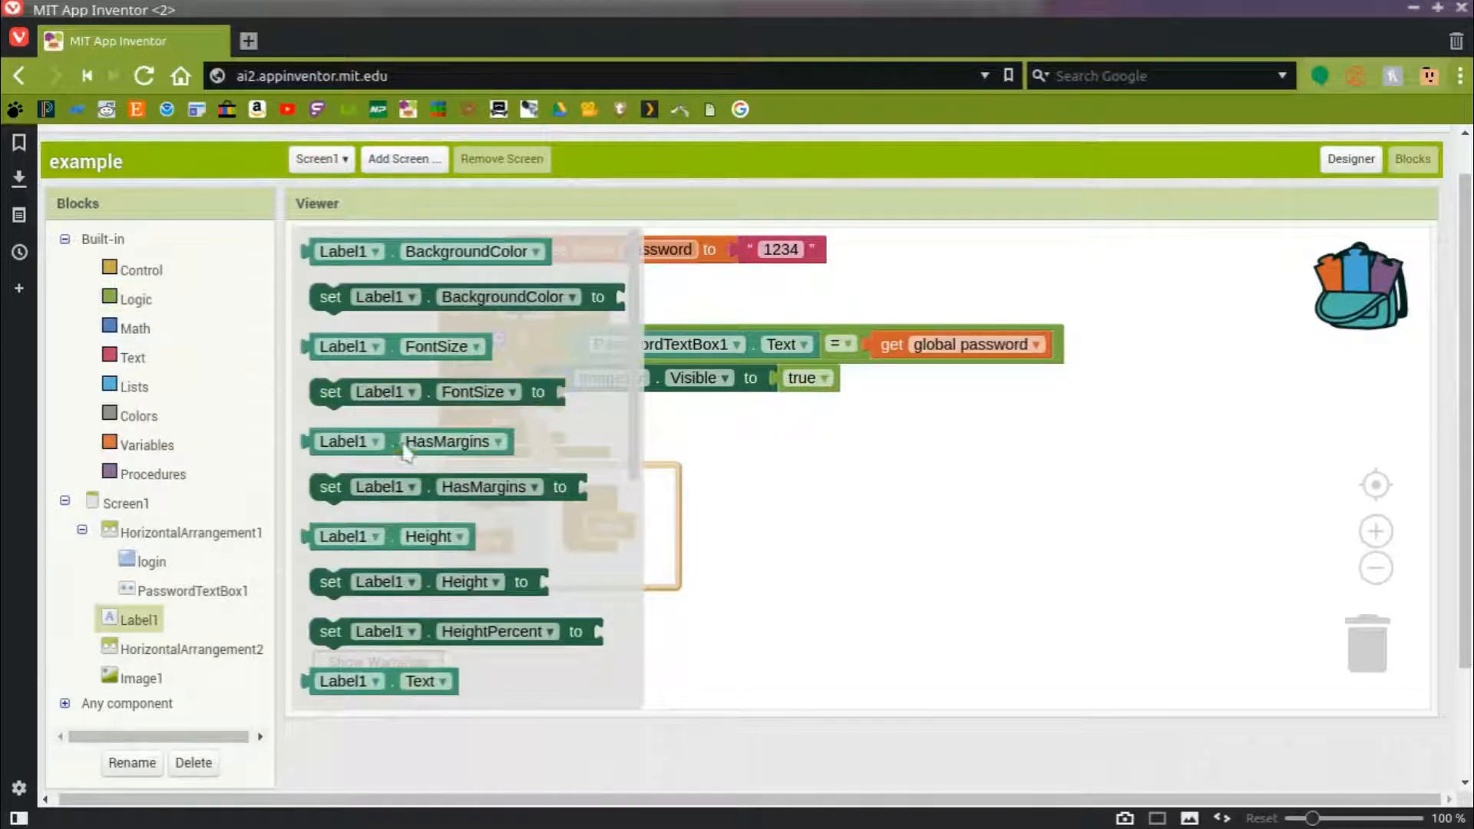
pyautogui.scroll(-3)
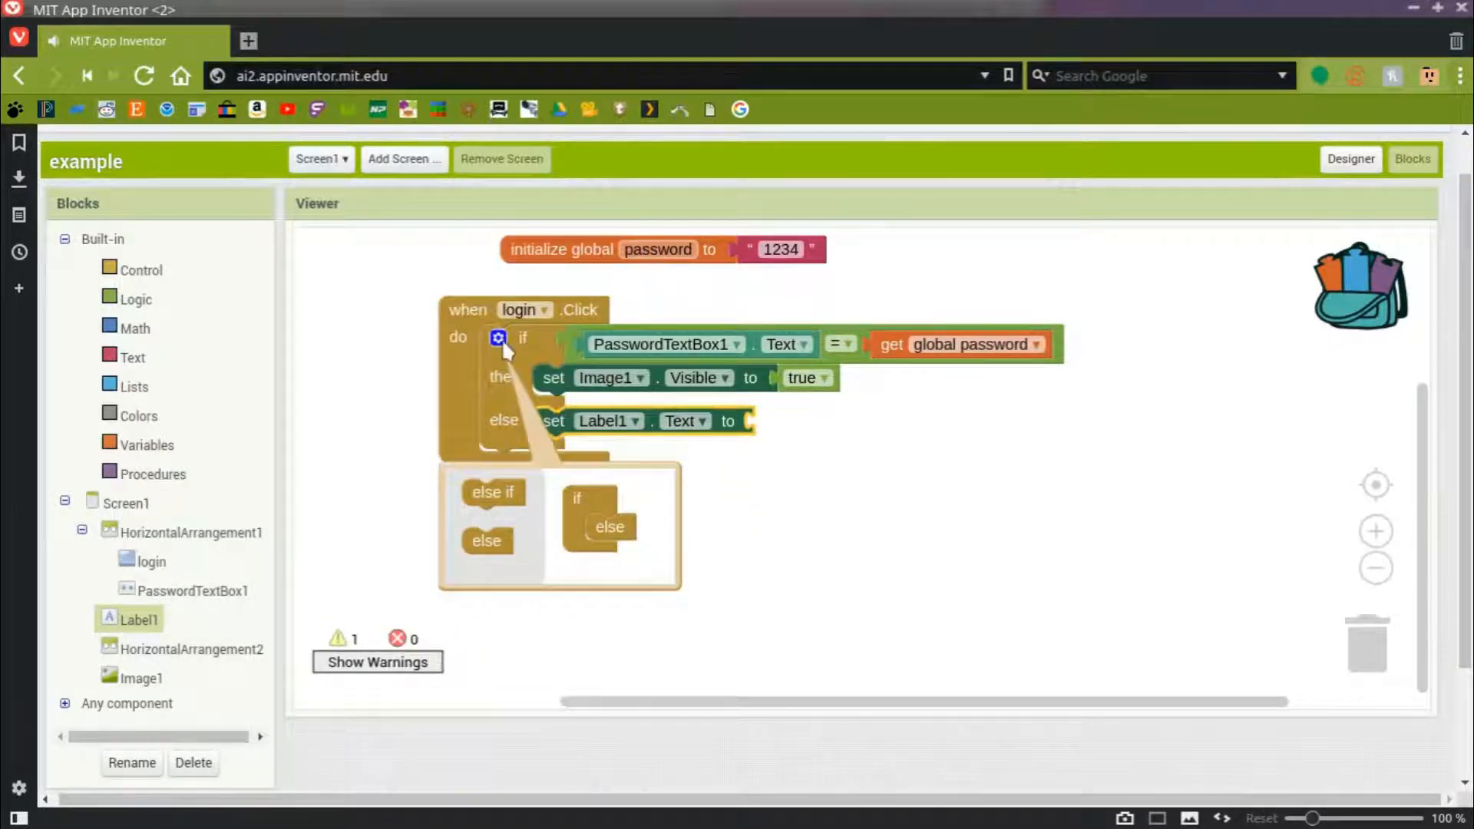
pyautogui.click(132, 358)
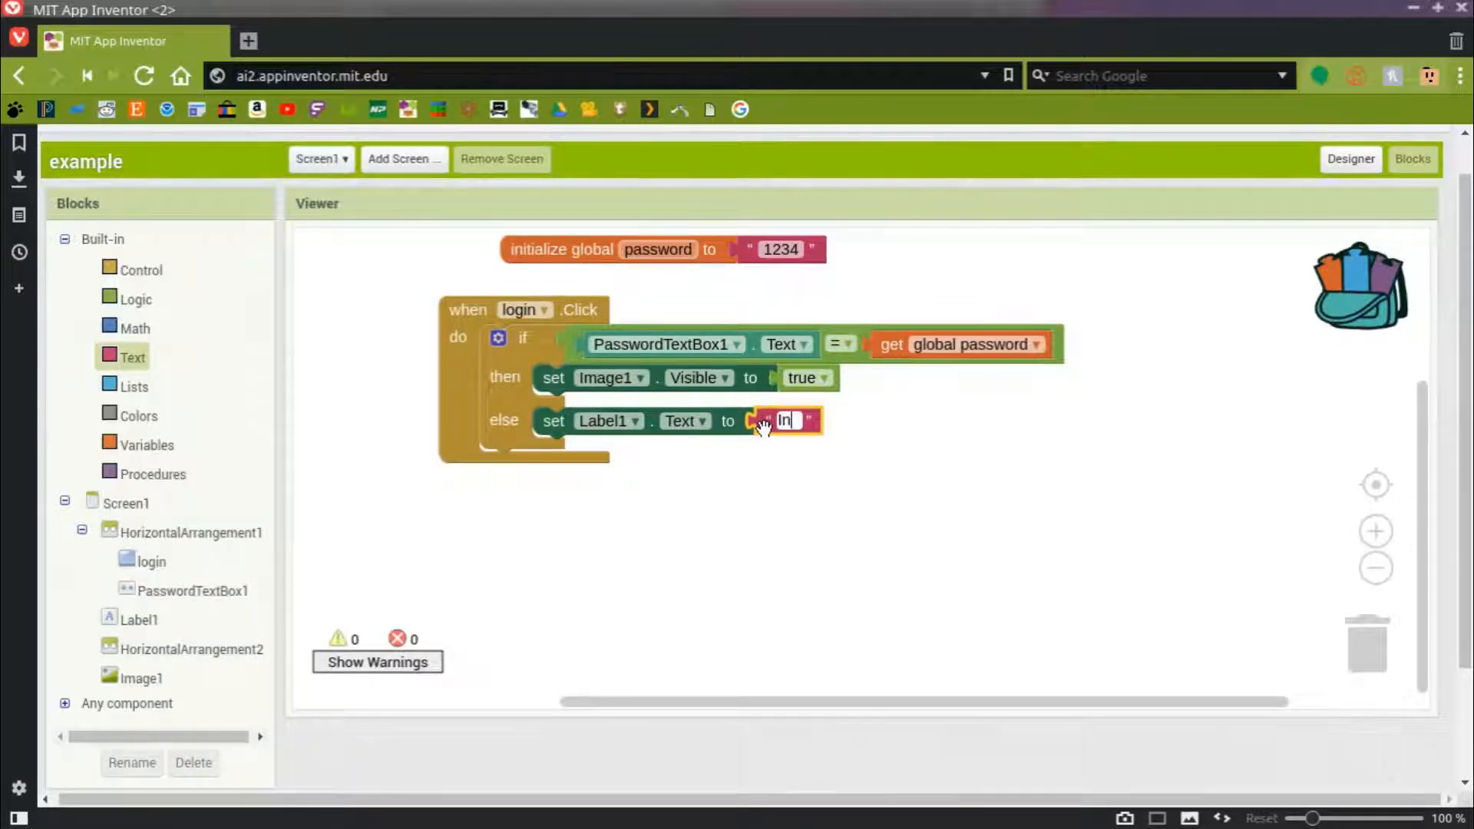
pyautogui.write('Incorrect passoword')
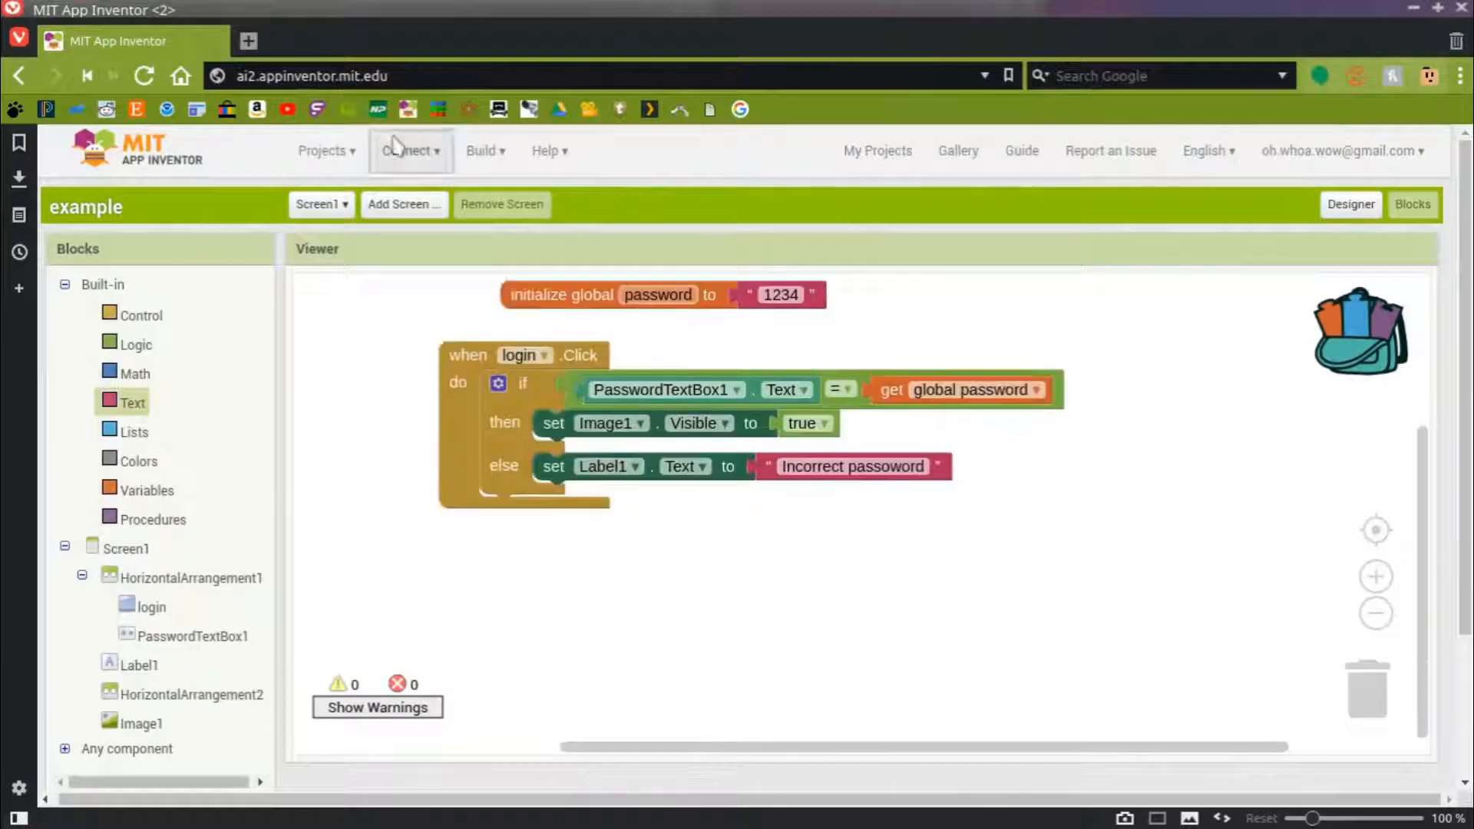
pyautogui.click(412, 151)
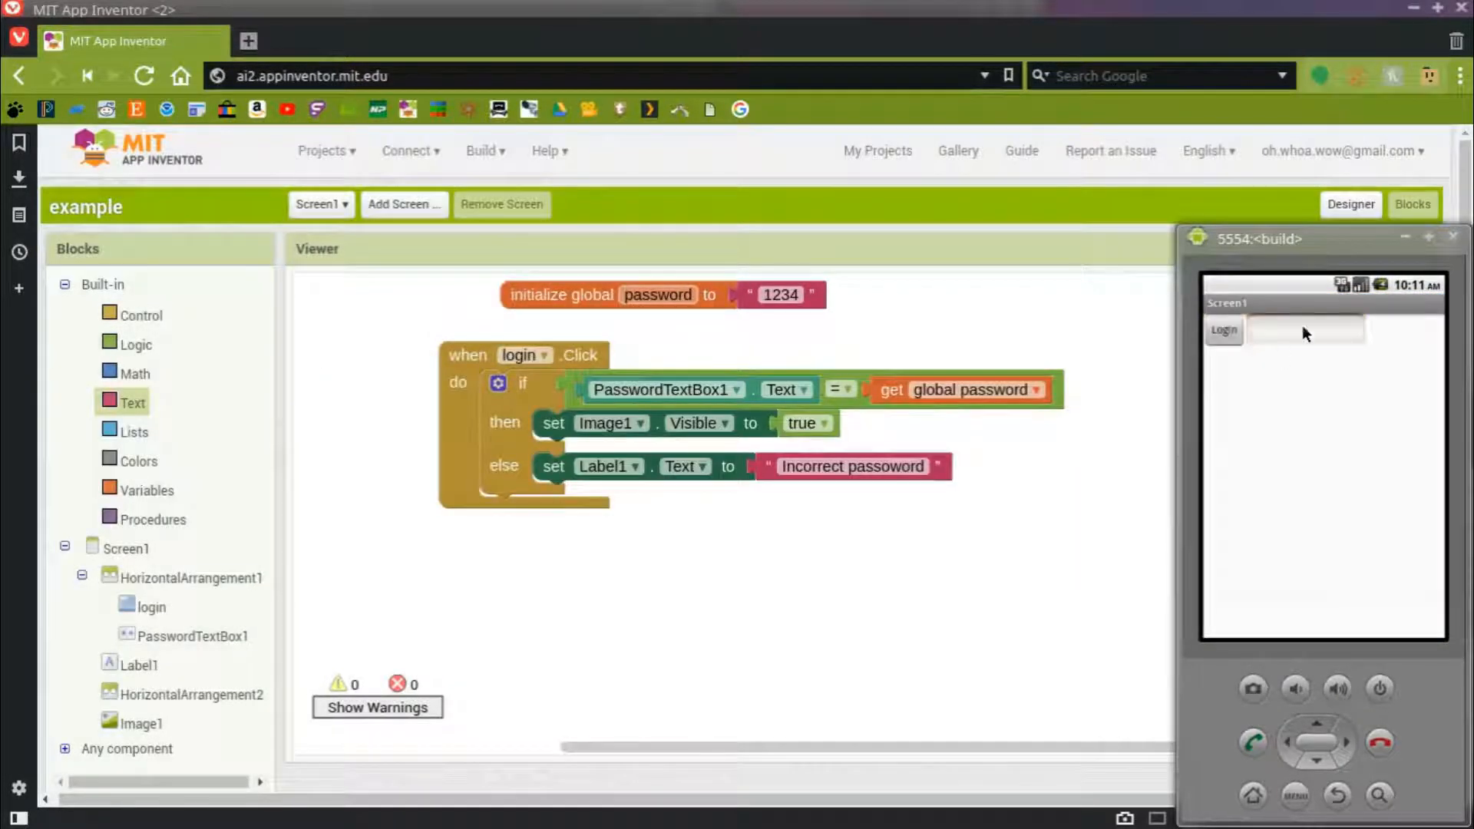
pyautogui.click(1305, 328)
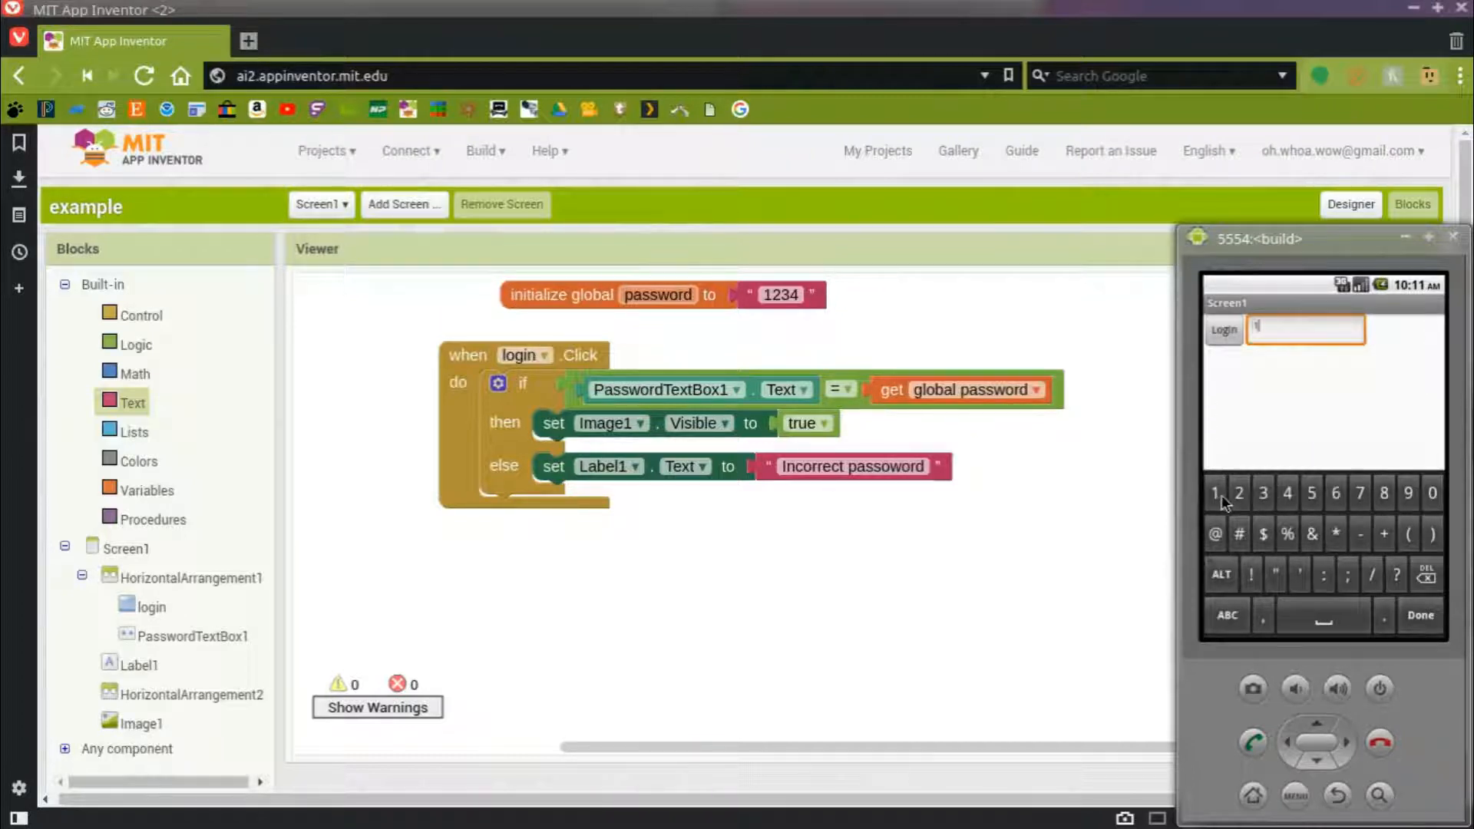
pyautogui.click(1287, 493)
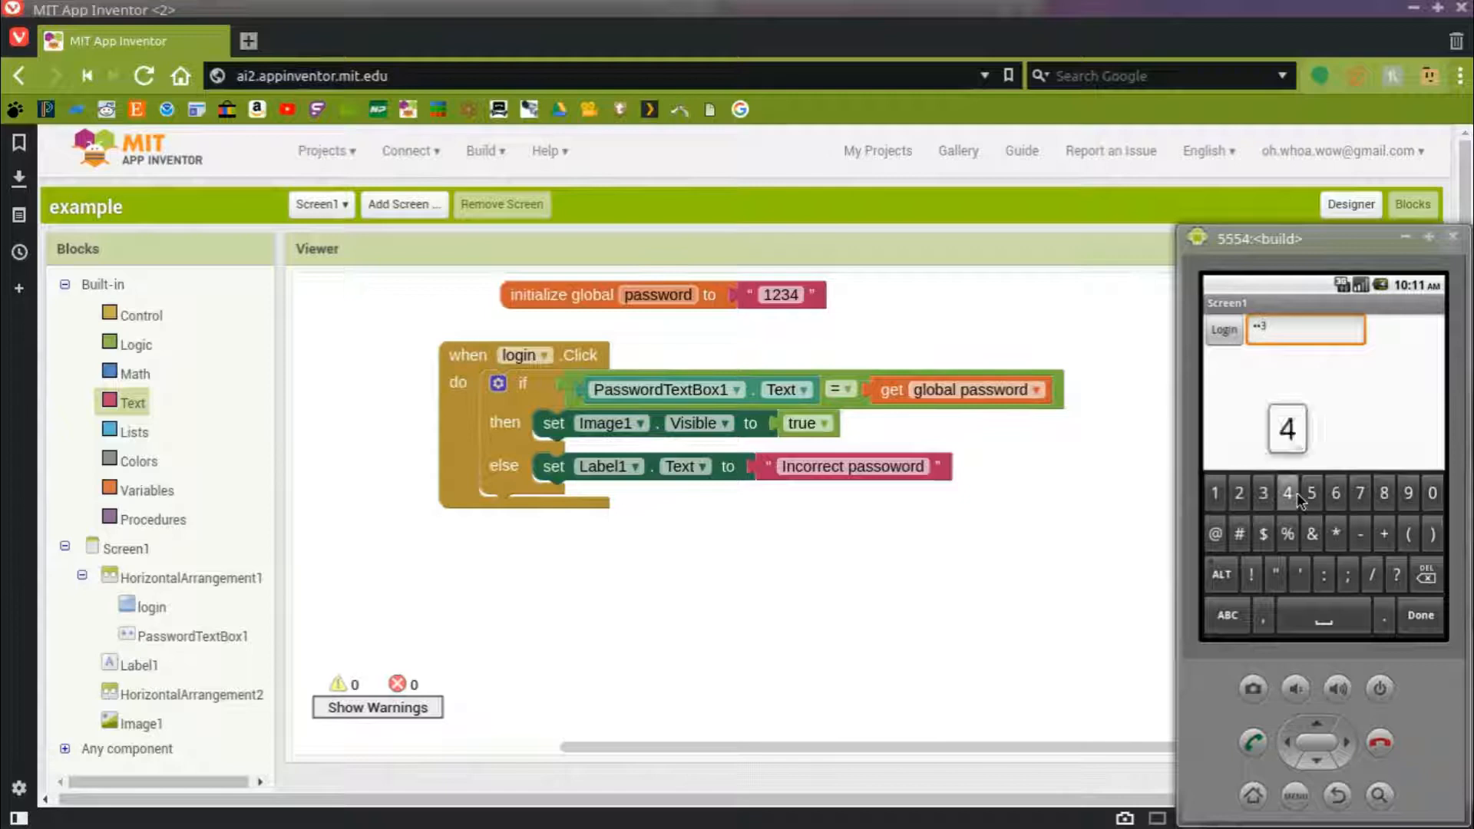
pyautogui.click(1287, 491)
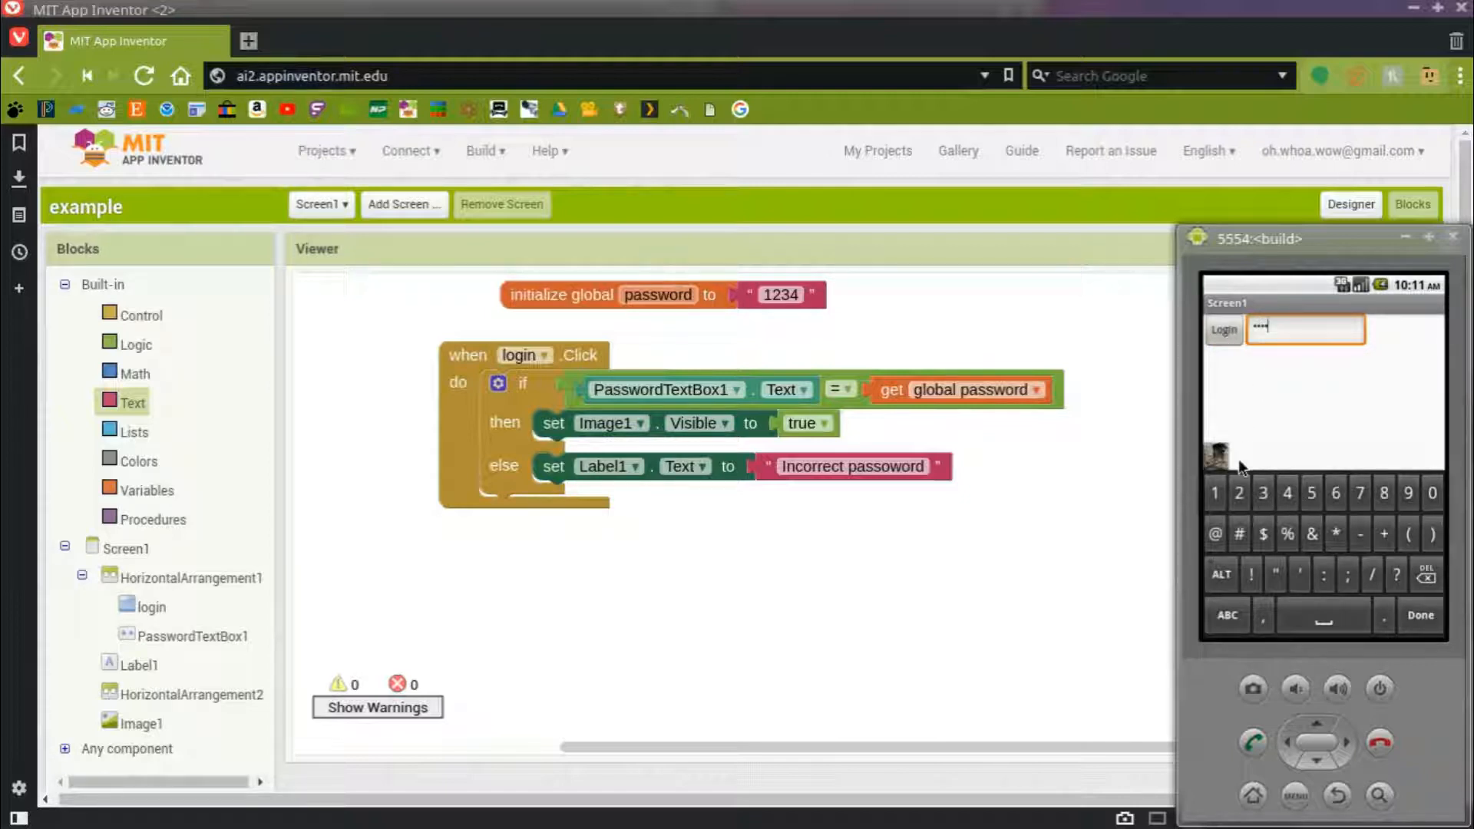
pyautogui.moveTo(1109, 516)
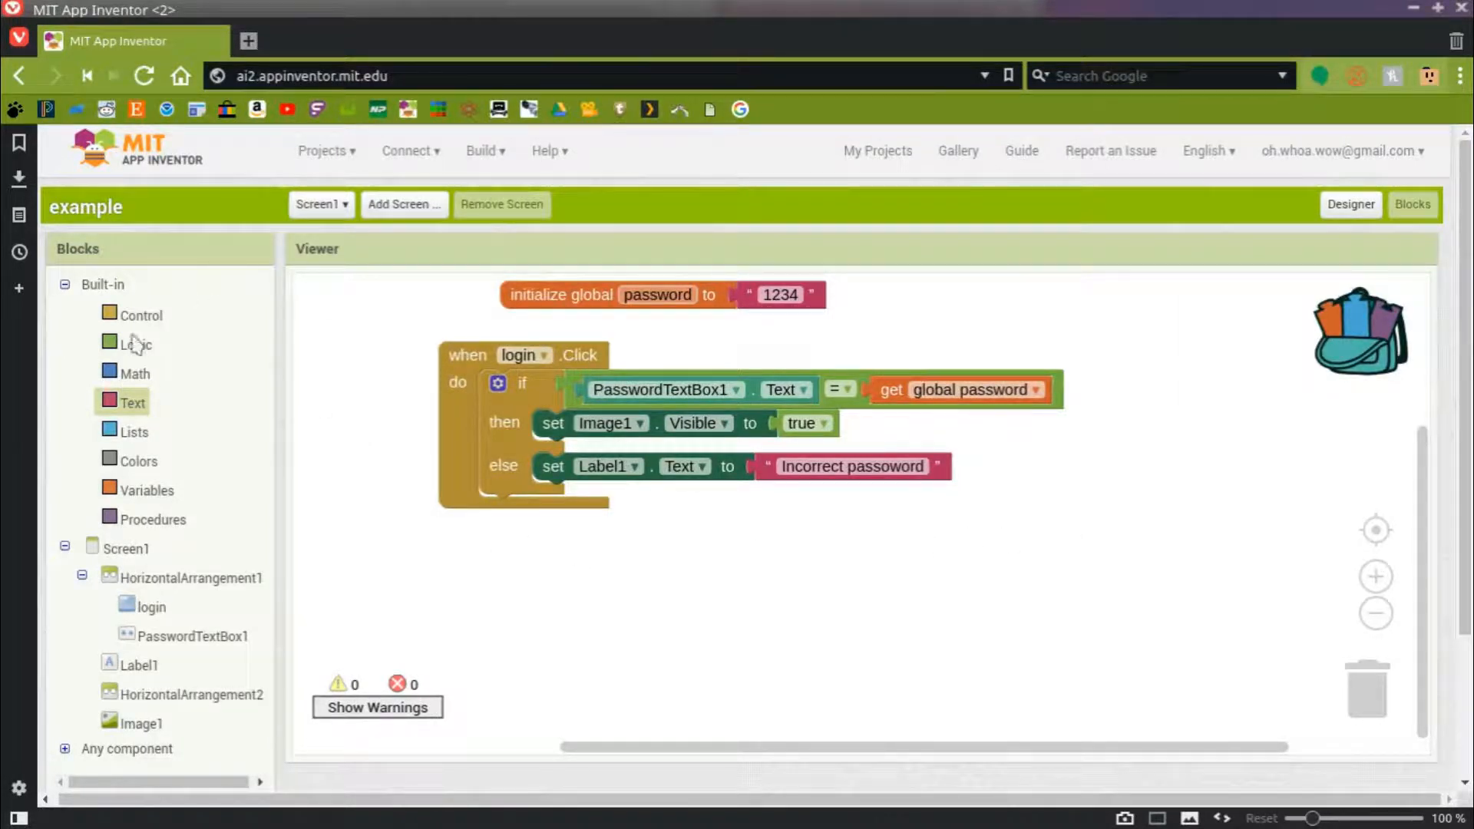
# - Add a button labelled "log out" to HorizontalArrangement2 in the Designer
pyautogui.click(1350, 205)
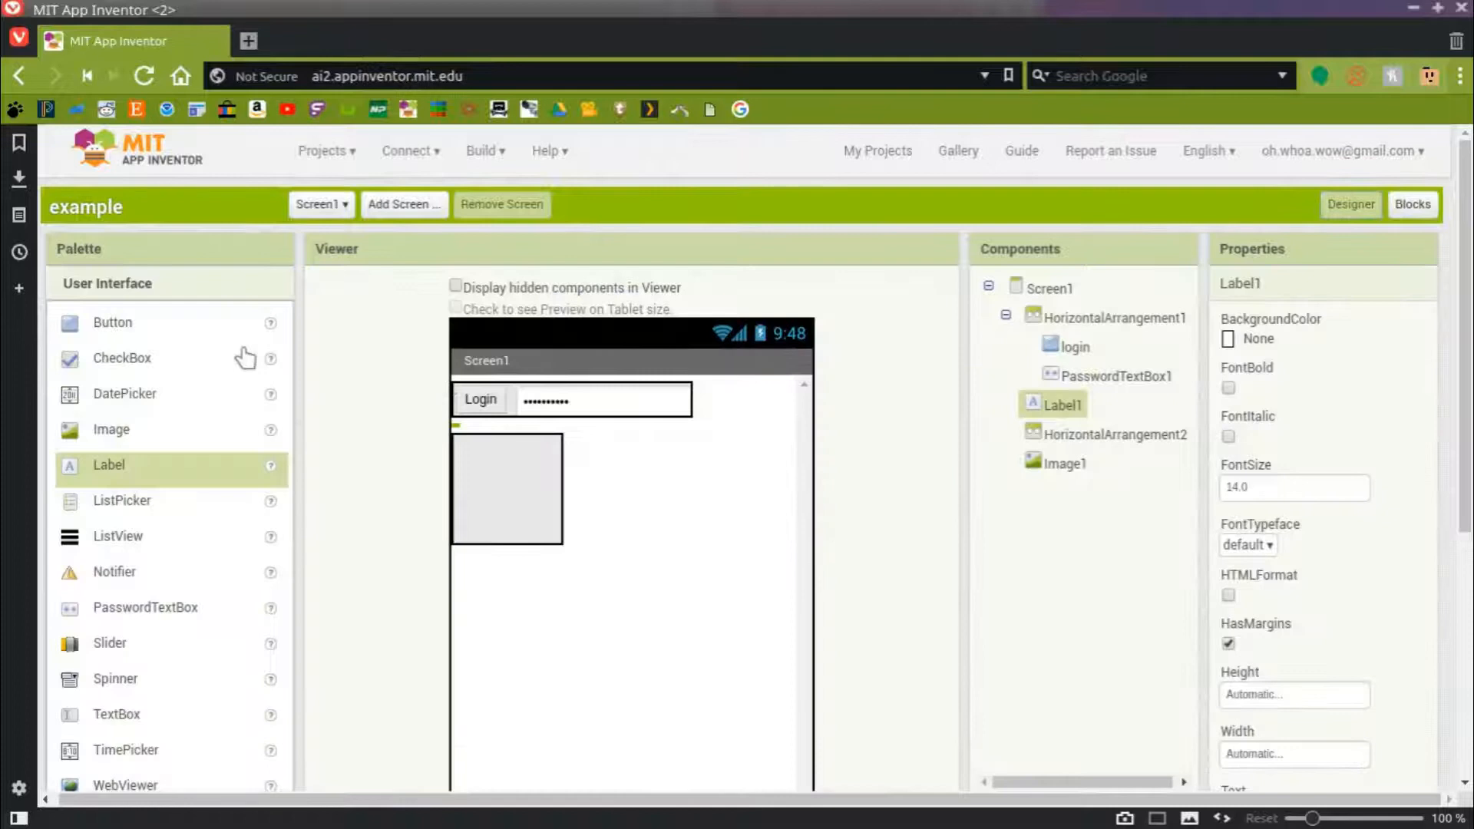
pyautogui.moveTo(112, 322); pyautogui.dragTo(525, 421)
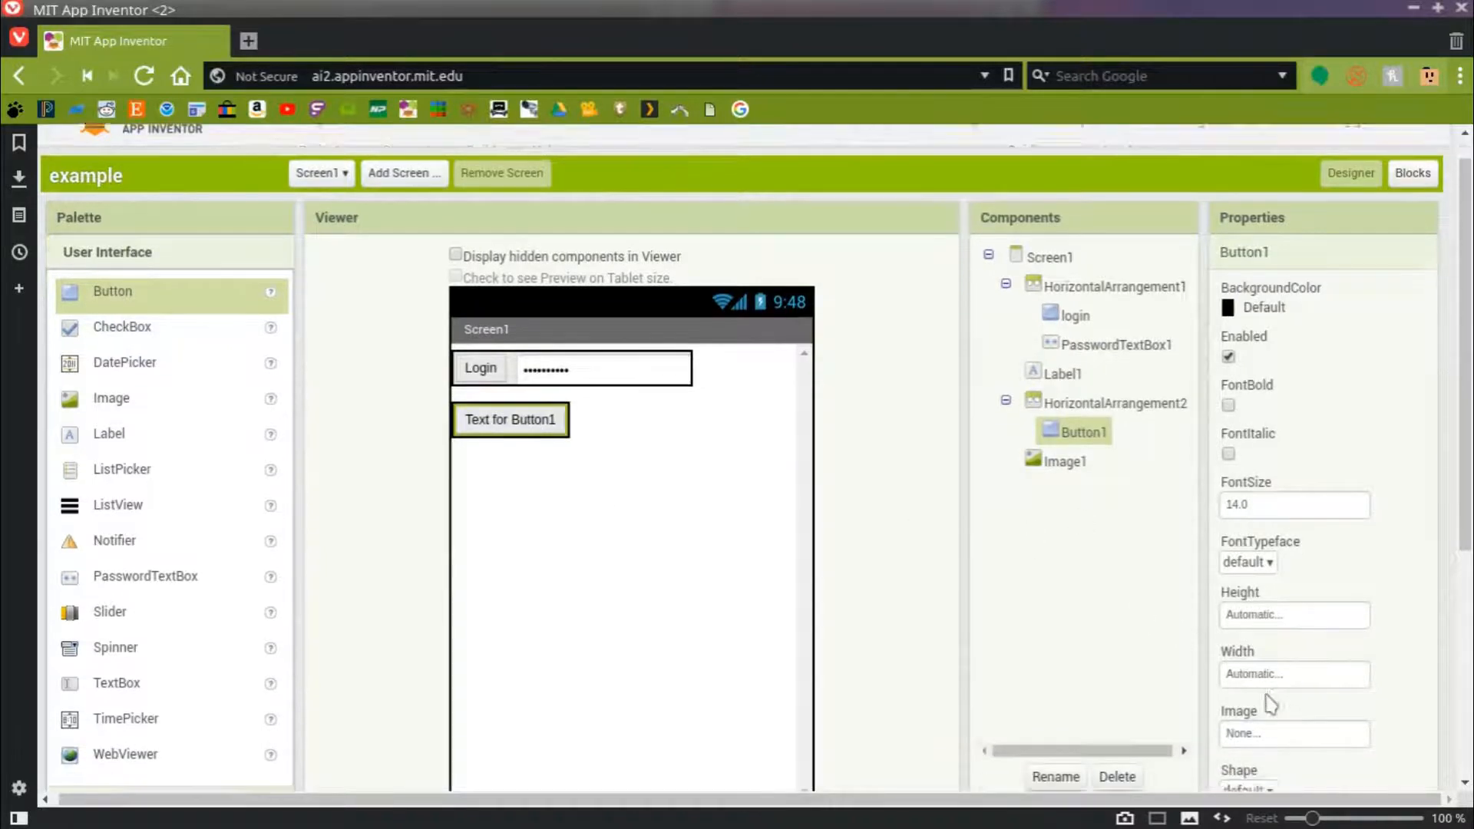
pyautogui.scroll(-3)
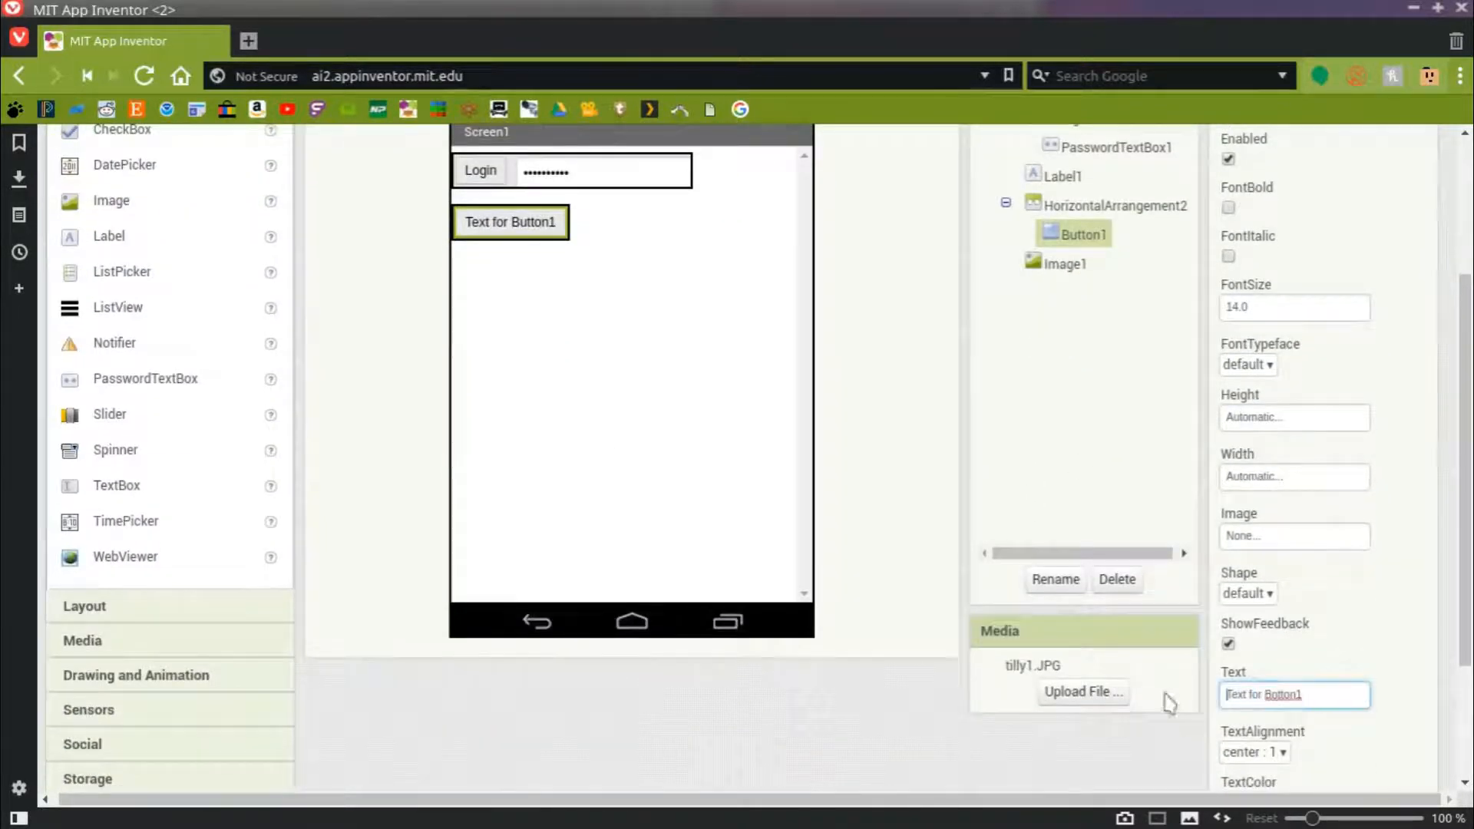
pyautogui.write('log')
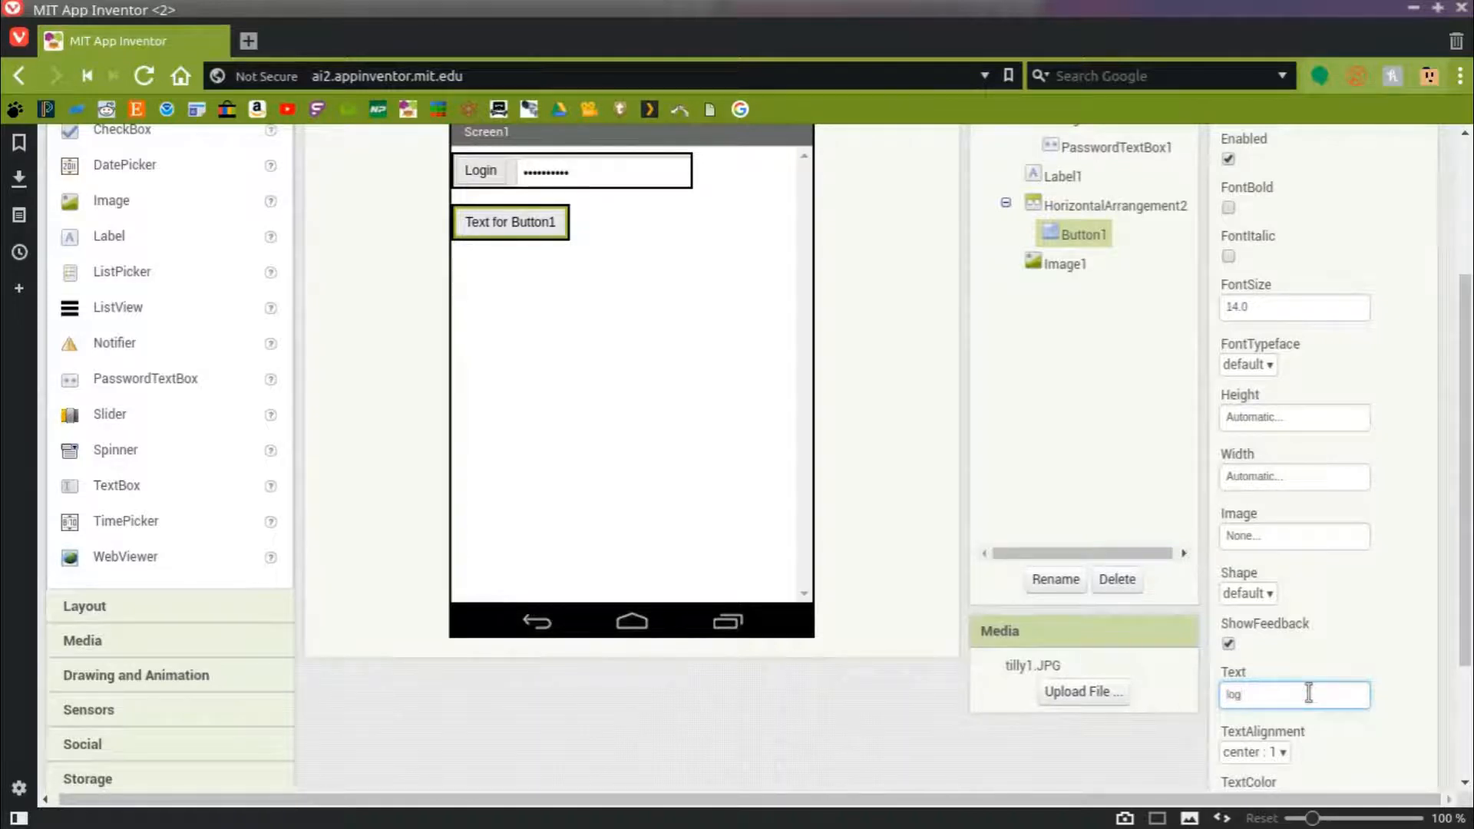
pyautogui.write('out')
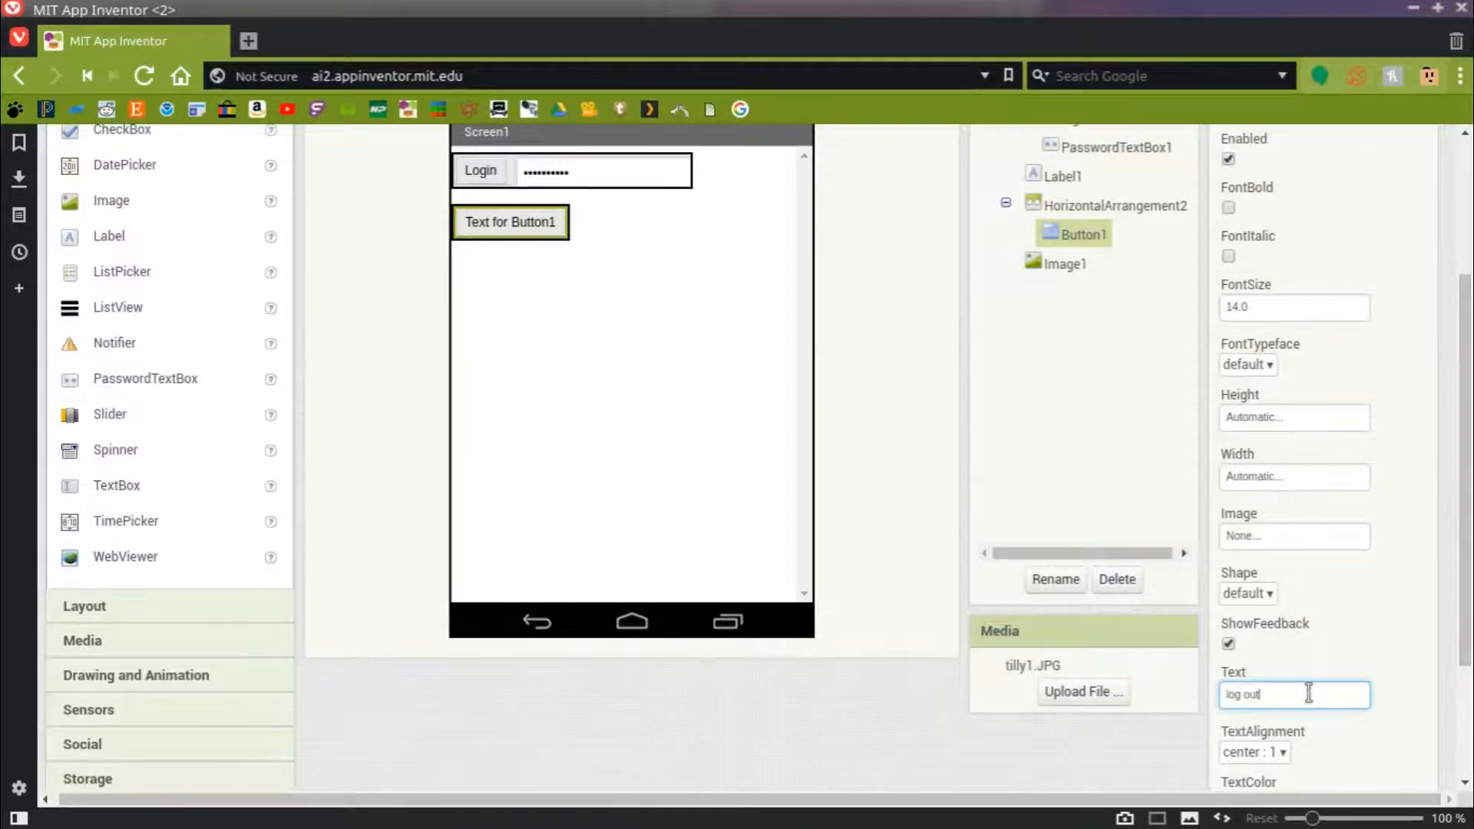
# - In Blocks, rename Button1 to log_out for its click handler
pyautogui.click(1411, 204)
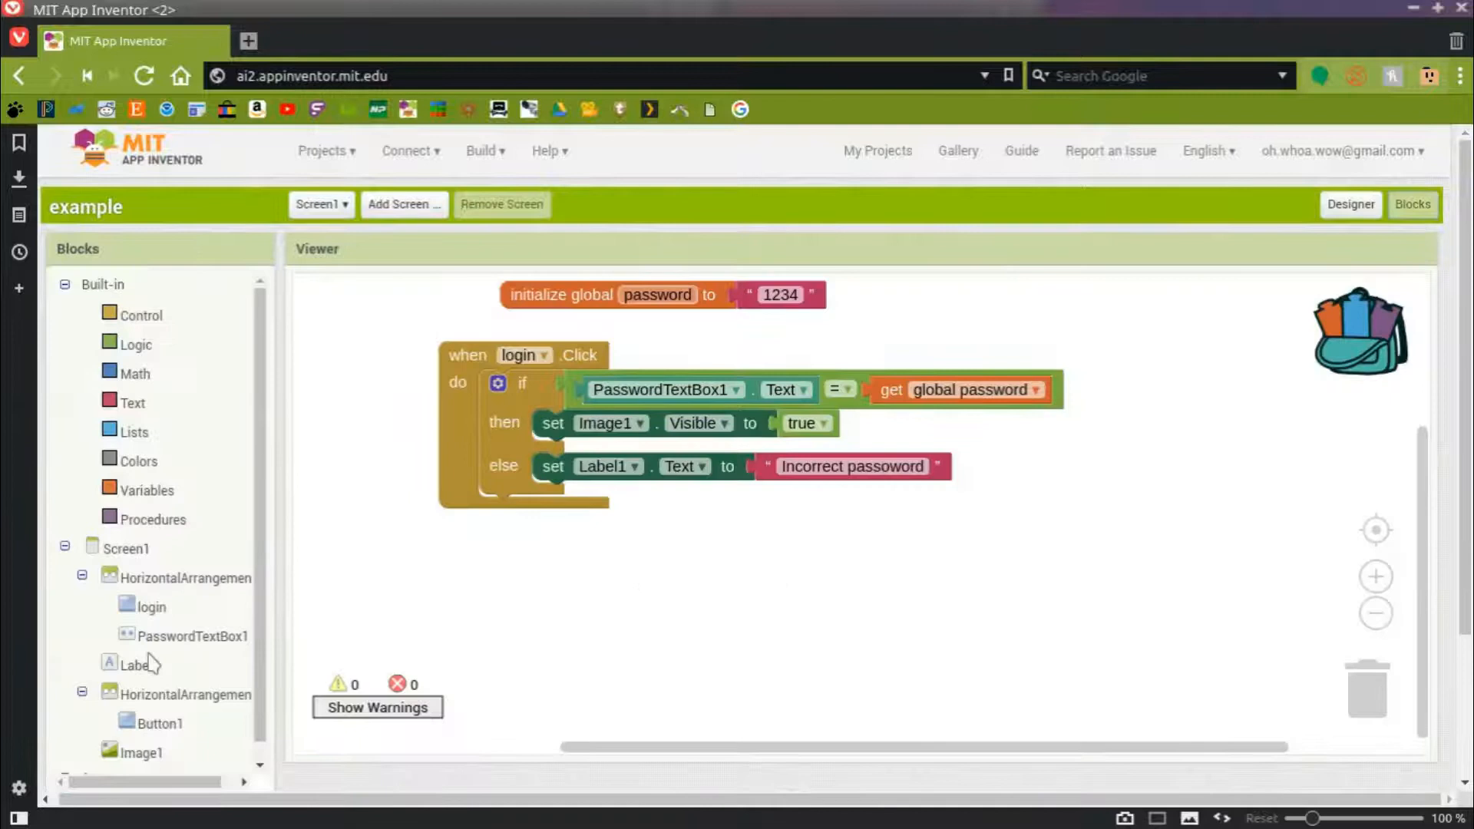
pyautogui.click(132, 763)
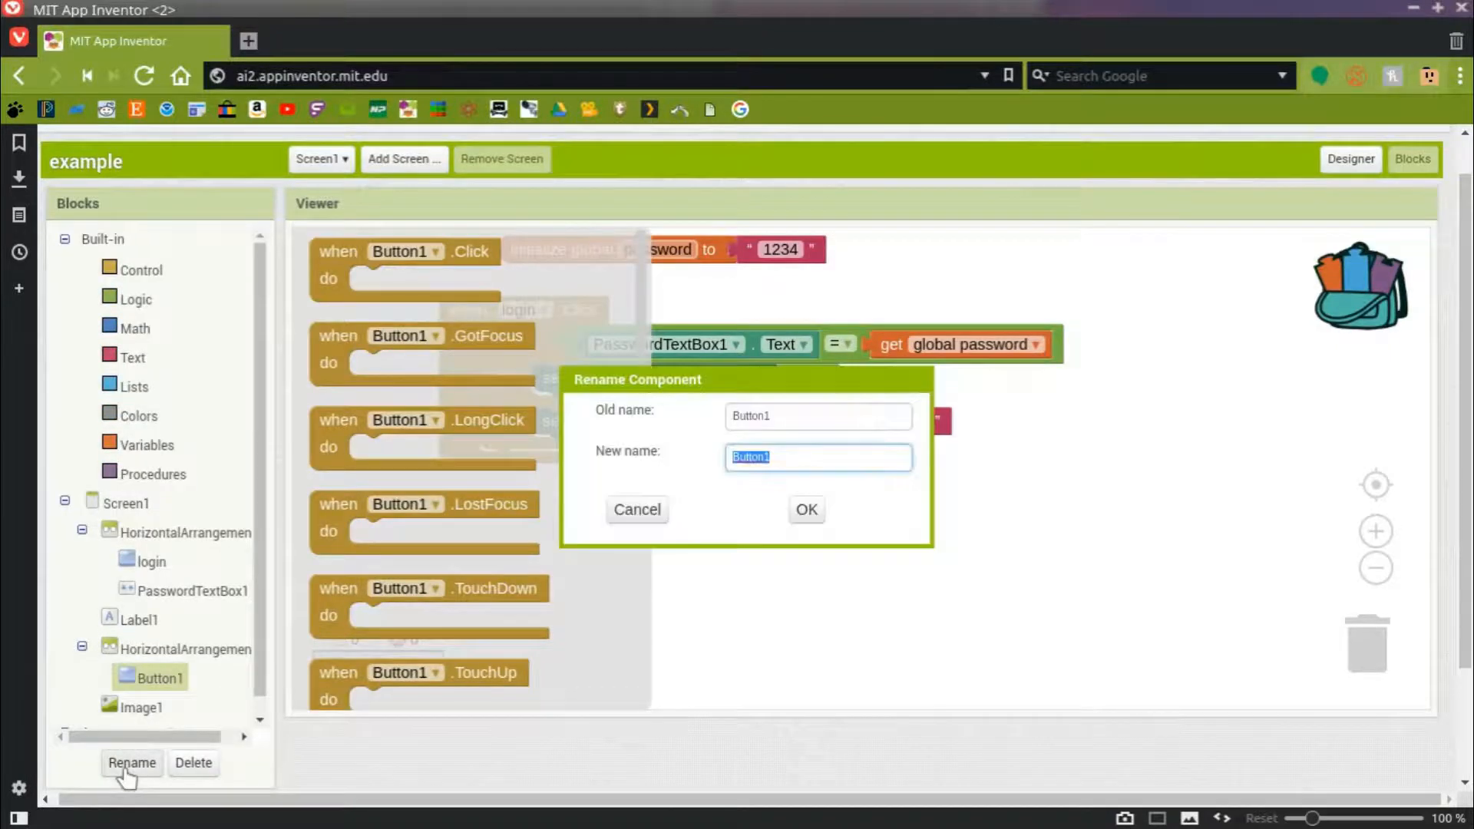
pyautogui.click(804, 510)
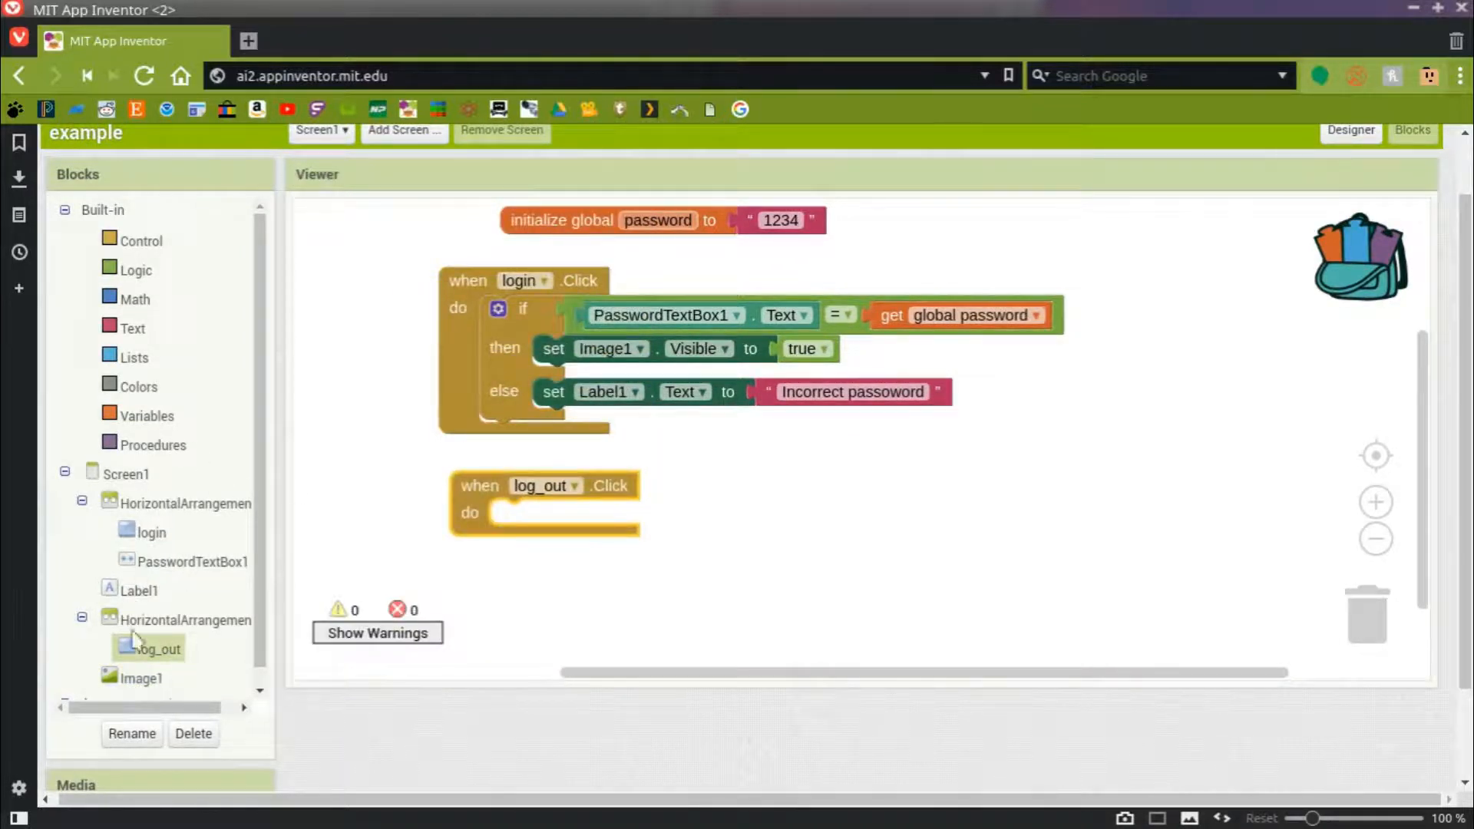
# - Duplicate set Image1.Visible into when log_out.Click, set to false
pyautogui.rightClick(611, 348)
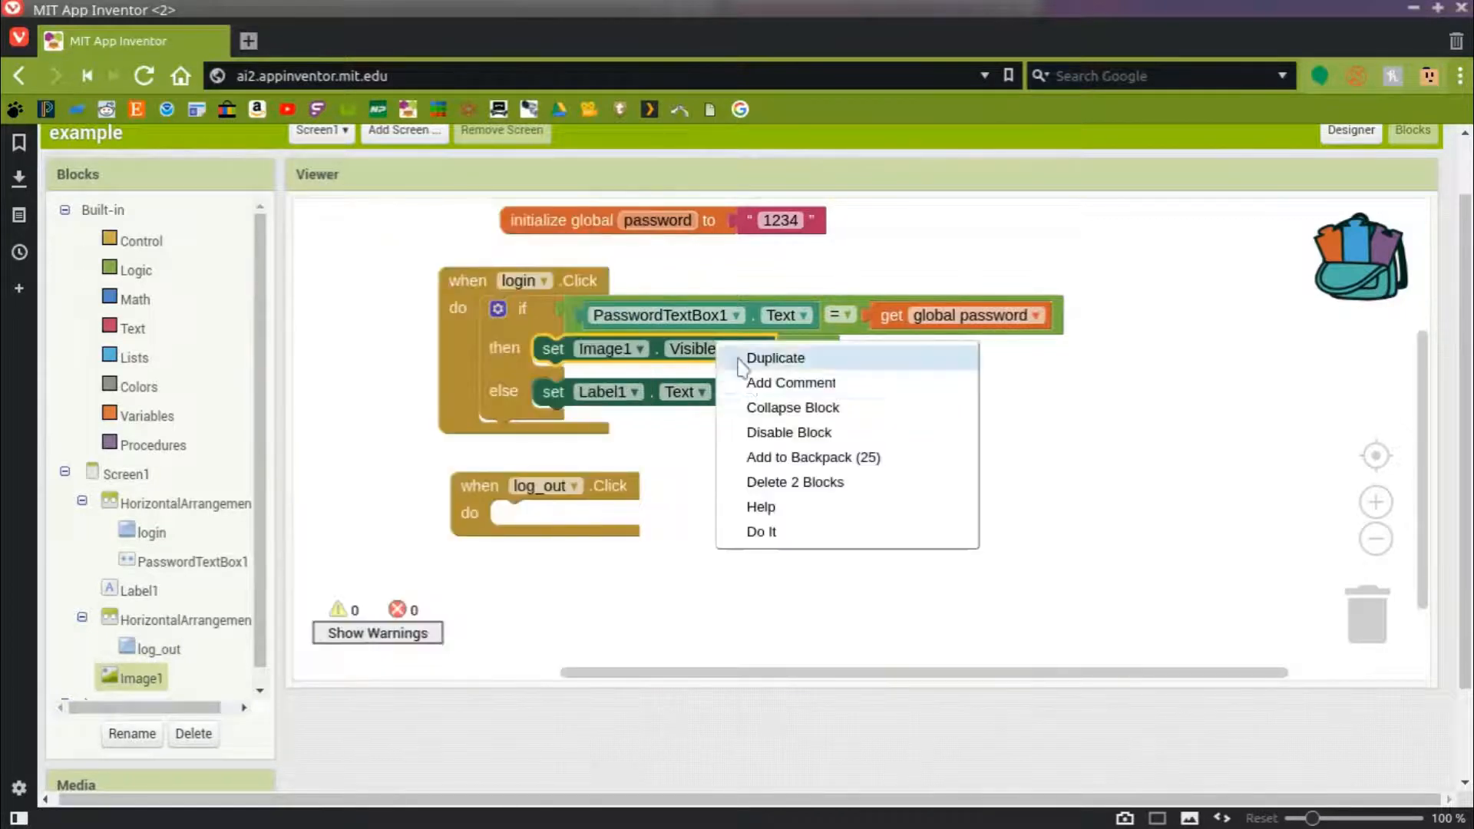
pyautogui.click(774, 357)
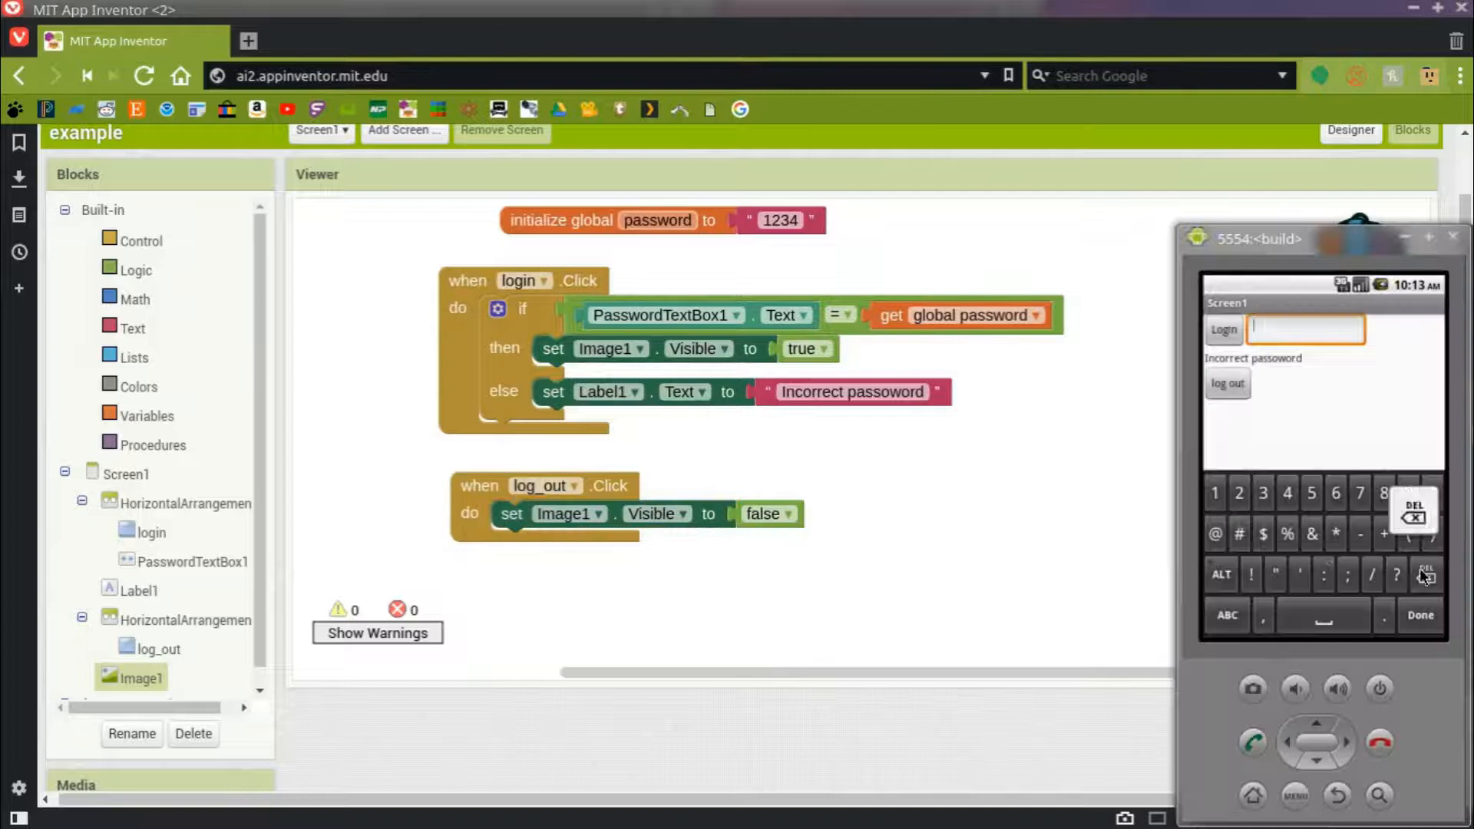
# - Test in the emulator: enter the password, log in to show the image, log out to hide it
pyautogui.click(1215, 493)
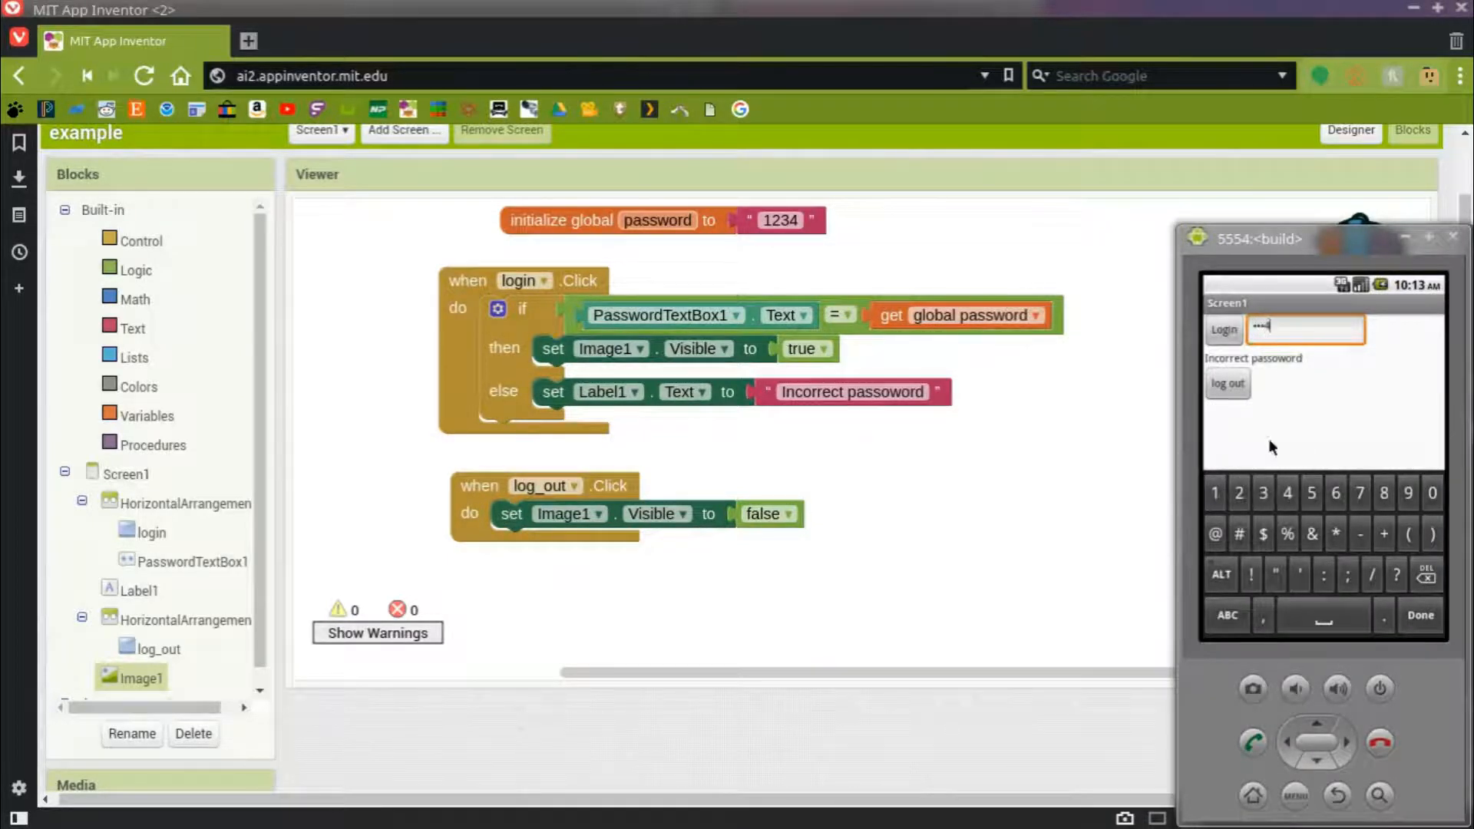
pyautogui.click(1224, 328)
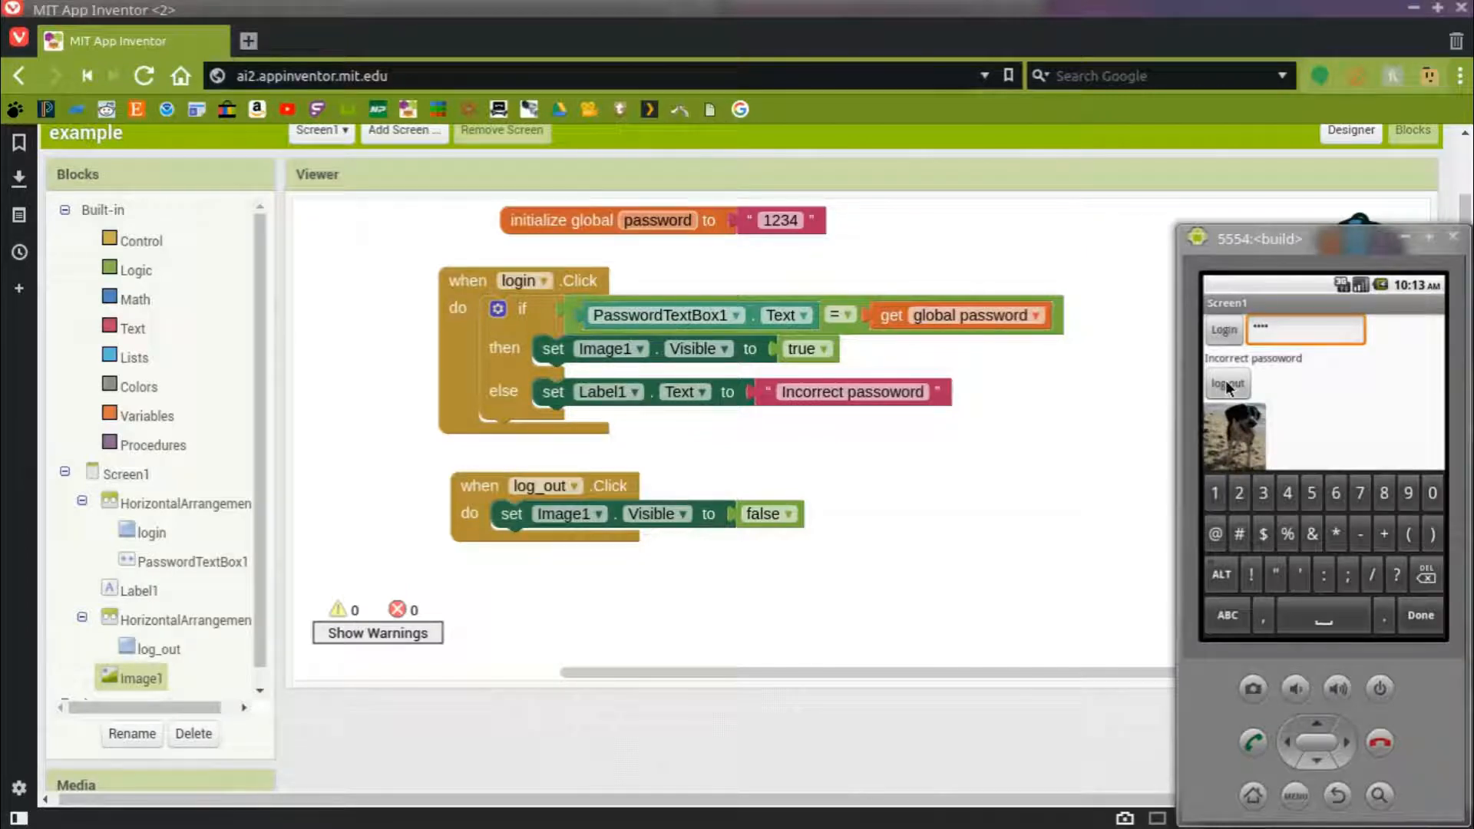
pyautogui.click(1228, 384)
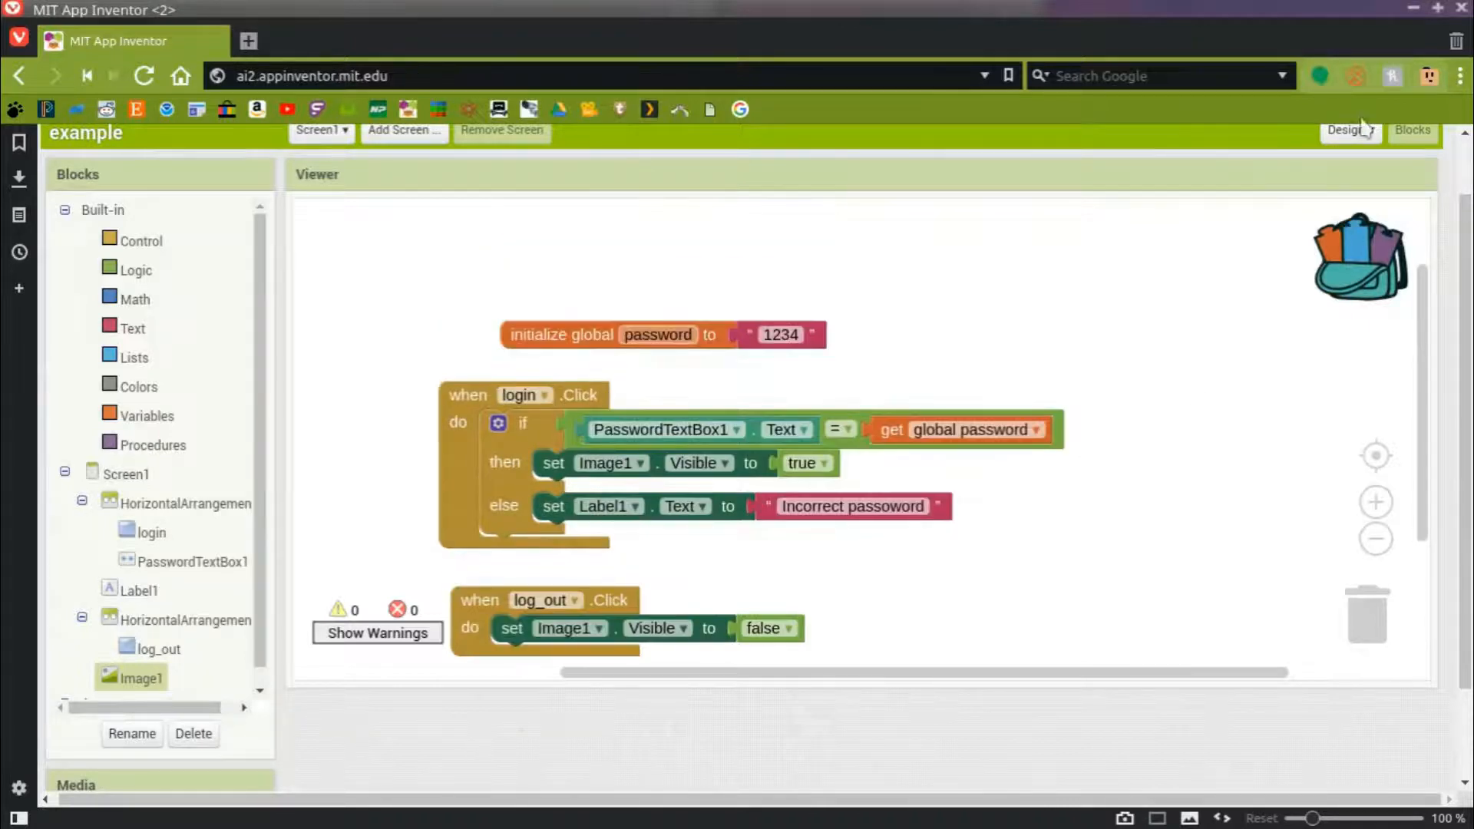
# - Add a checkbox labelled "change password" and a new button to the log out row
pyautogui.click(1351, 136)
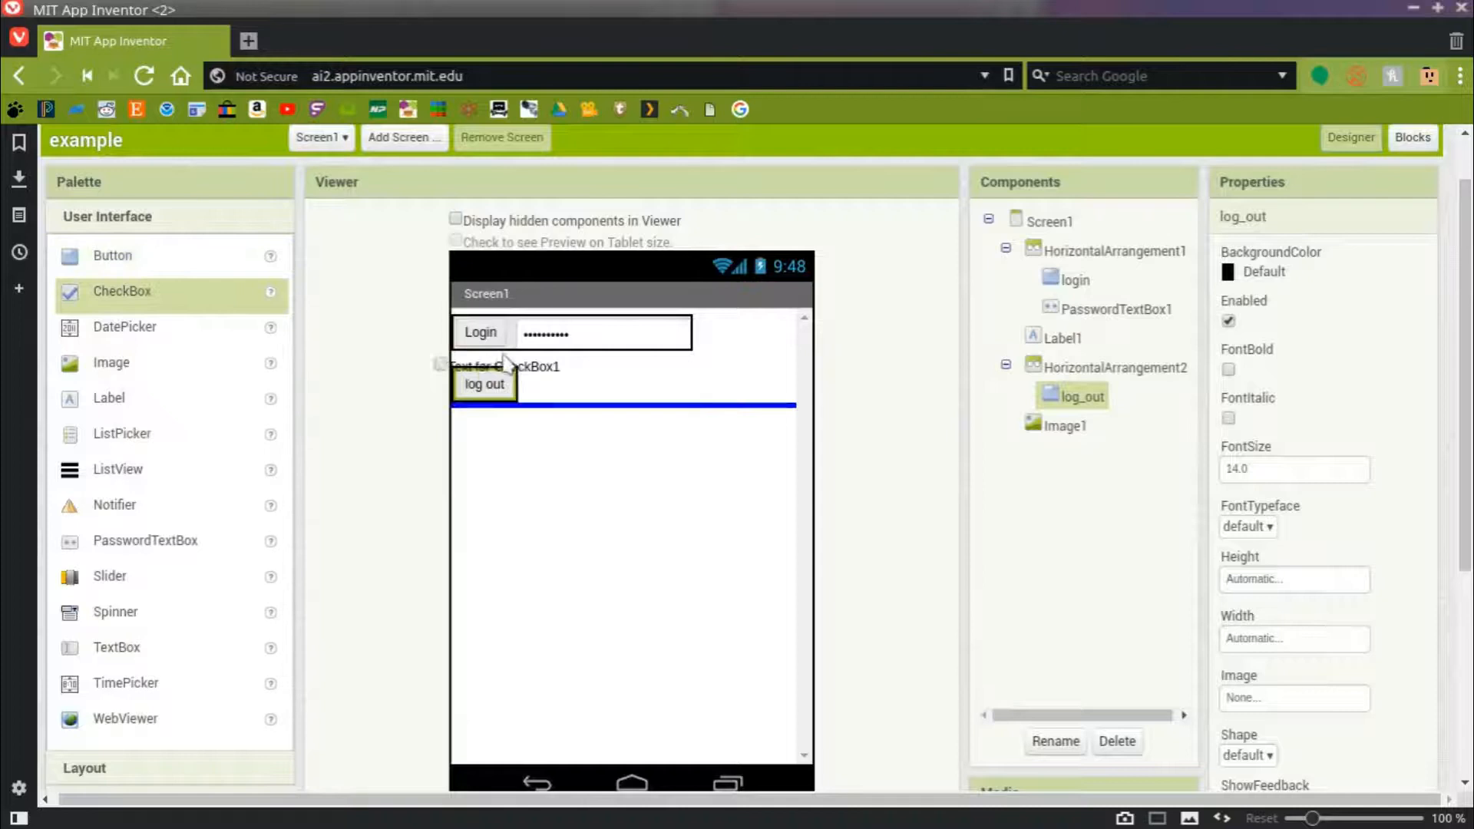
pyautogui.click(1072, 365)
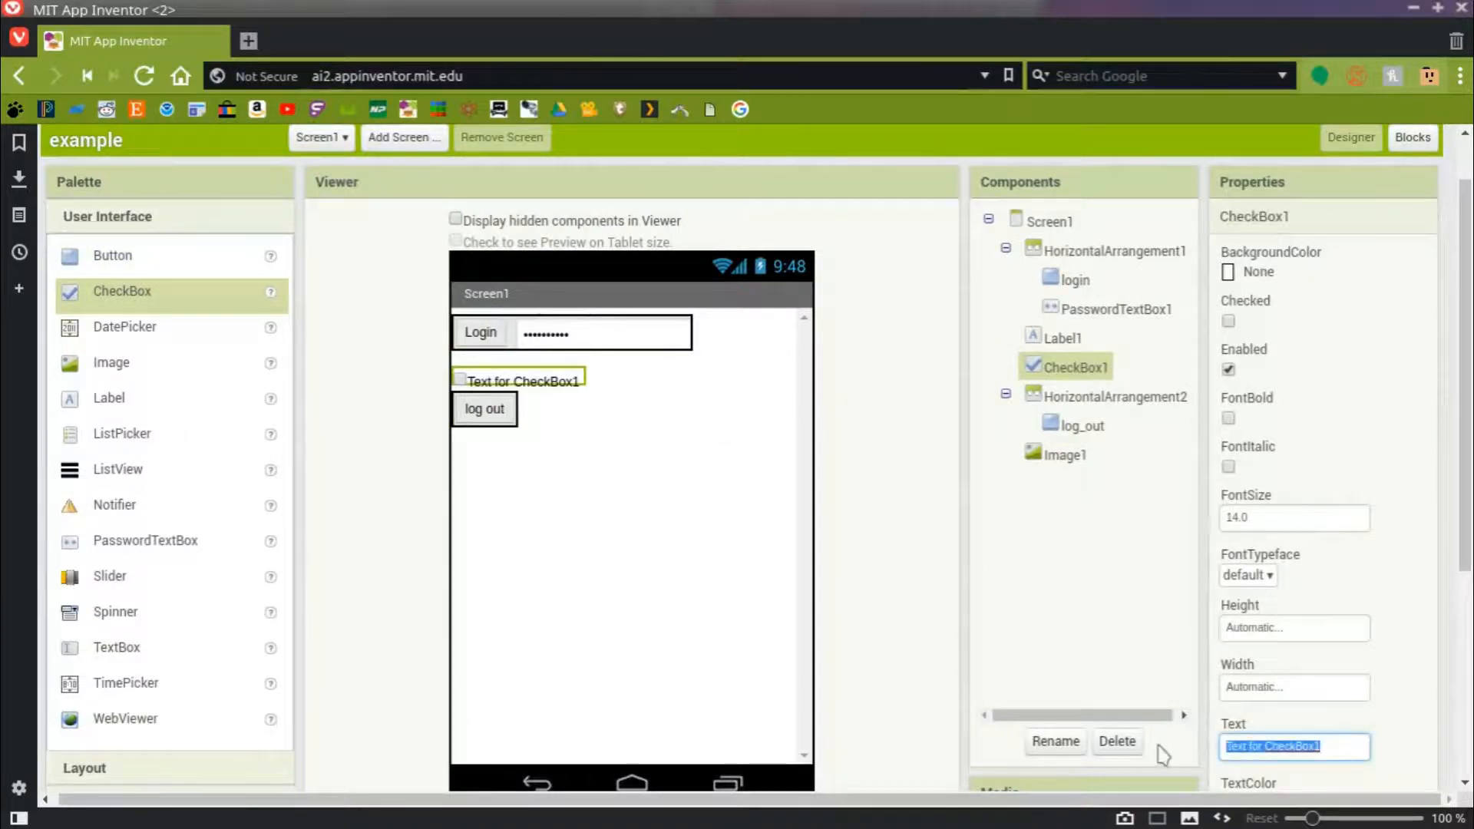
pyautogui.write('change password')
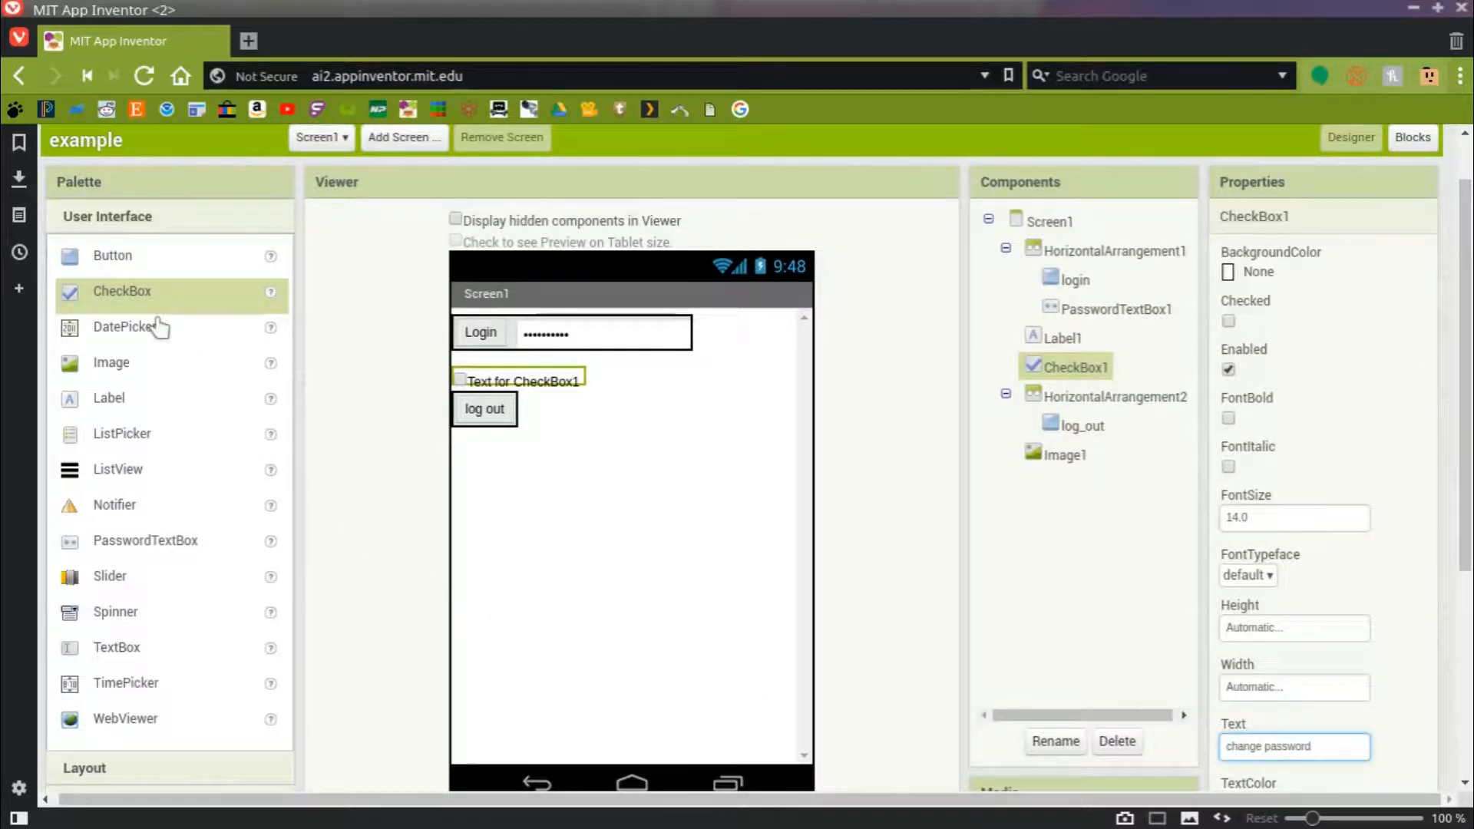
pyautogui.moveTo(113, 257); pyautogui.dragTo(509, 400)
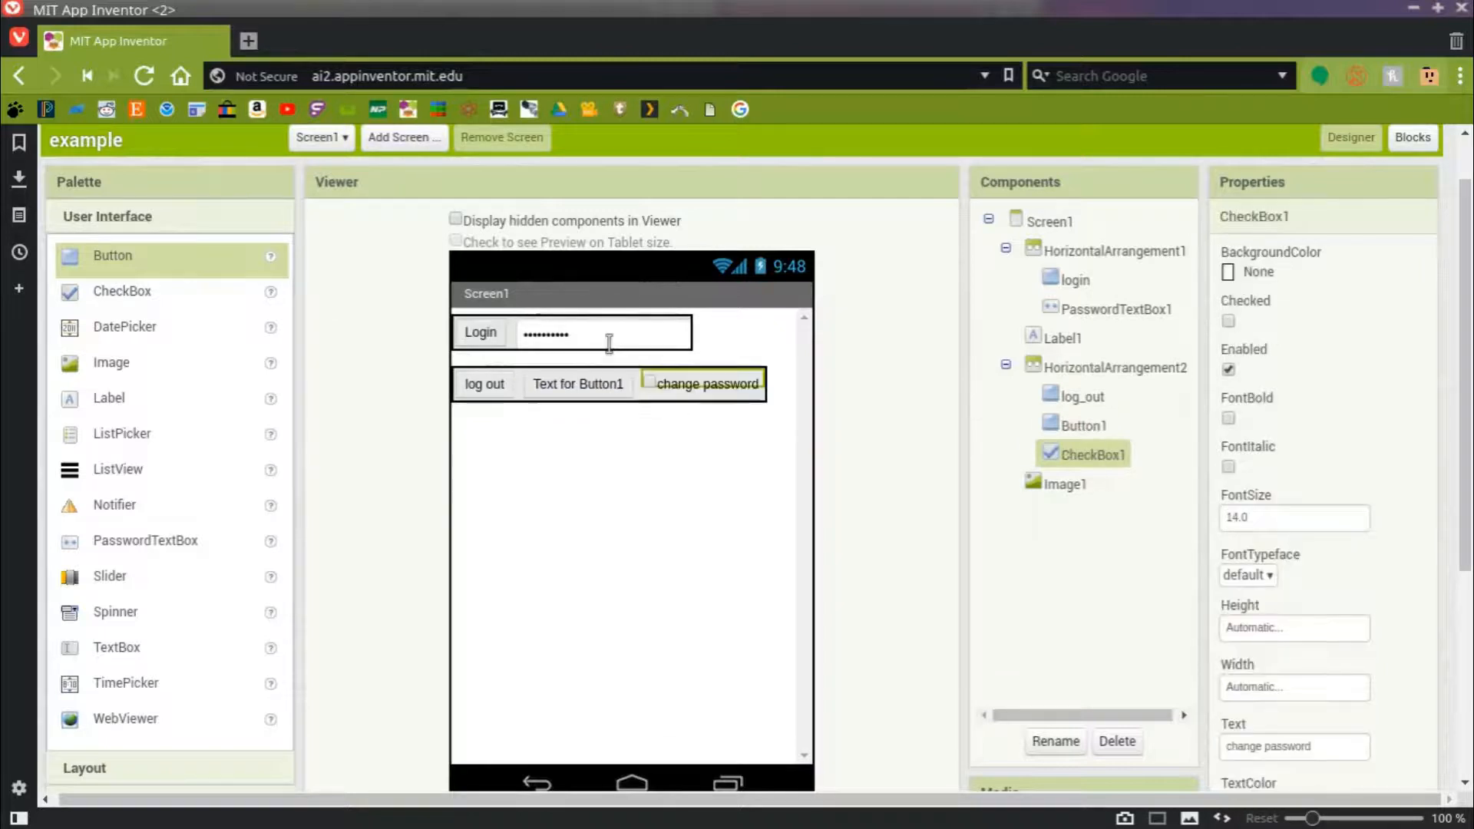
# - Rename the second button change_password and set its Text to "reset password"
pyautogui.click(1049, 221)
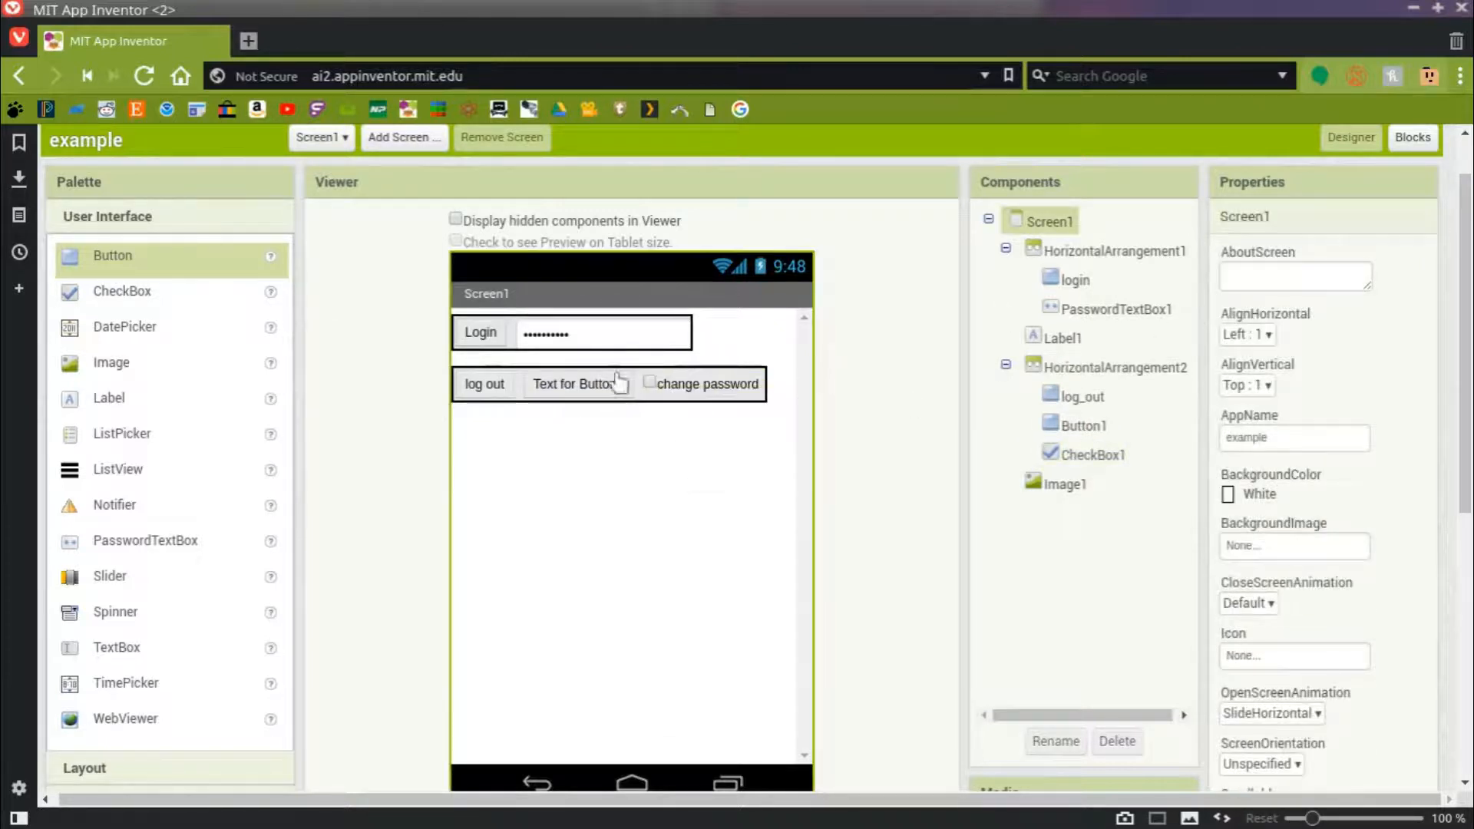
pyautogui.click(1053, 740)
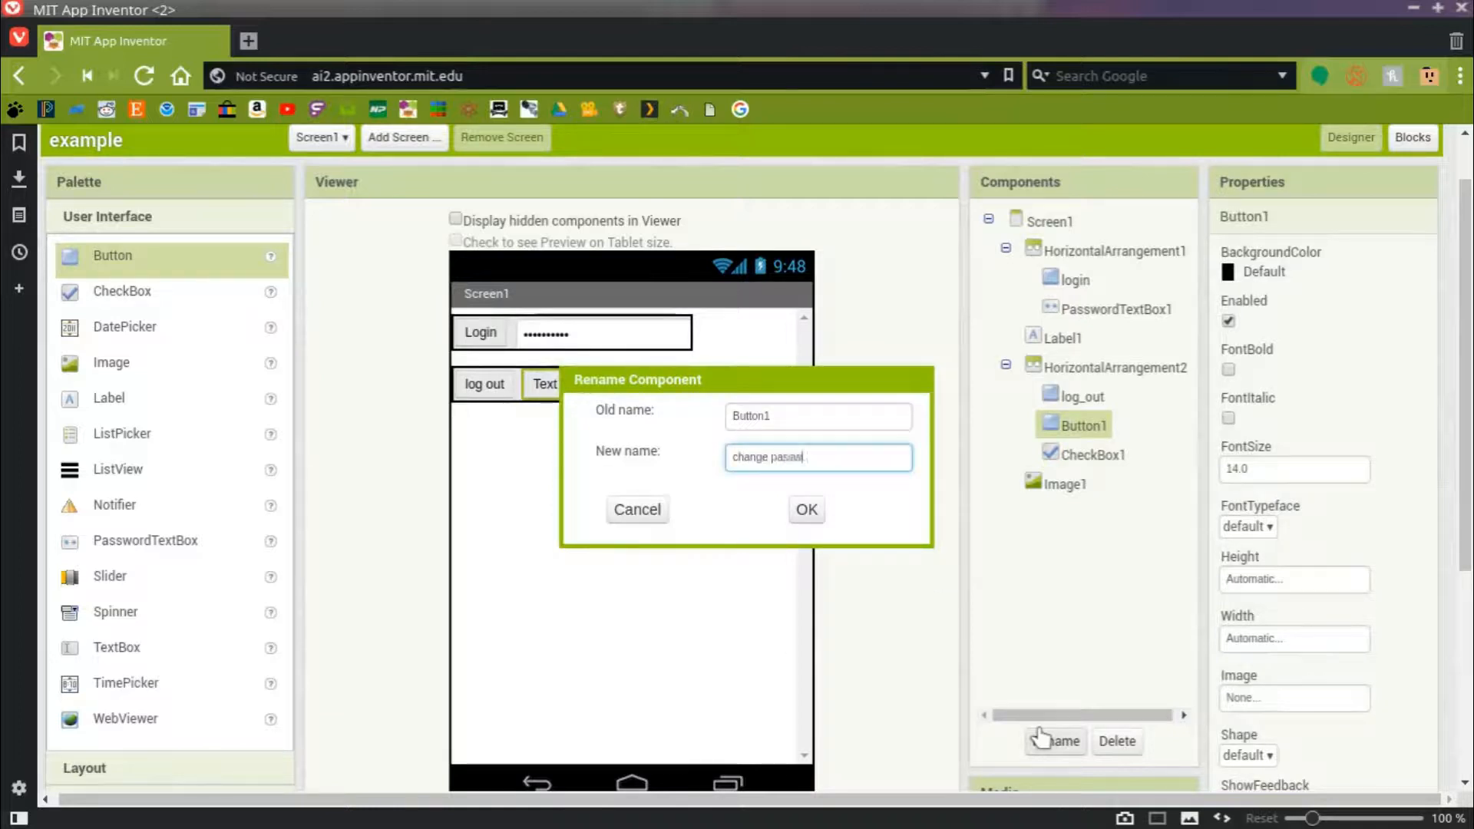
pyautogui.click(805, 508)
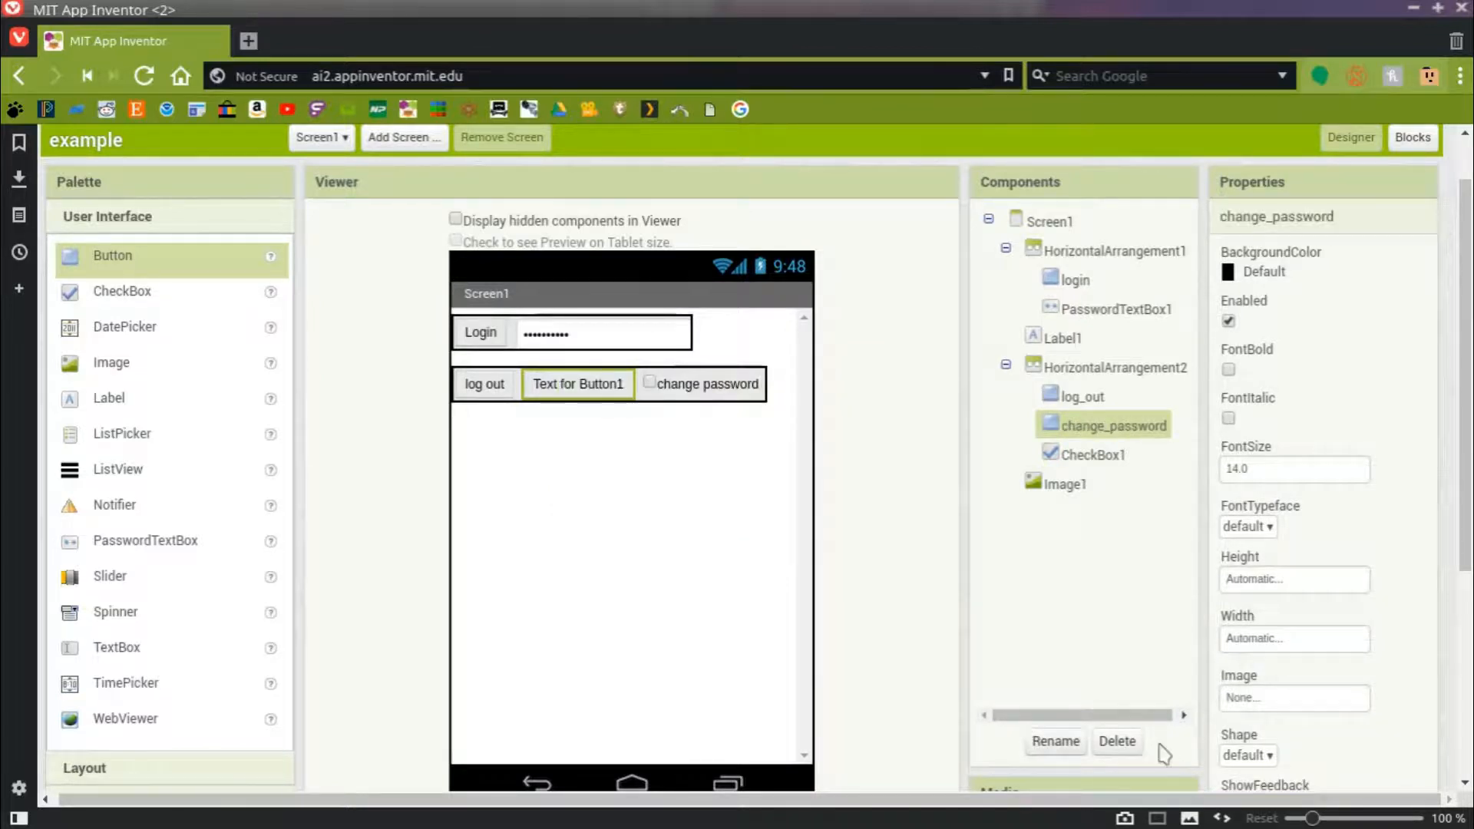
pyautogui.scroll(-3)
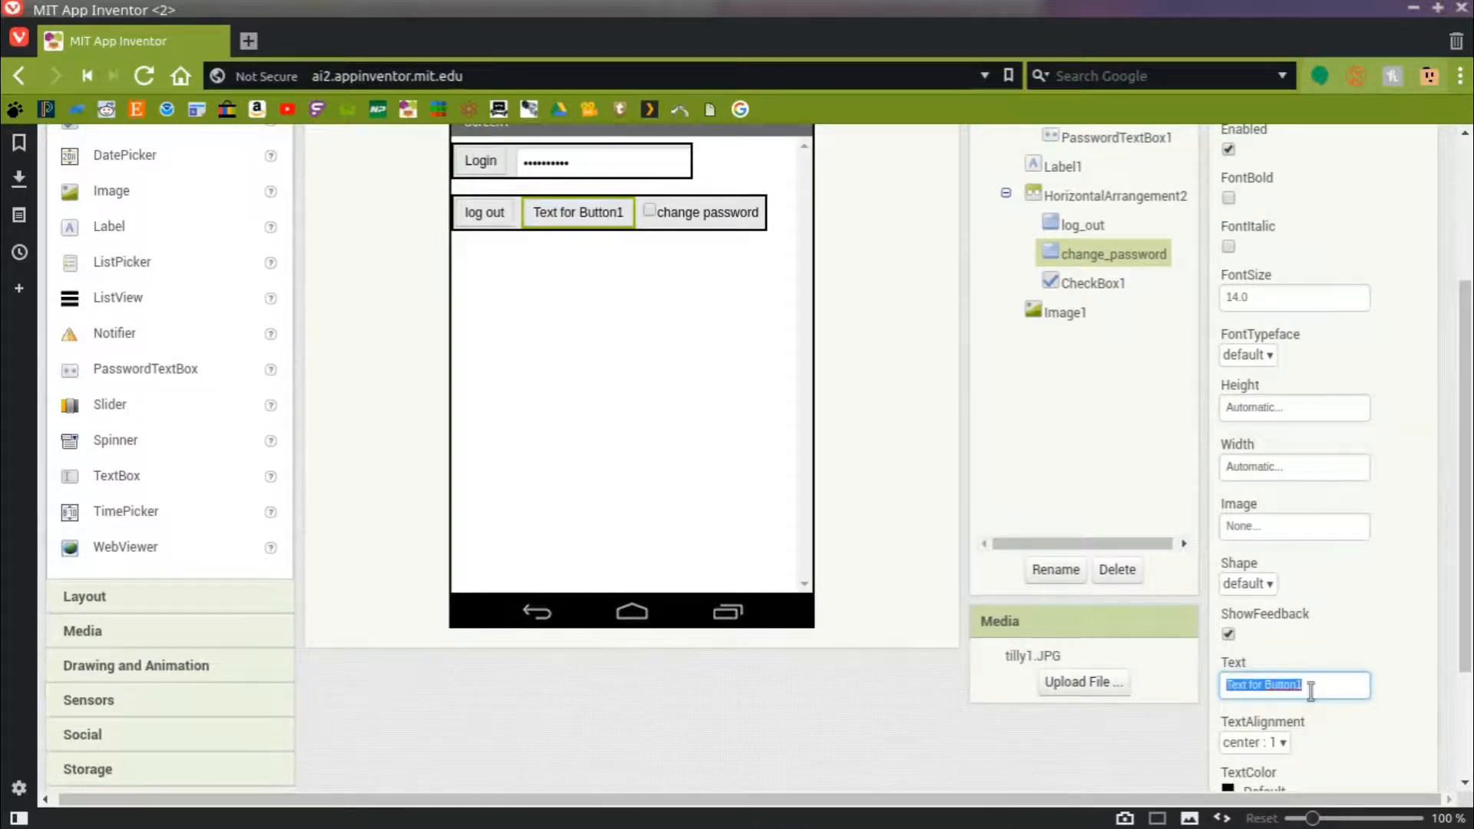
pyautogui.write('reset')
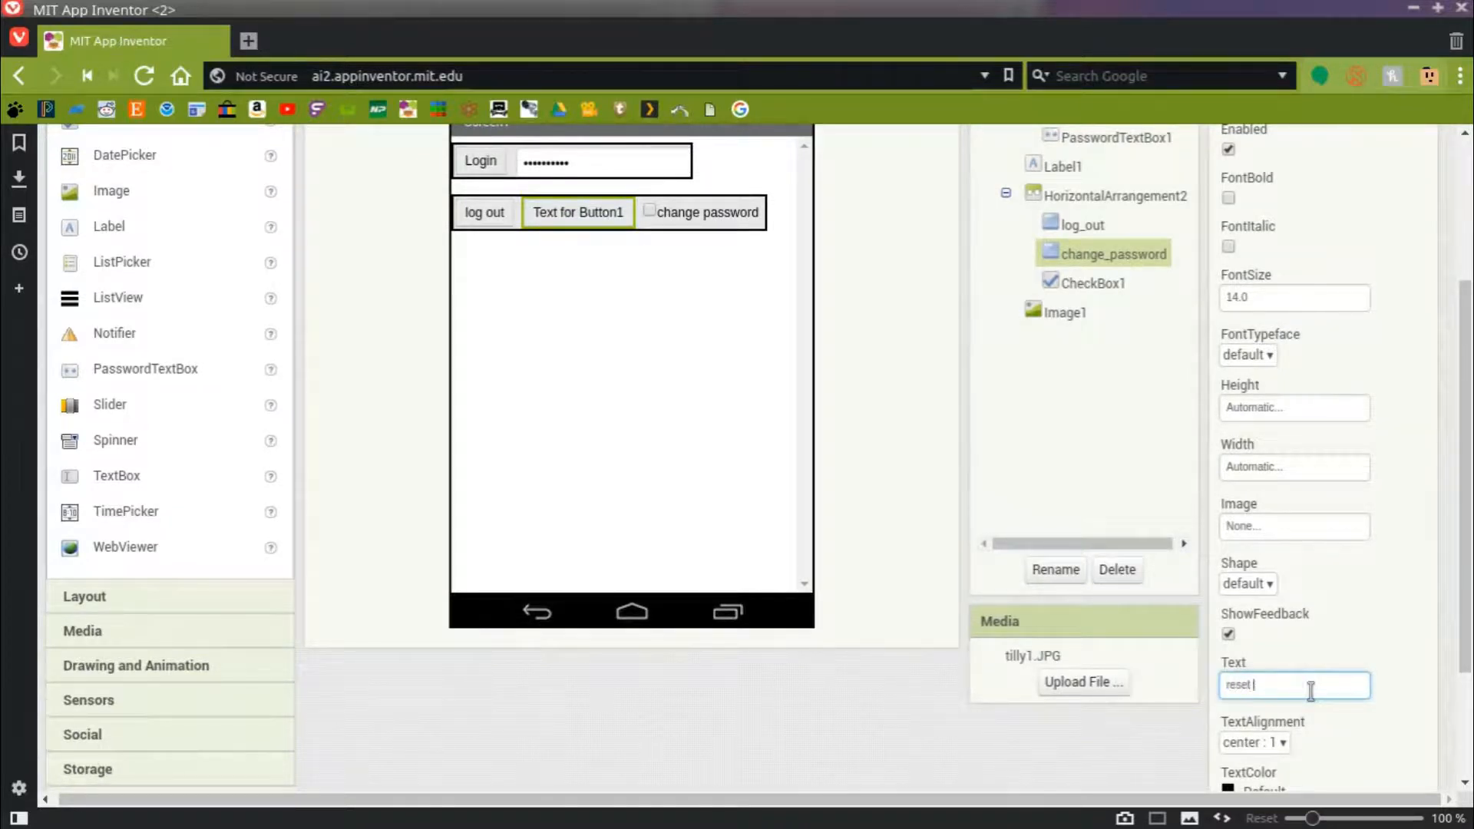
pyautogui.write('password')
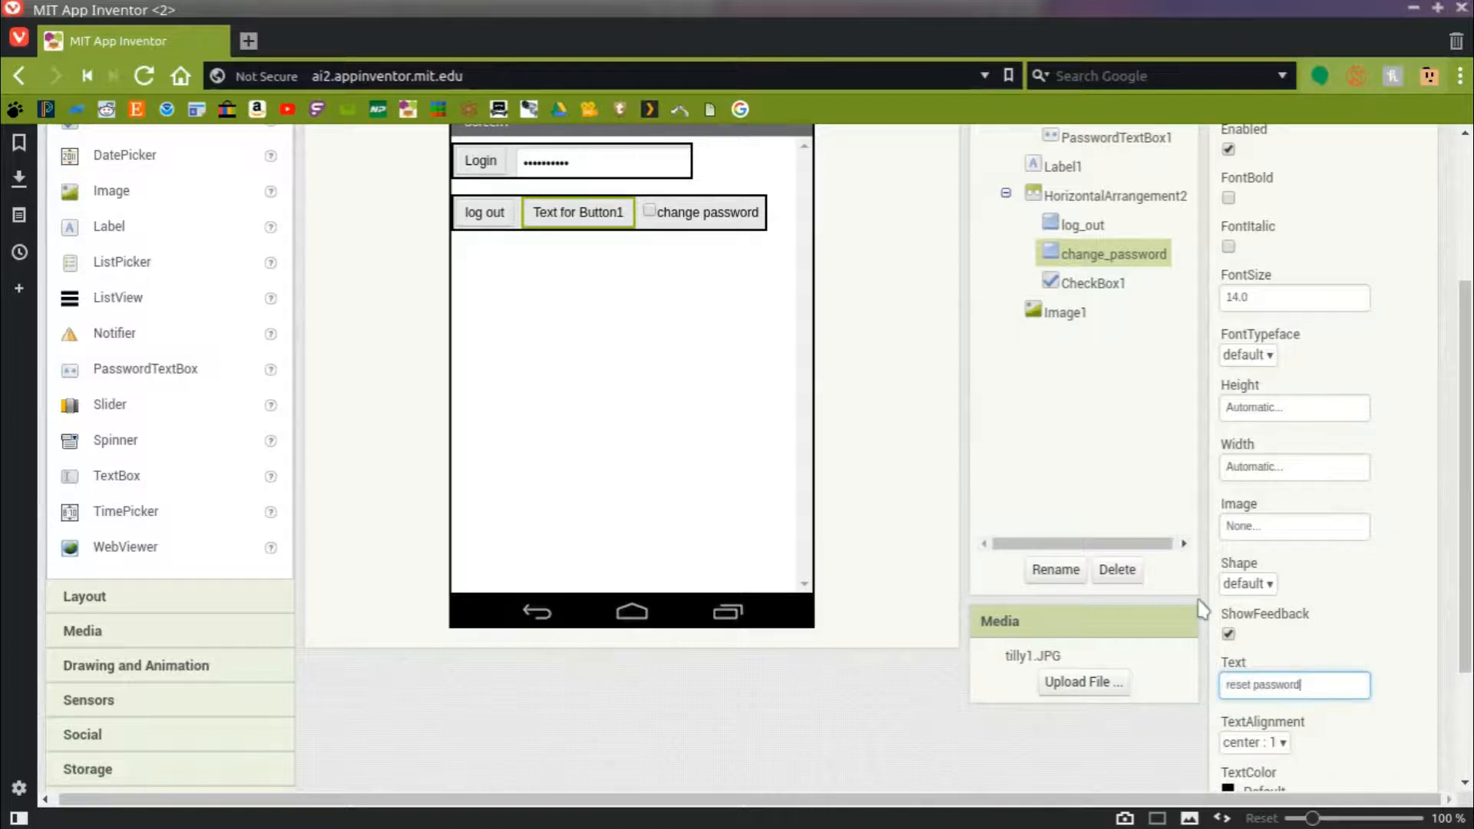
# - Rename the button again to reset_password
pyautogui.click(1054, 570)
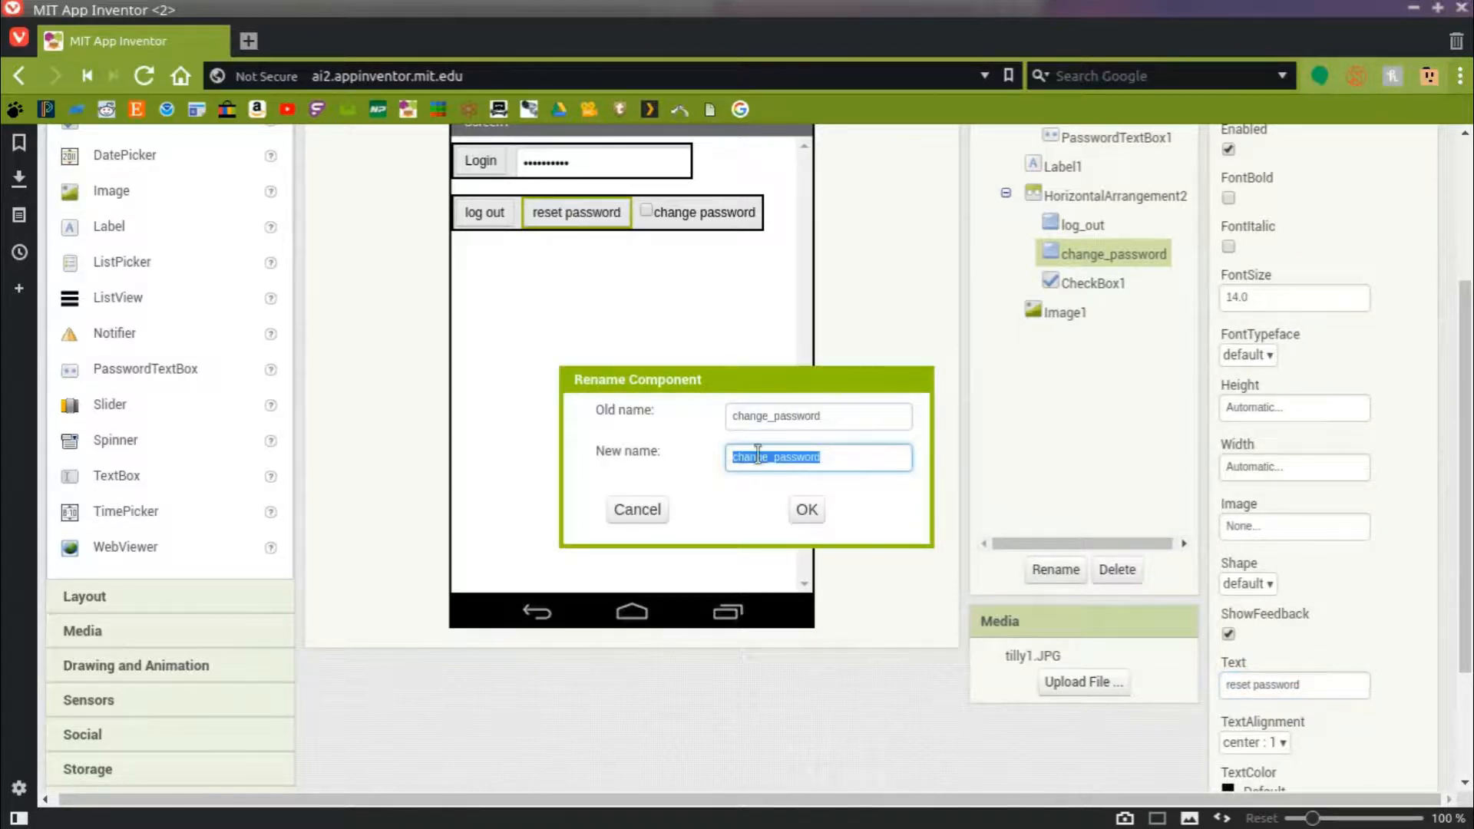
pyautogui.write('reset_pa')
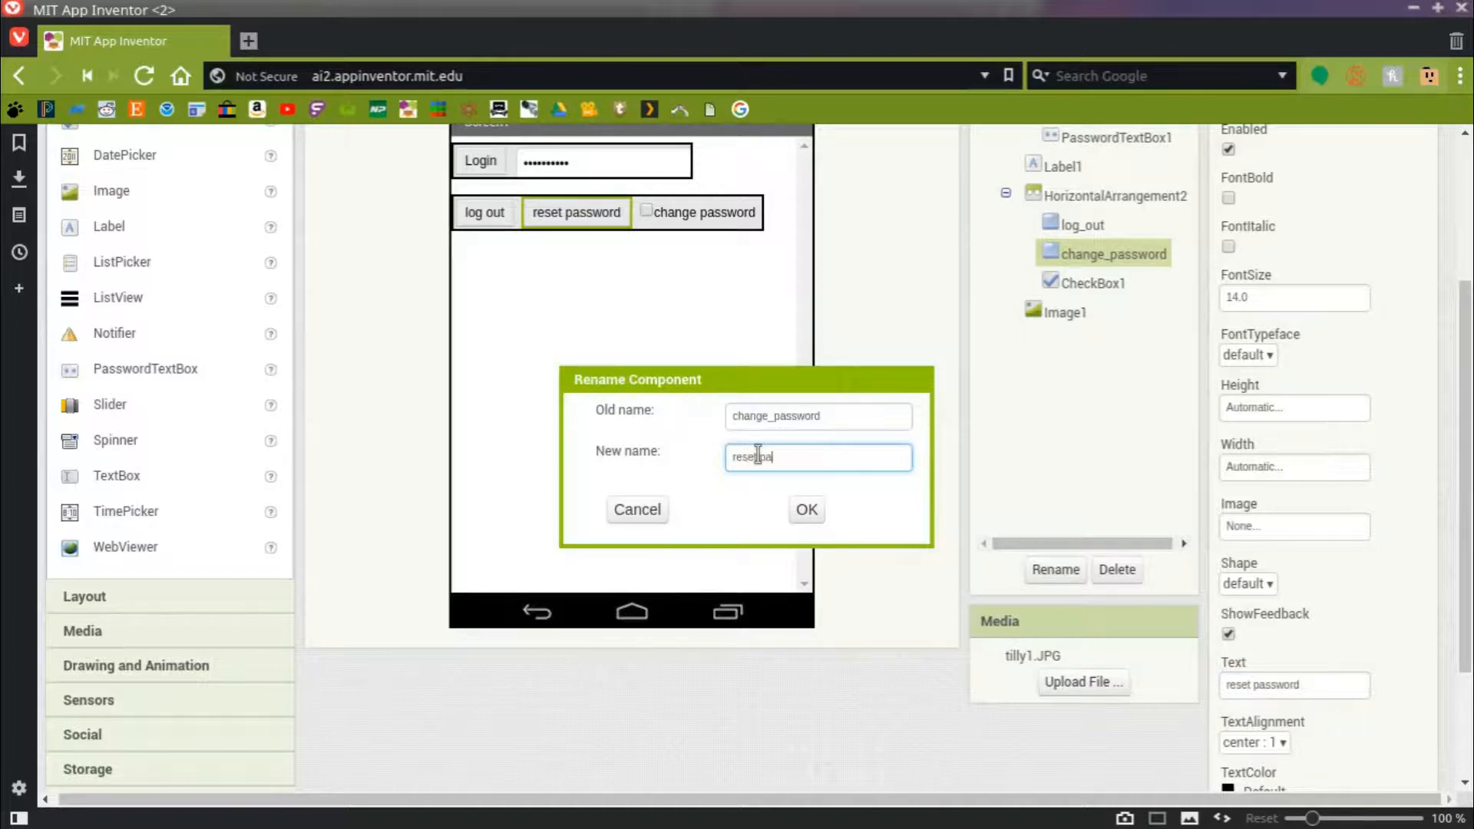
pyautogui.click(806, 509)
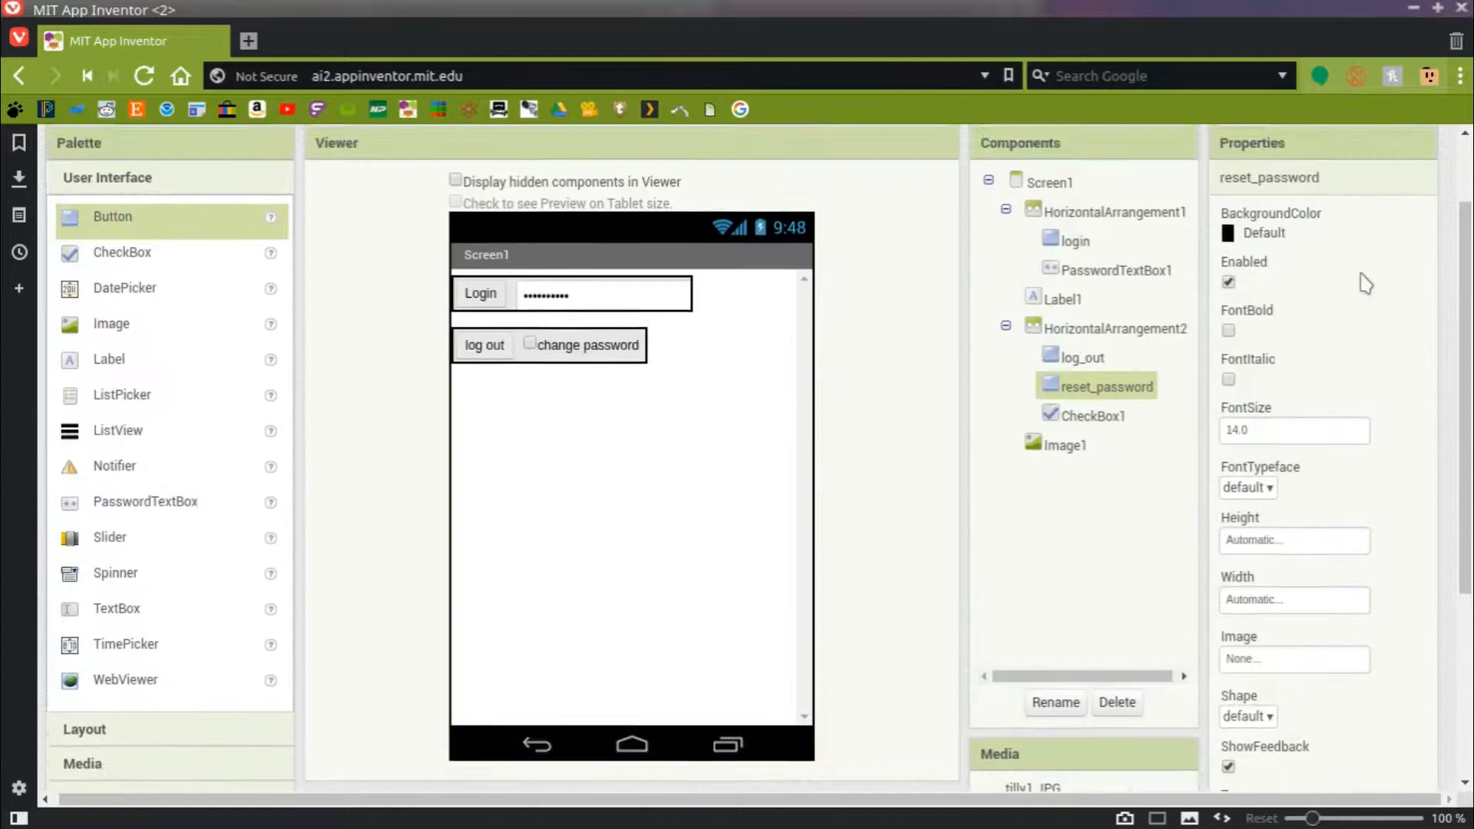
# - Nest a new if block testing CheckBox1.Checked inside the login success branch
pyautogui.click(1411, 205)
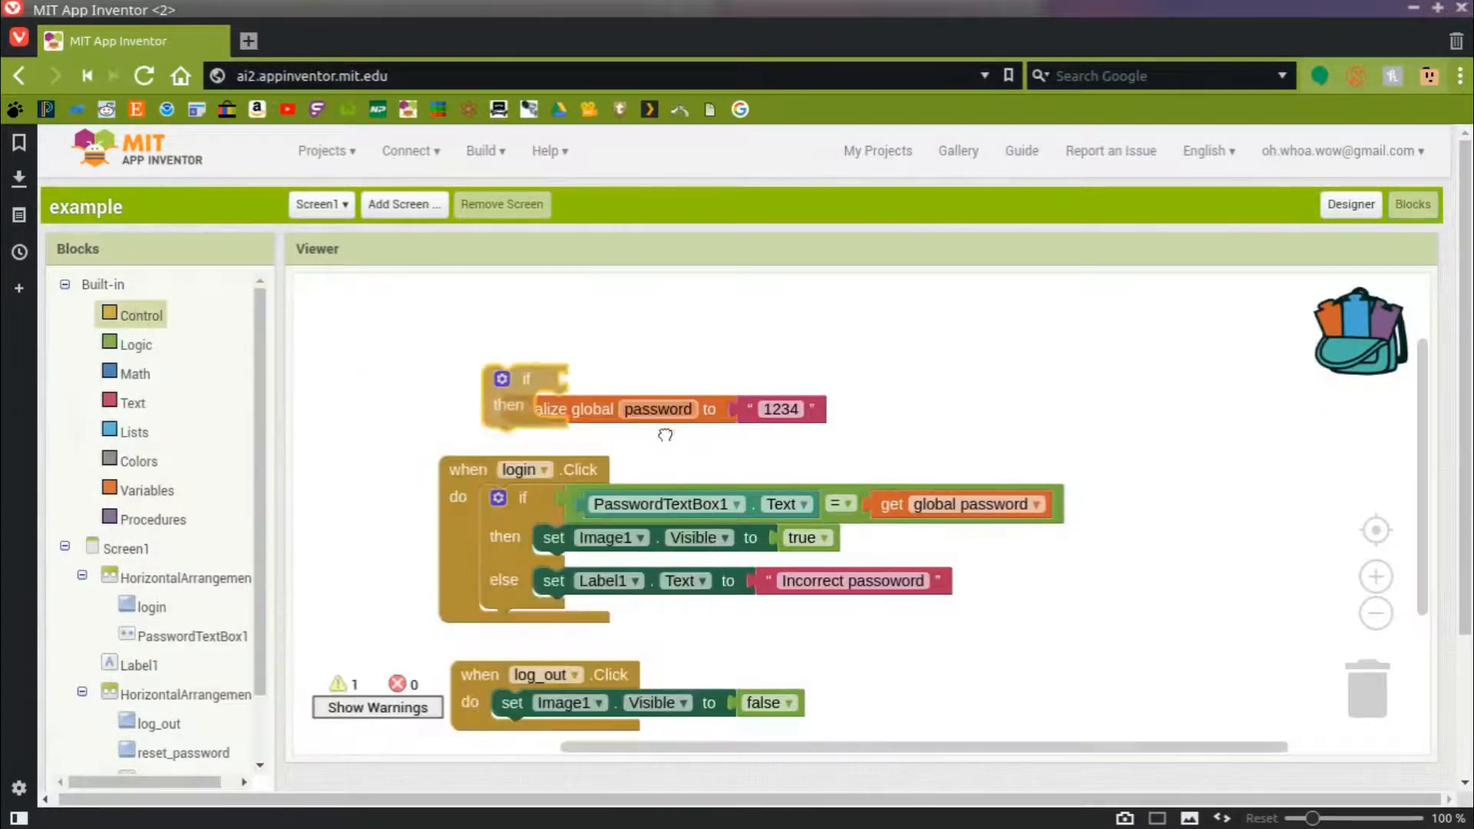
pyautogui.moveTo(526, 378); pyautogui.dragTo(1010, 403)
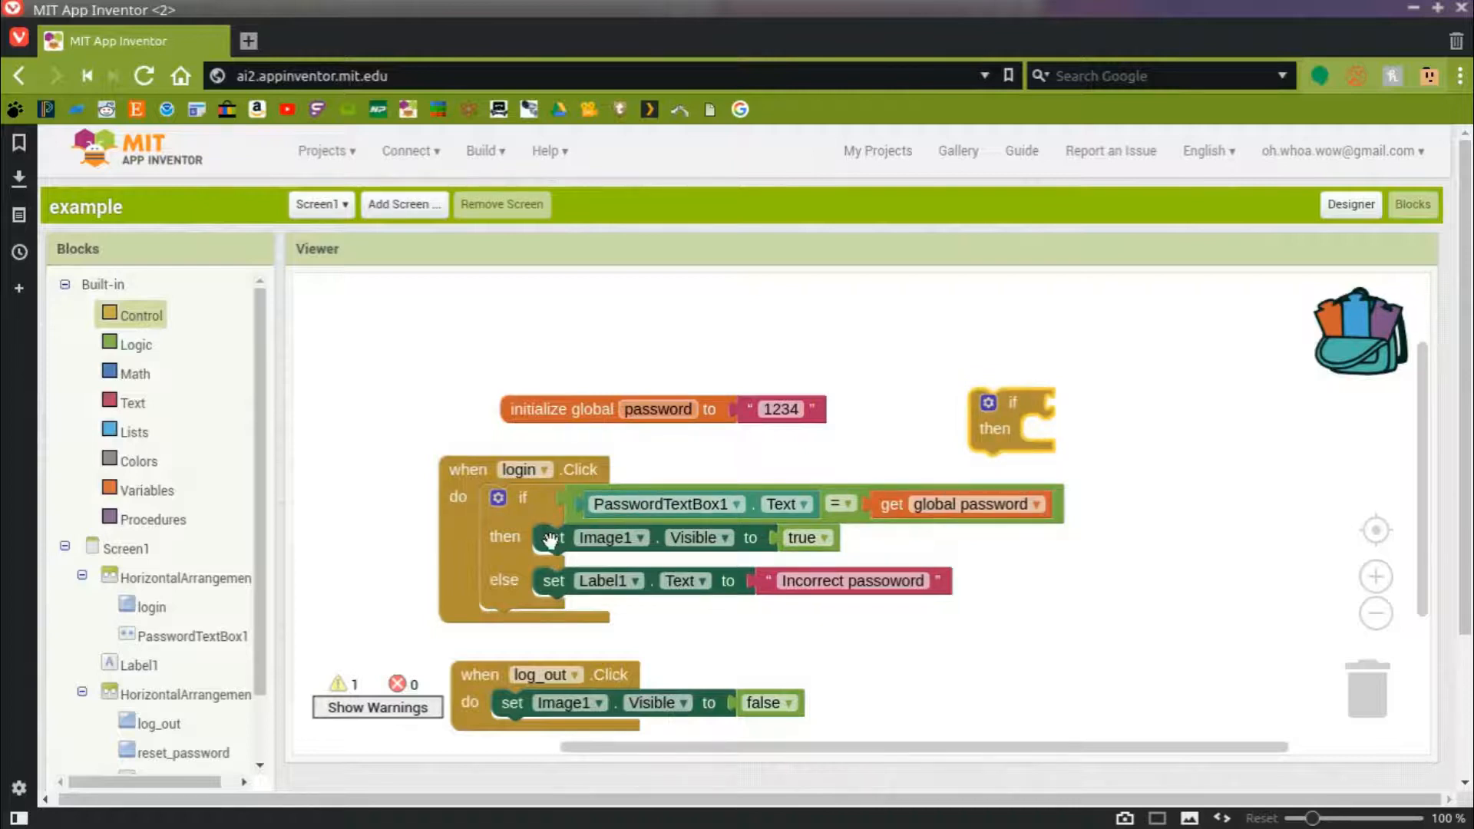
pyautogui.moveTo(552, 538); pyautogui.dragTo(1007, 387)
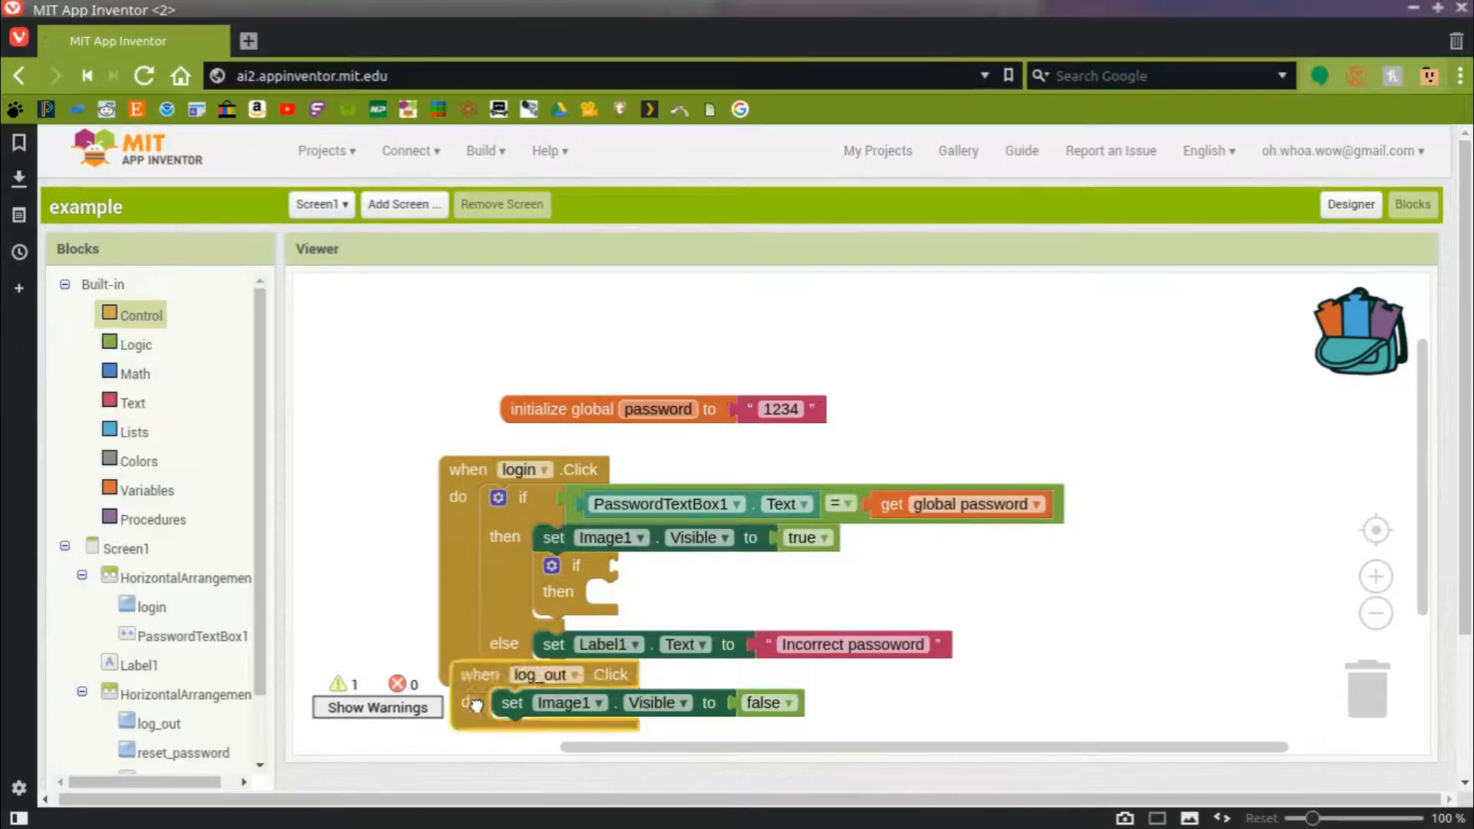
pyautogui.moveTo(479, 674); pyautogui.dragTo(1119, 333)
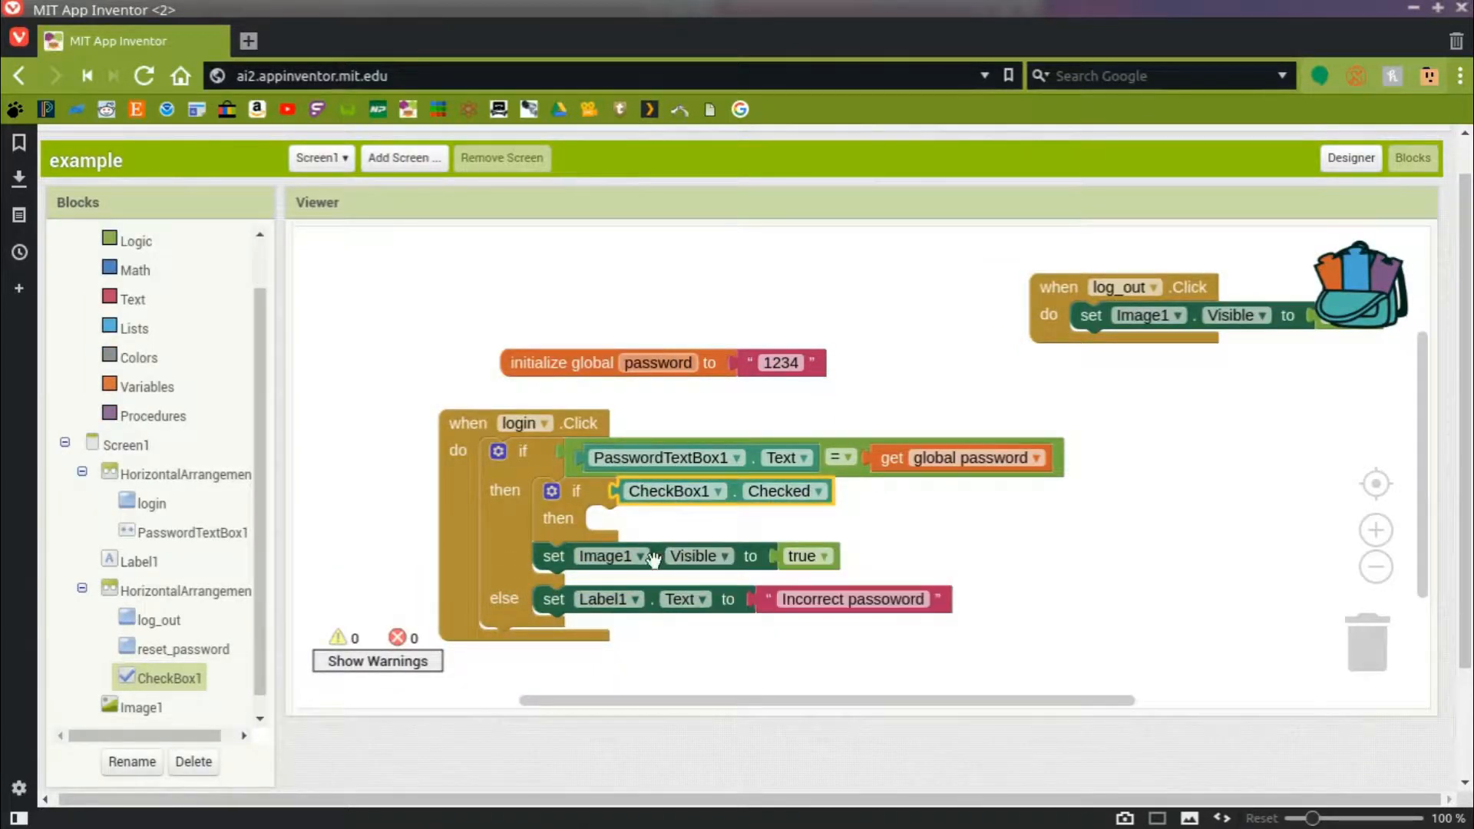
# - Set reset_password.Visible to true inside that if, and start its click handler
pyautogui.click(183, 648)
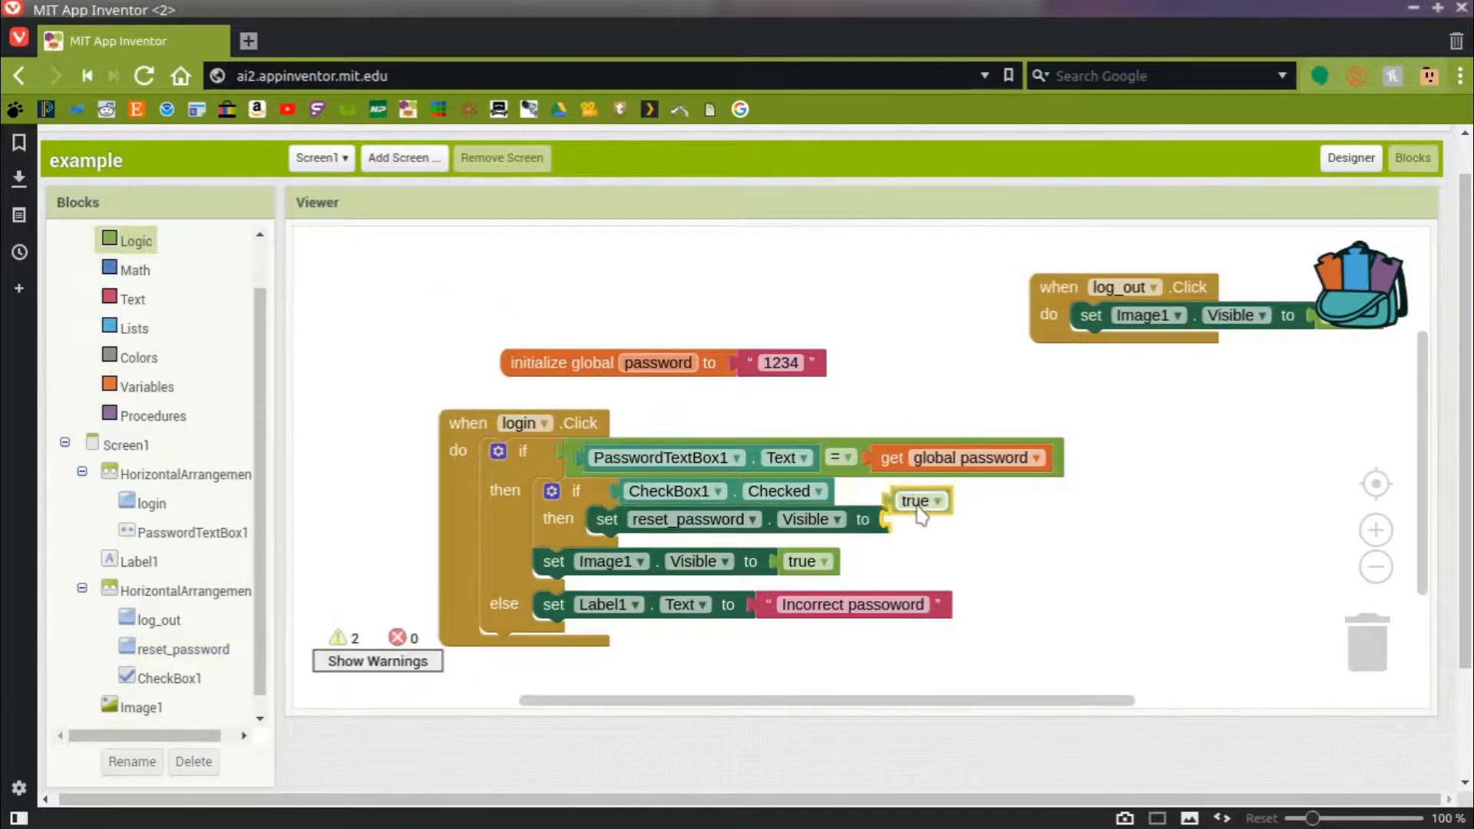
pyautogui.moveTo(916, 499); pyautogui.dragTo(913, 518)
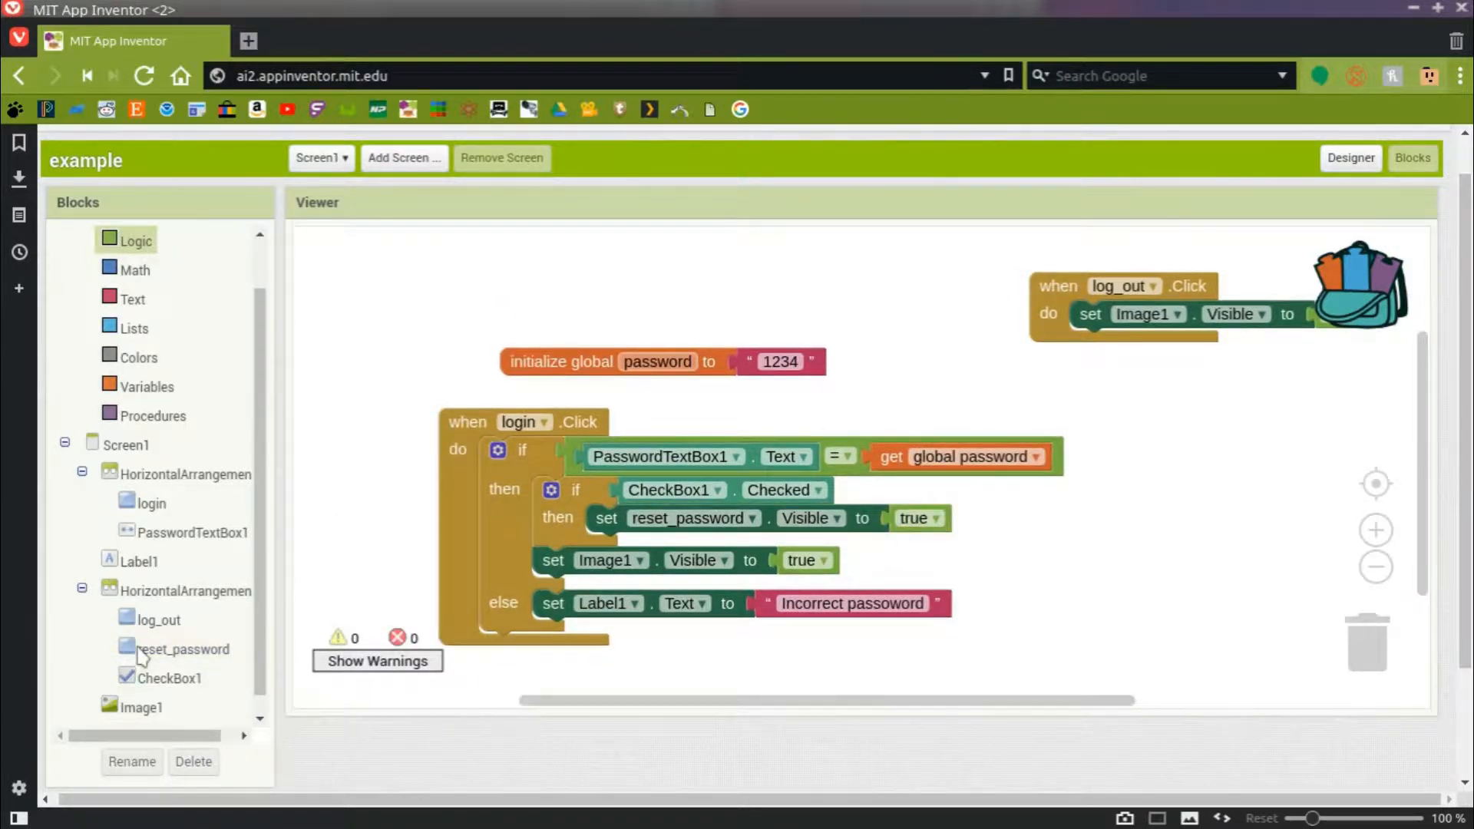
pyautogui.click(183, 648)
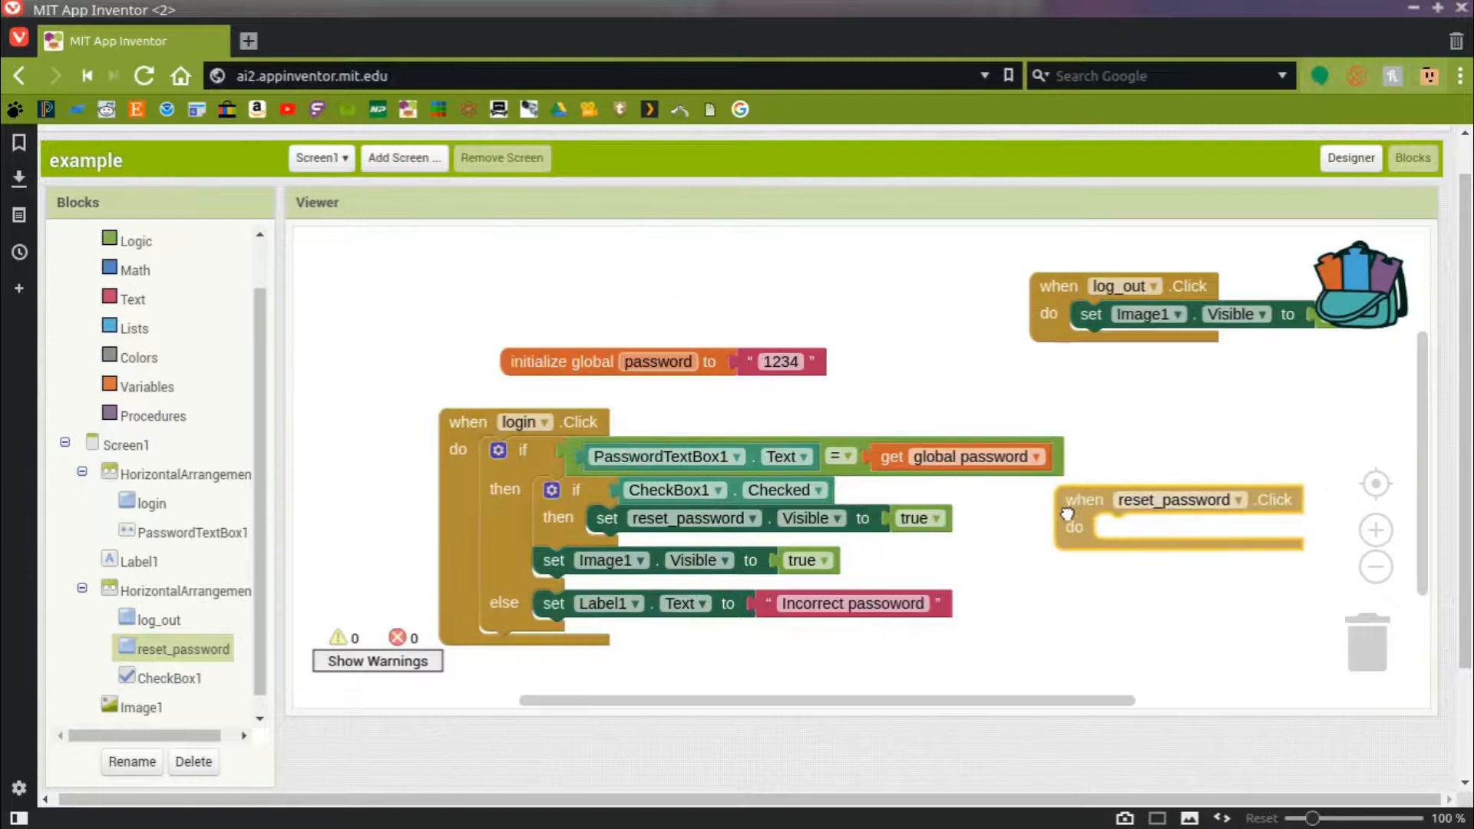
# - Place the when reset_password.Click event handler on the workspace
pyautogui.click(148, 385)
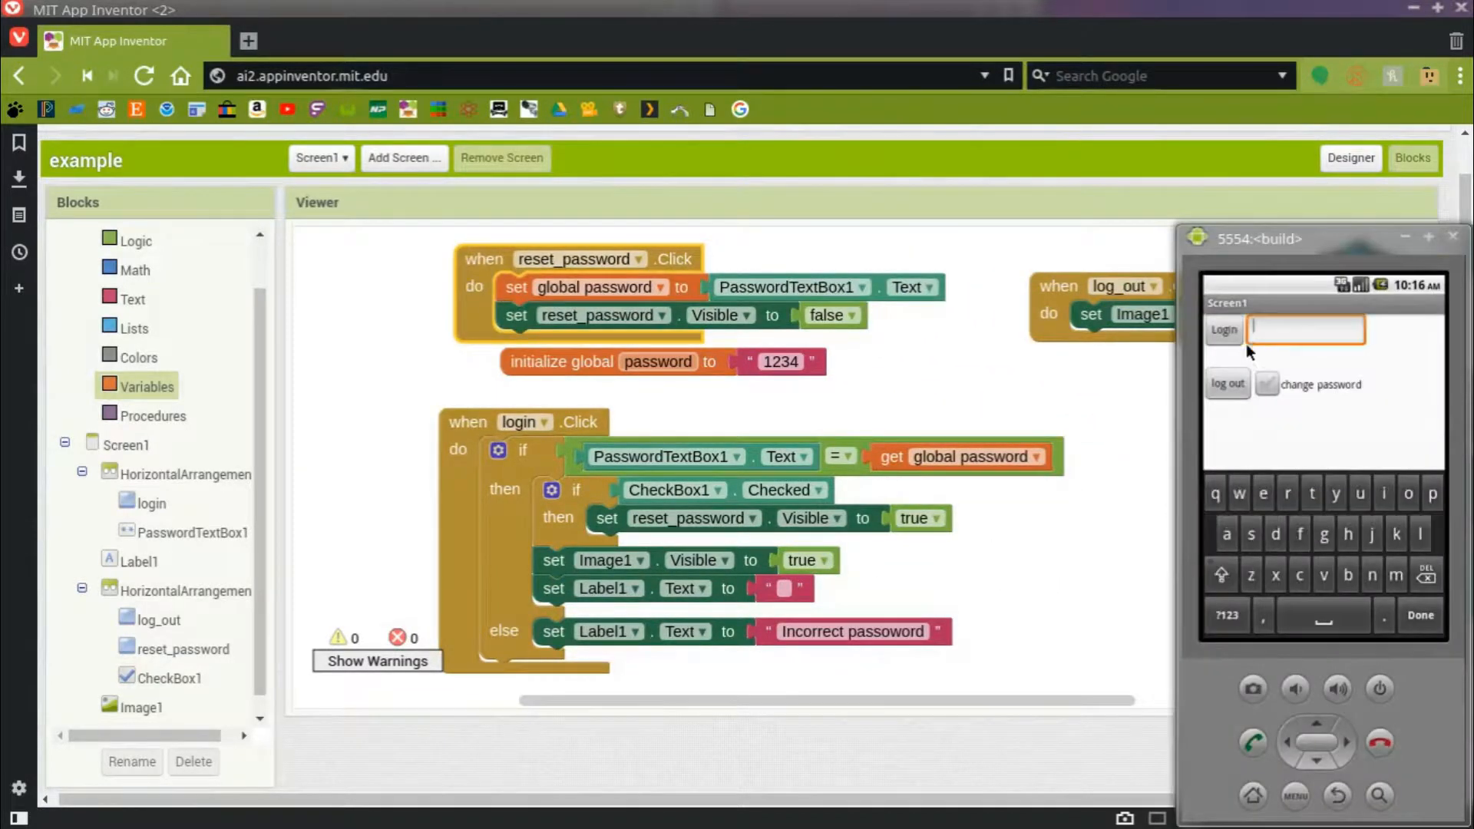
pyautogui.click(1227, 615)
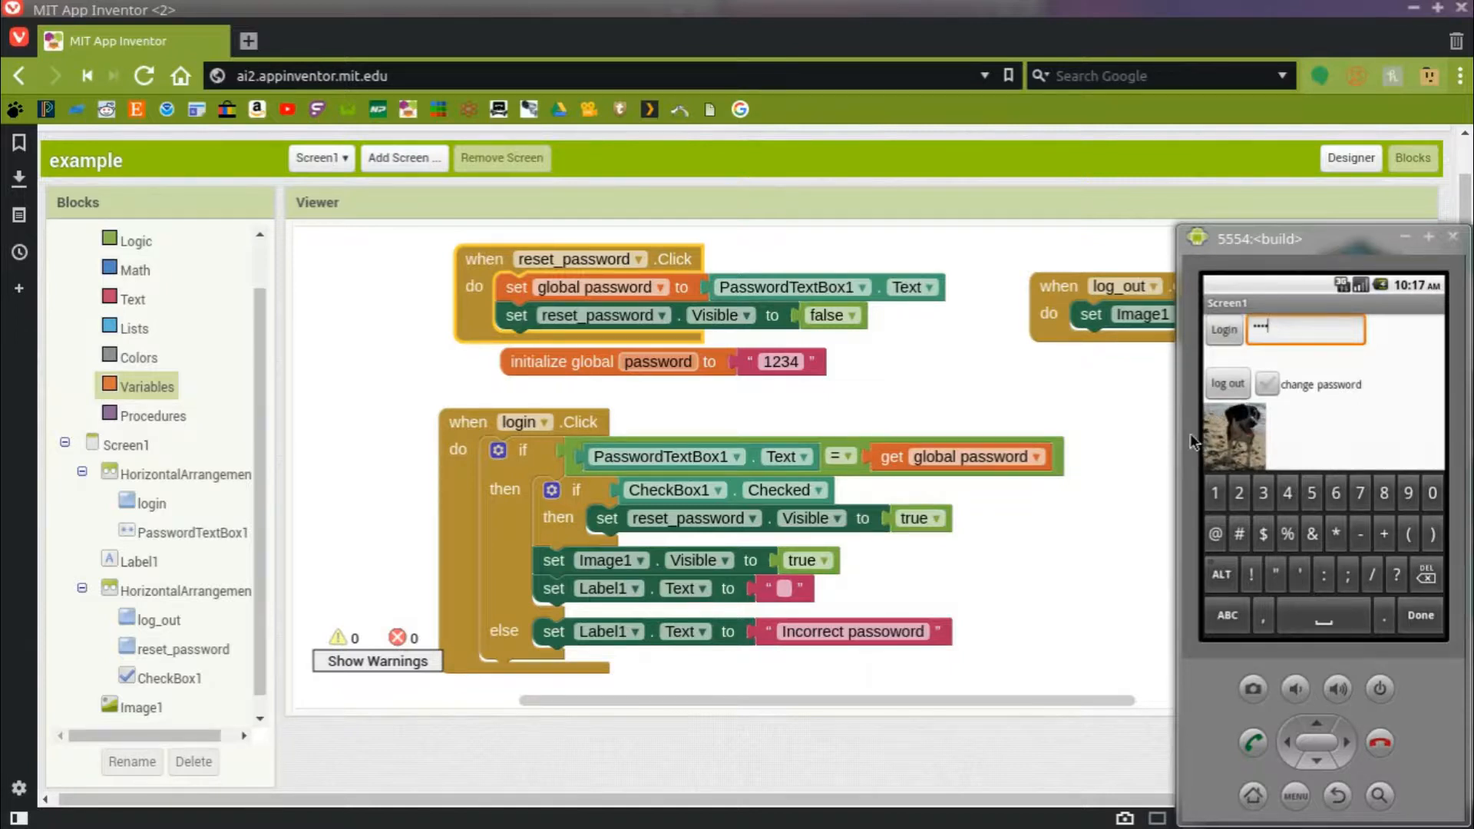
pyautogui.click(1267, 384)
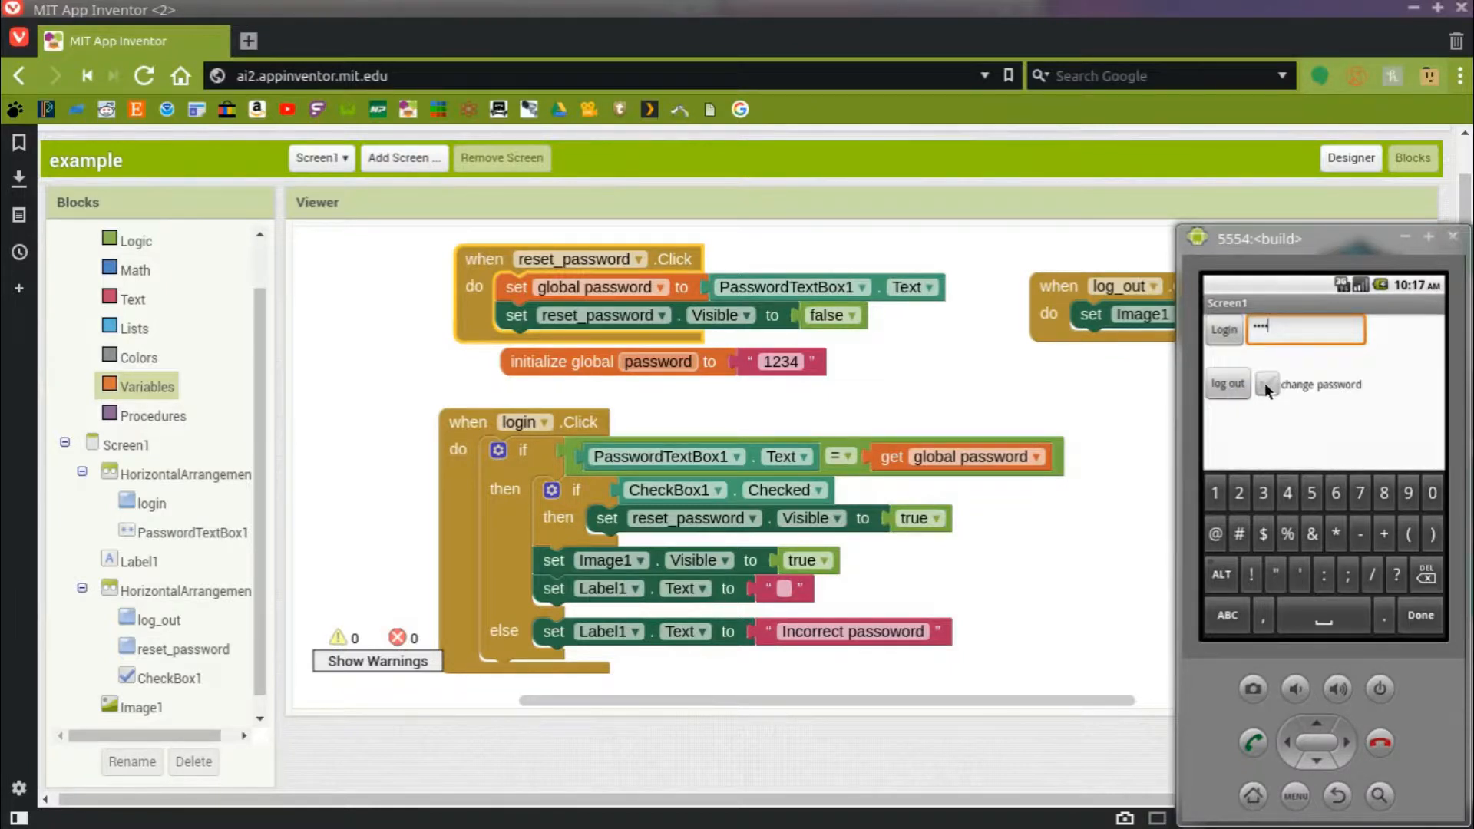
pyautogui.click(1268, 384)
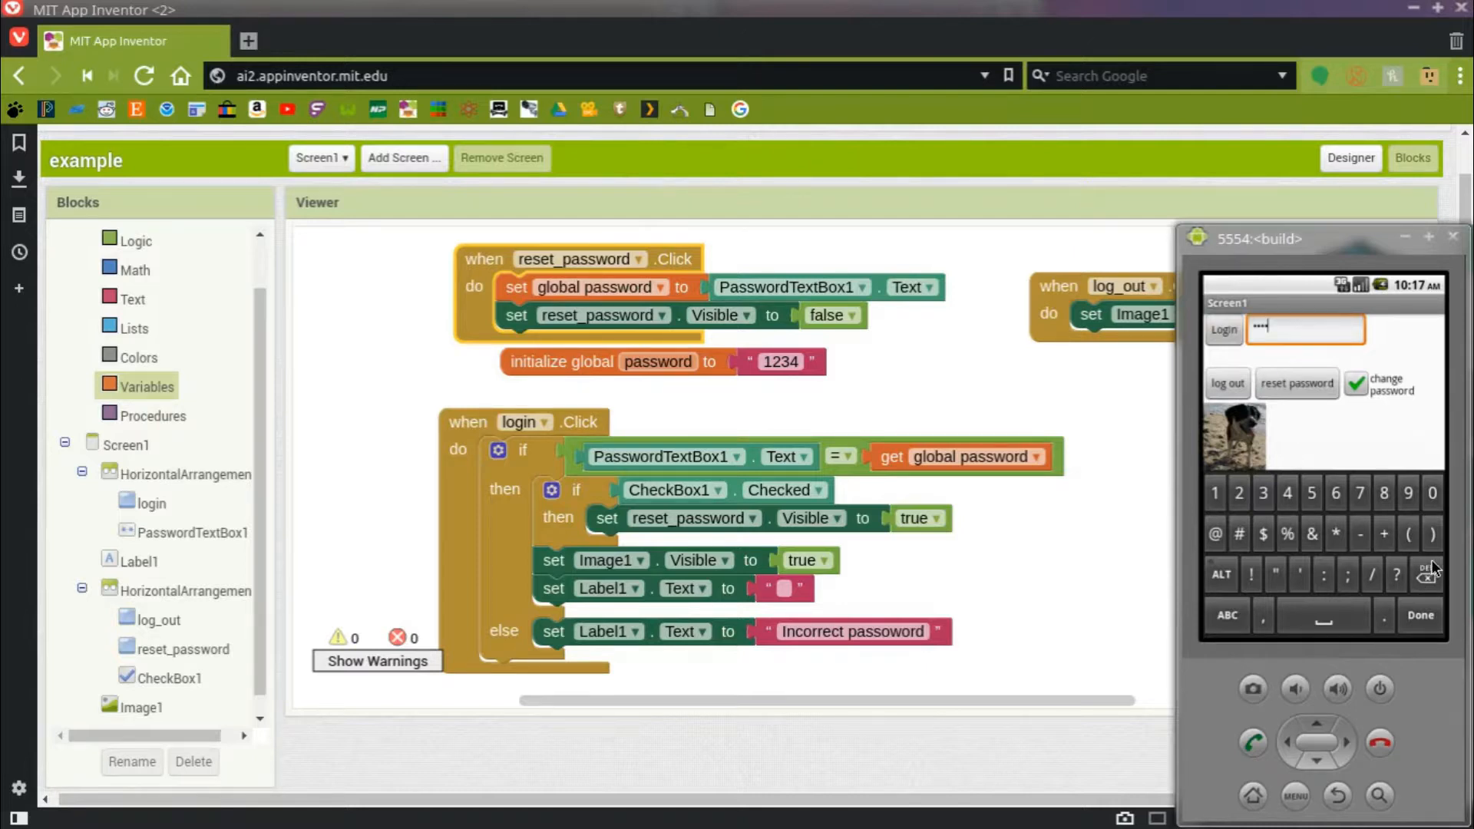
# - Clear the typed password so a new one can be entered for reset
pyautogui.click(1426, 572)
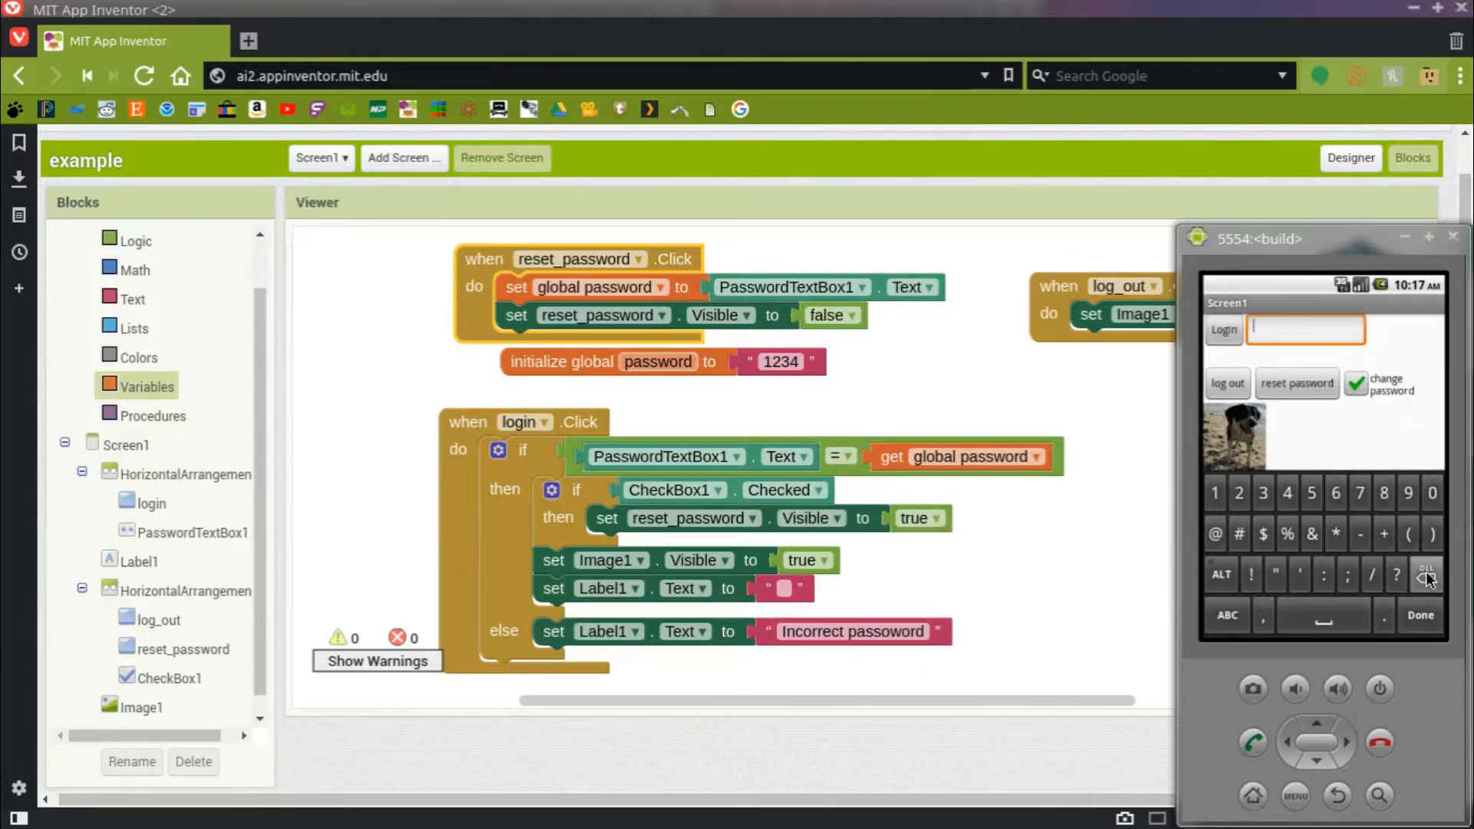
pyautogui.moveTo(1302, 506)
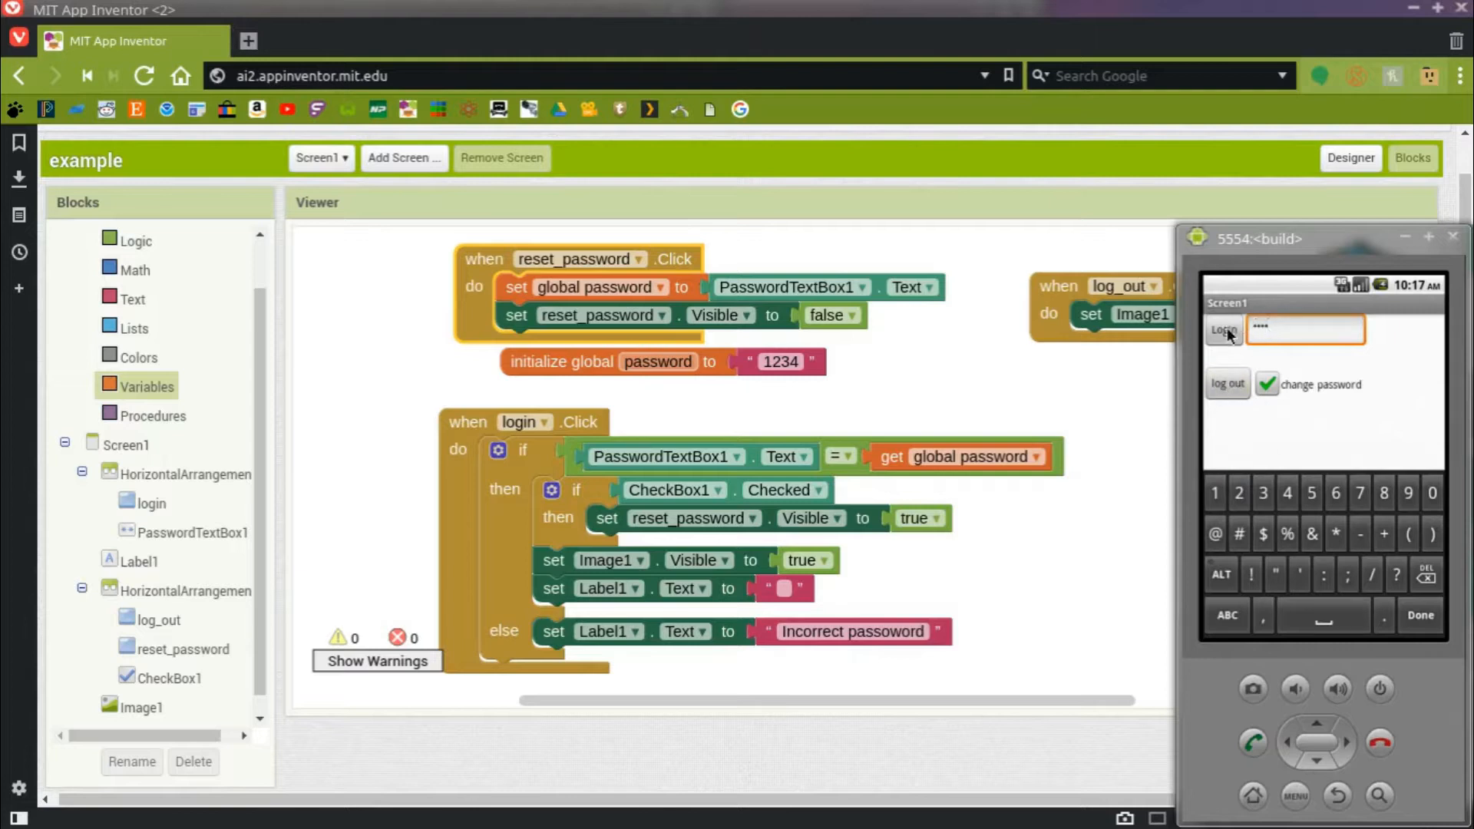
pyautogui.click(1429, 574)
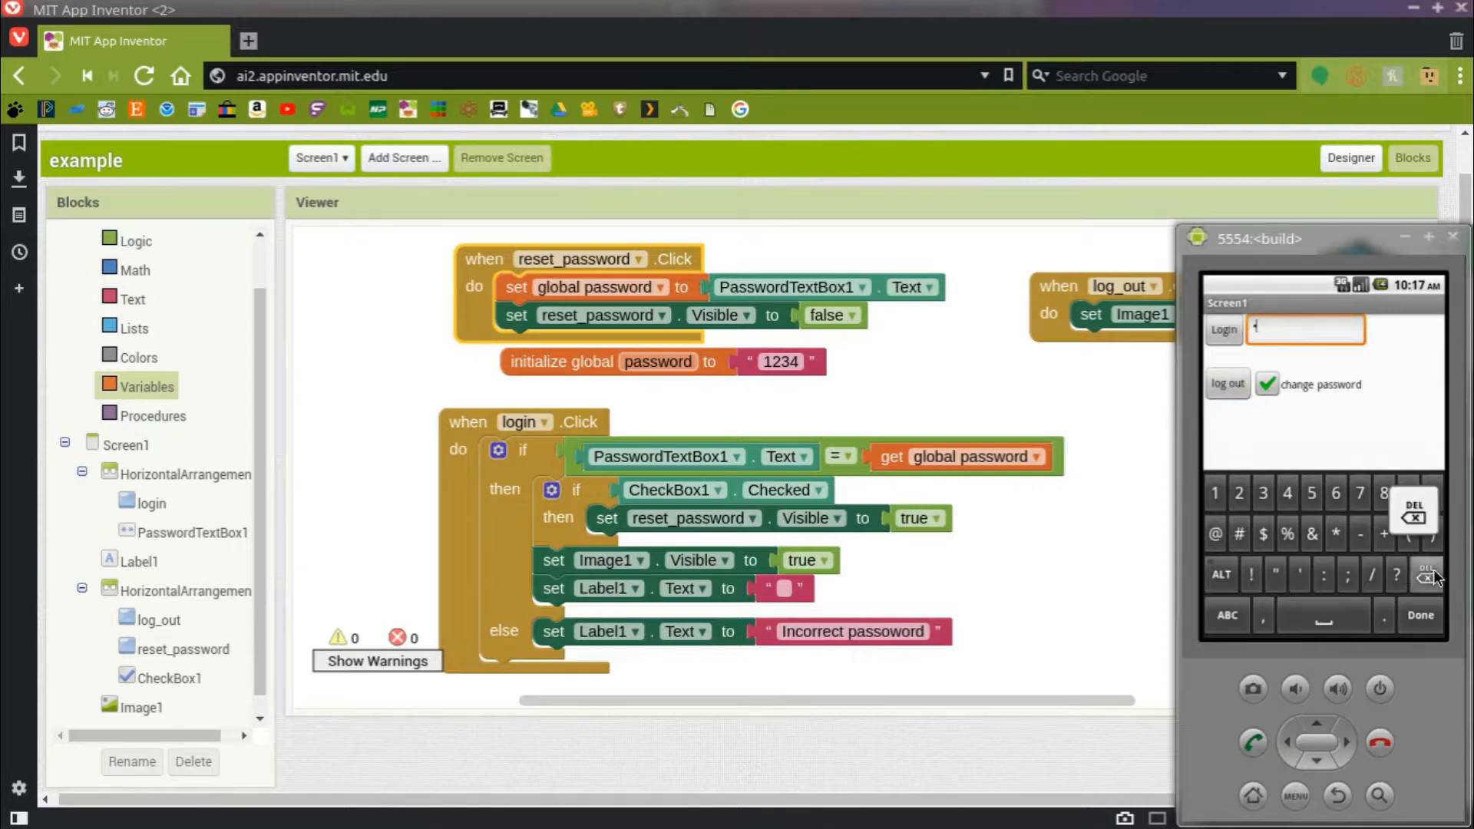